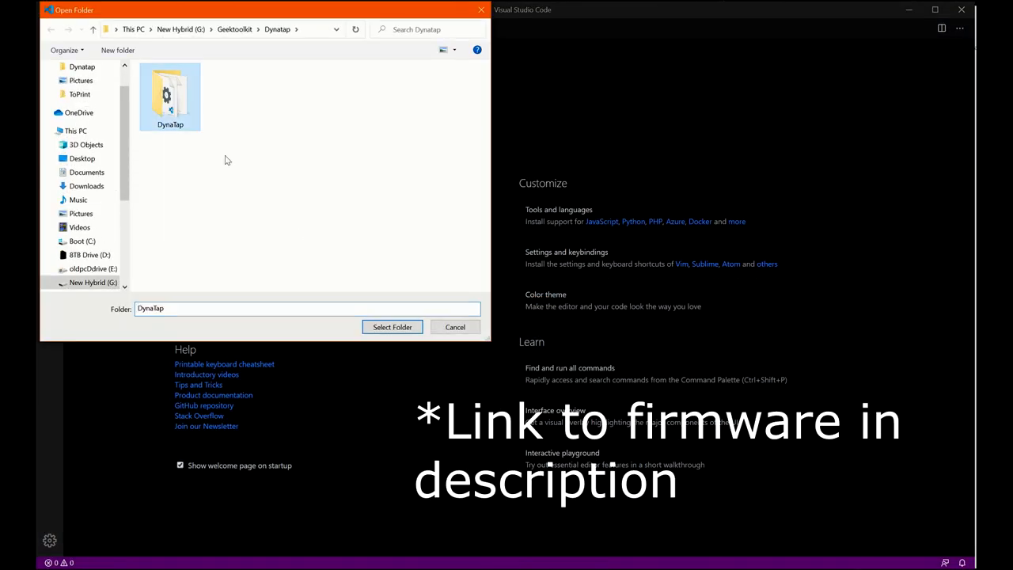
Step: Open the DynaTap folder as the workspace and show the recommended extensions
{"action": "left_click", "coordinate": [392, 326]}
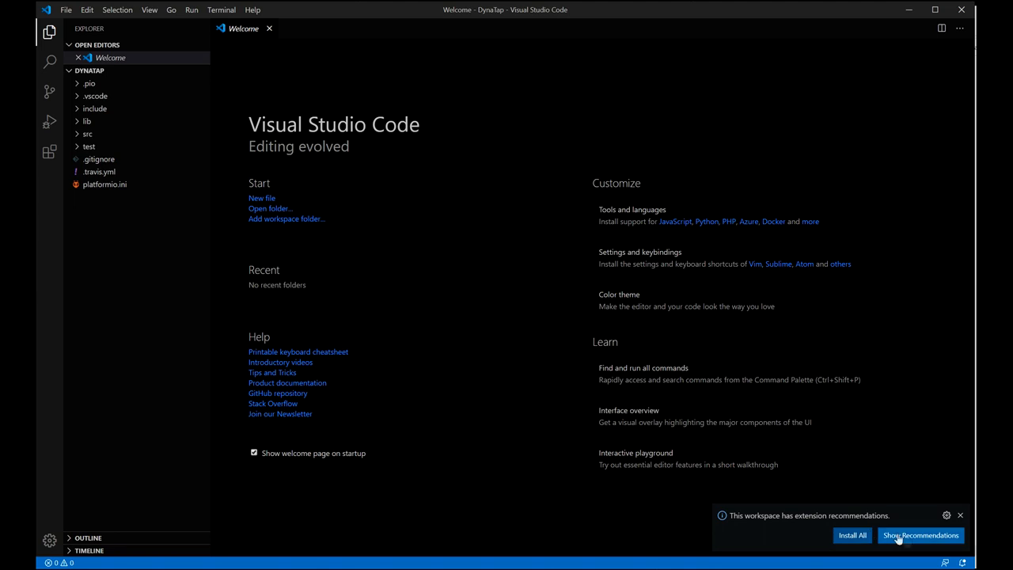
{"action": "left_click", "coordinate": [921, 535]}
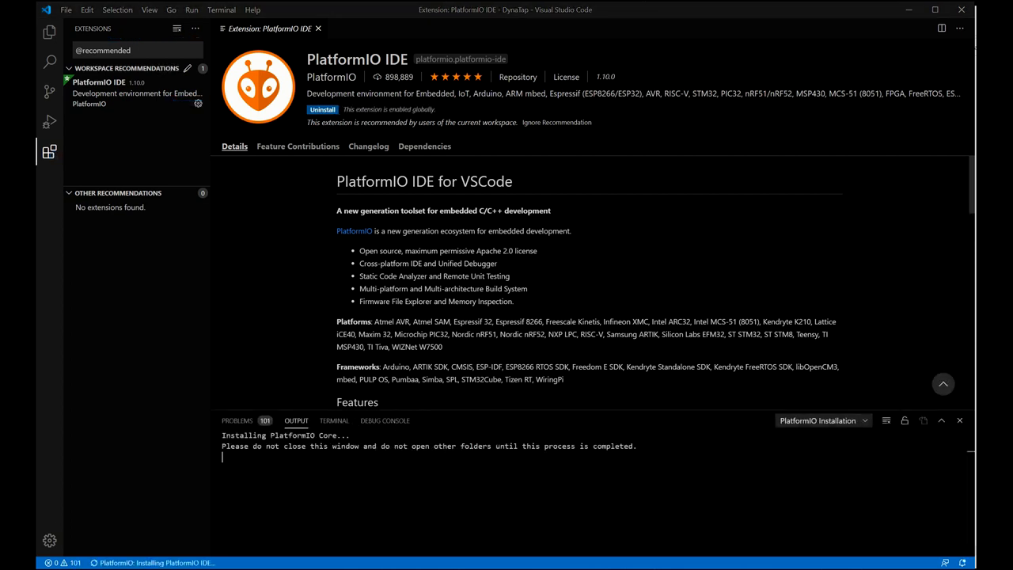
{"action": "mouse_move", "coordinate": [678, 453]}
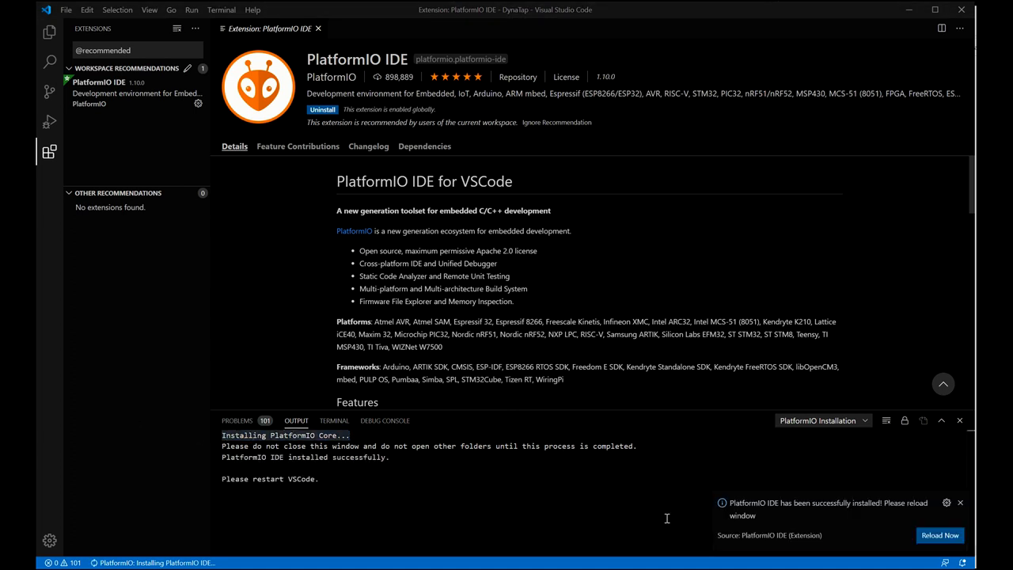
{"action": "mouse_move", "coordinate": [940, 535]}
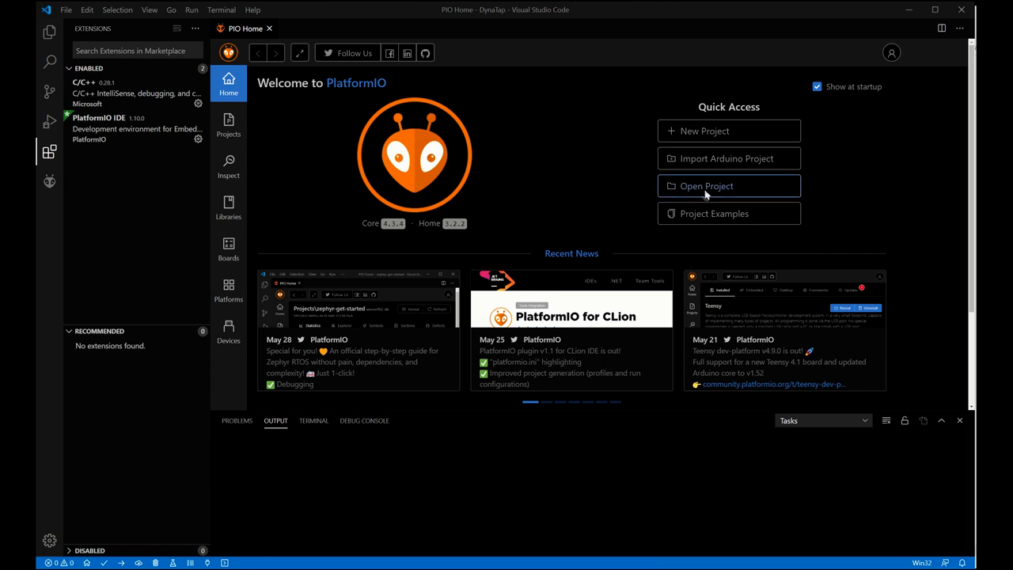
Step: Open the existing DynaTap project from PlatformIO Home
{"action": "left_click", "coordinate": [728, 185]}
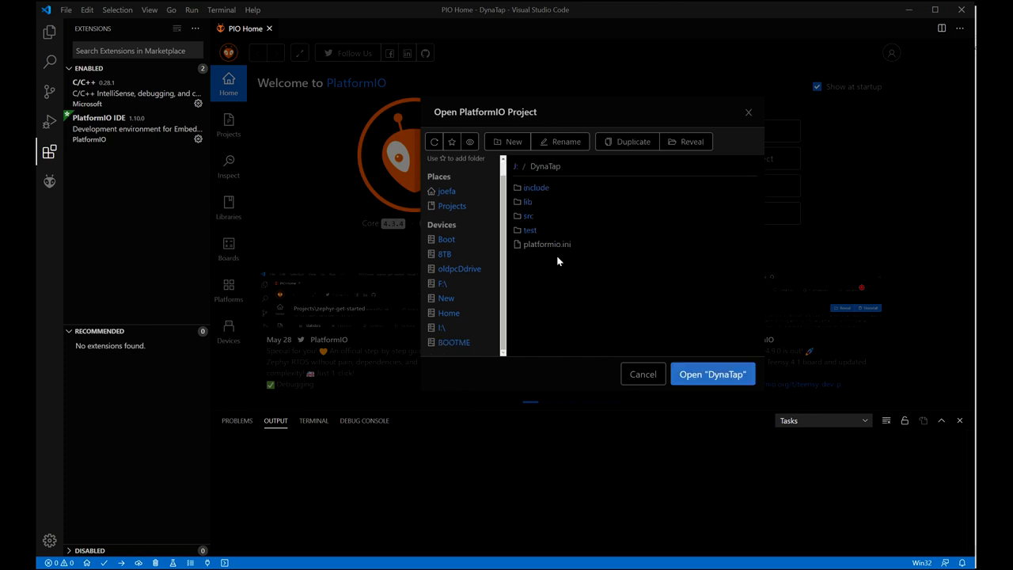
{"action": "left_click", "coordinate": [712, 374]}
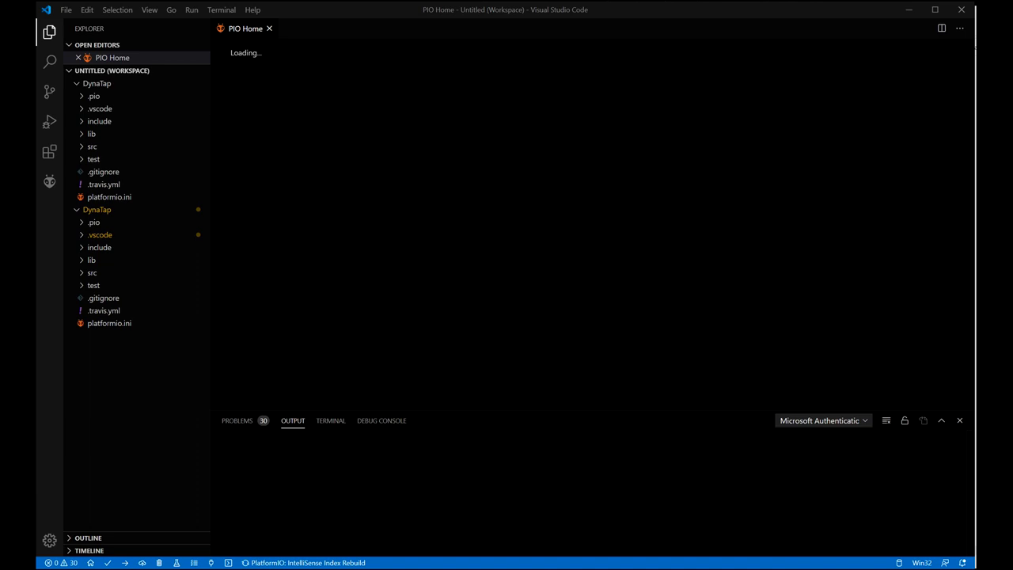
Step: View the firmware source file src/main.cpp from the project explorer
{"action": "left_click", "coordinate": [49, 183]}
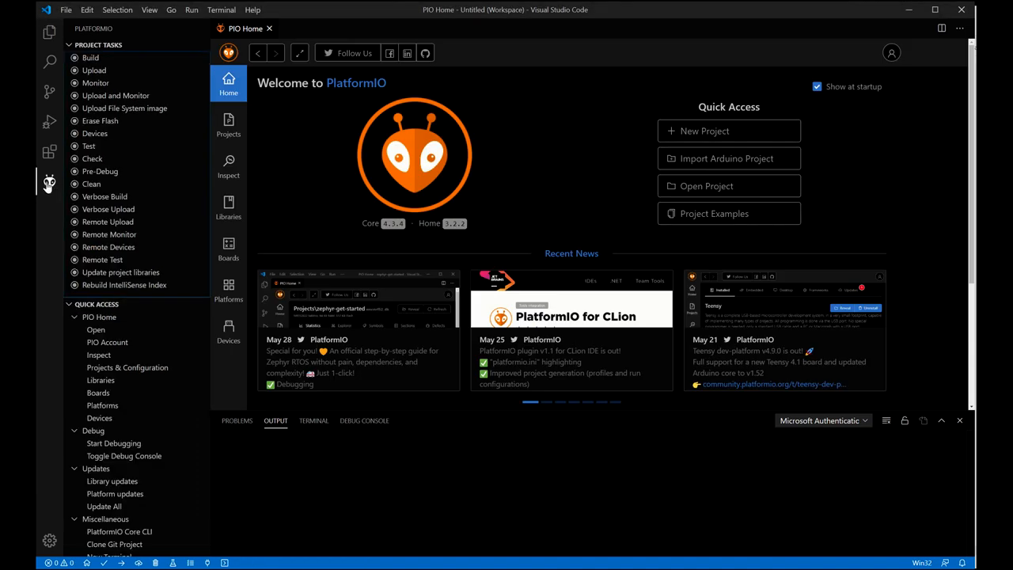
{"action": "mouse_move", "coordinate": [49, 33]}
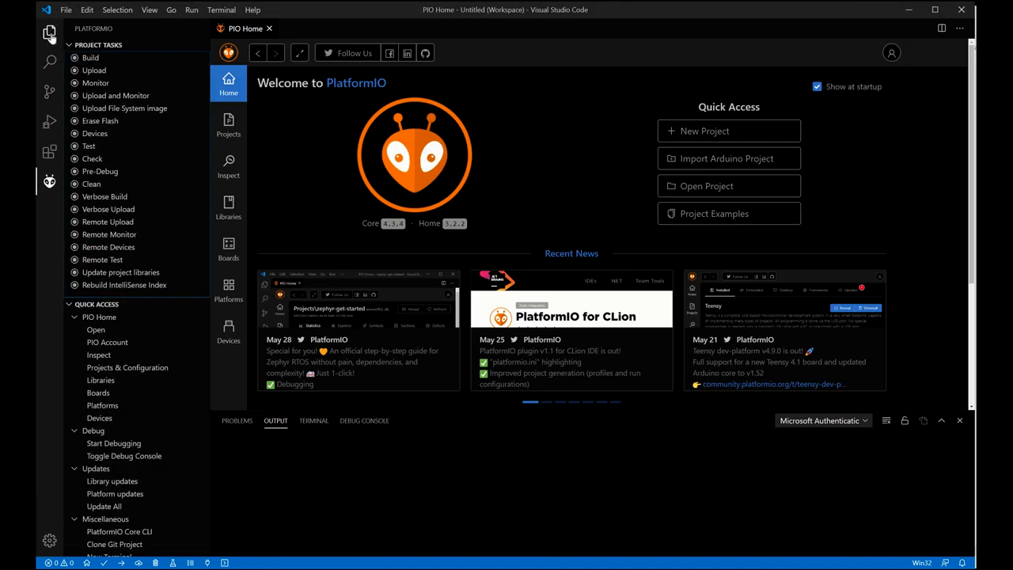
{"action": "left_click", "coordinate": [49, 31]}
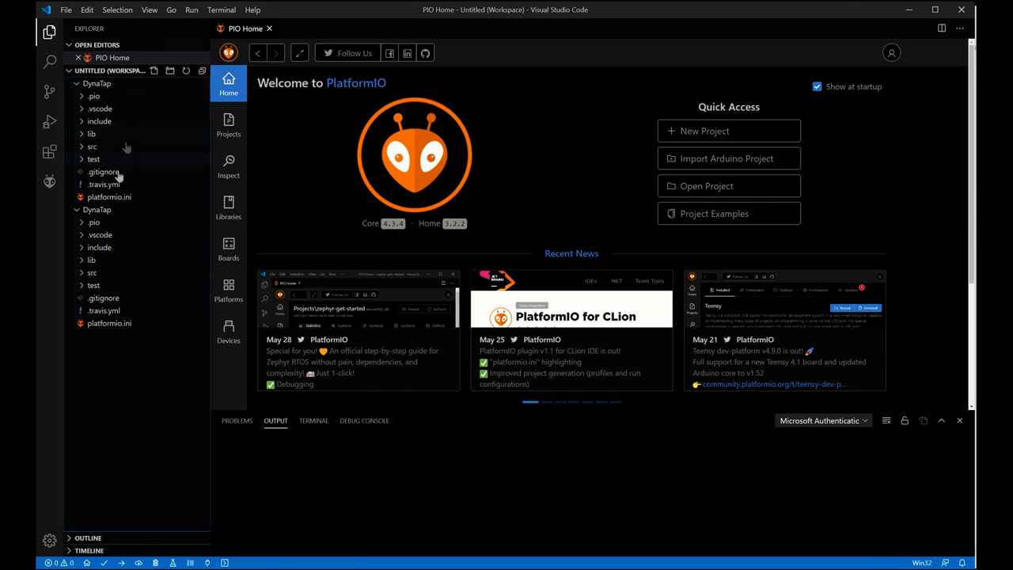
{"action": "left_click", "coordinate": [92, 145]}
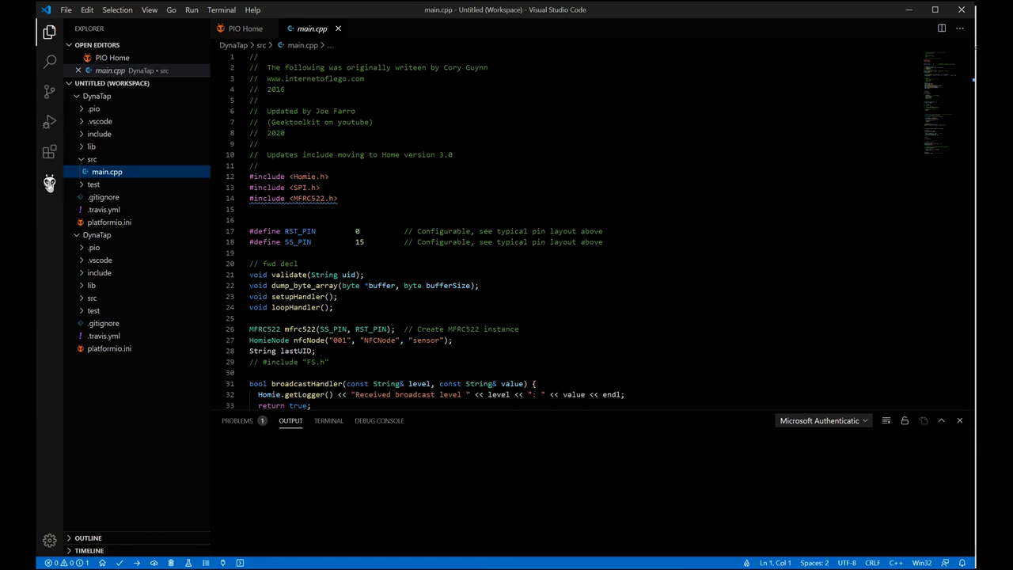
Step: Build the DynaTap firmware with PlatformIO, which fails on the missing MFRC522.h
{"action": "left_click", "coordinate": [49, 181]}
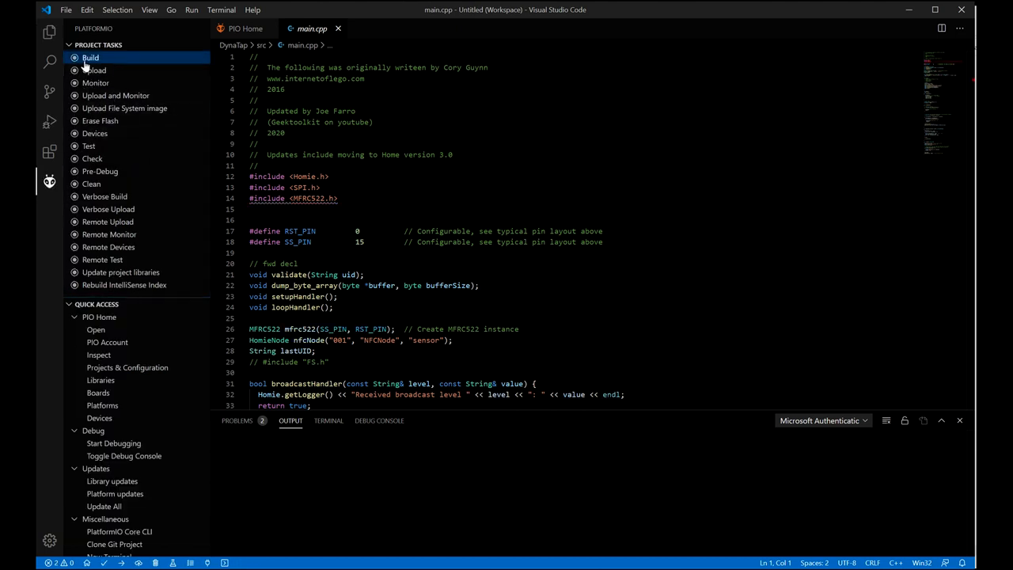
{"action": "left_click", "coordinate": [90, 57]}
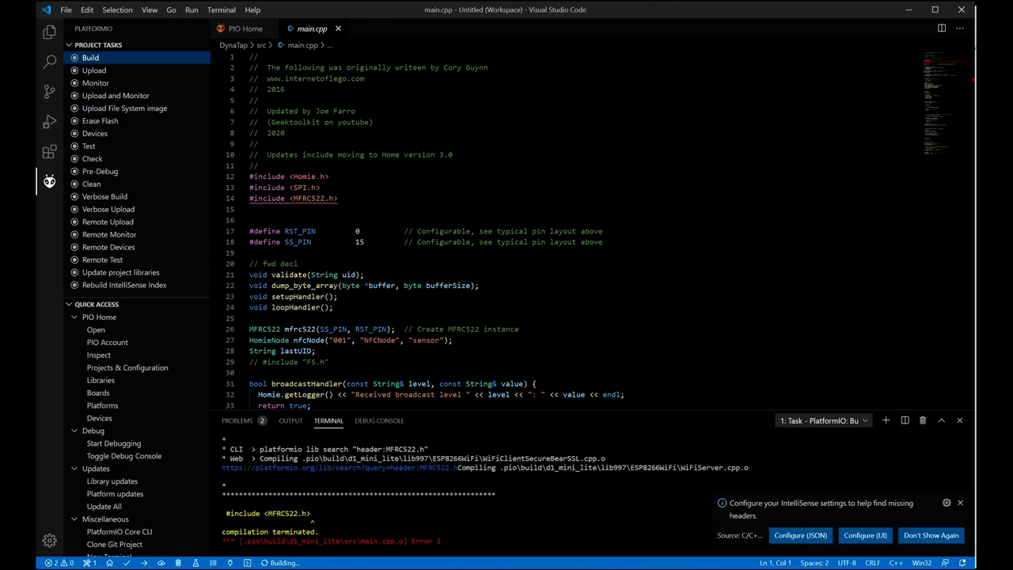
{"action": "scroll", "scroll_direction": "down", "scroll_amount": 3}
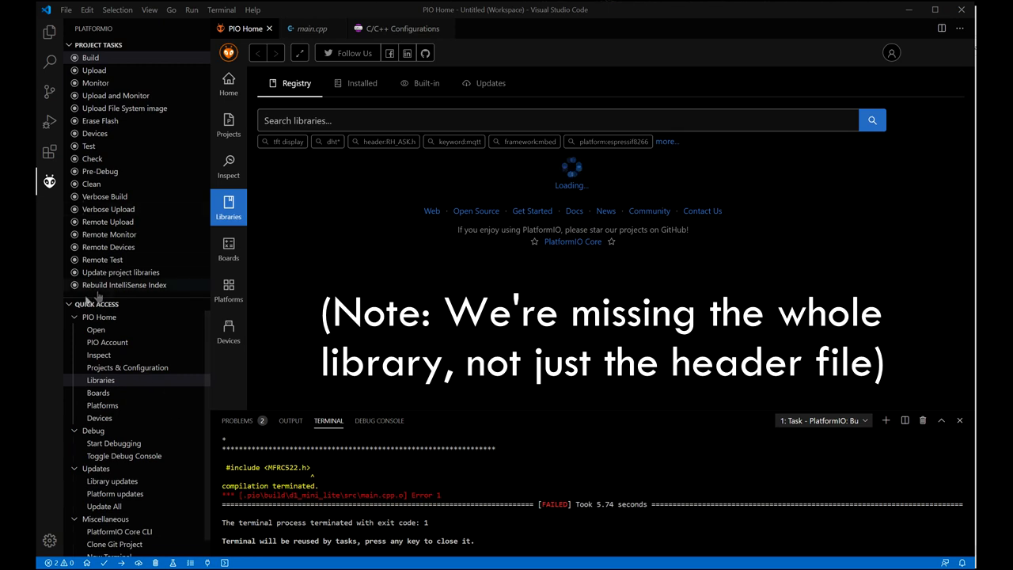
Step: Search the PlatformIO registry for MFRC522 and install the André Balboa library
{"action": "left_click", "coordinate": [49, 182]}
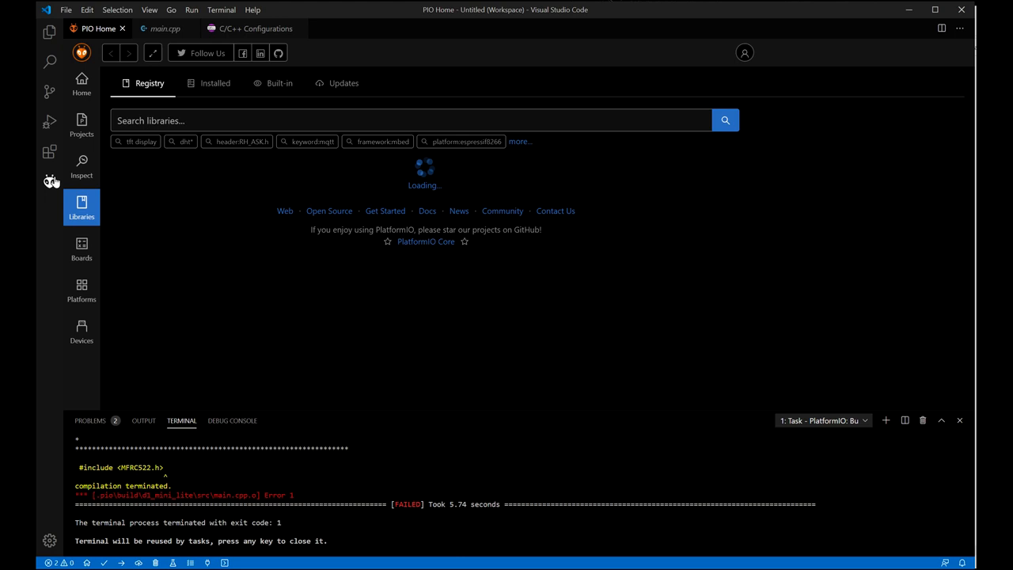
{"action": "left_click", "coordinate": [49, 182]}
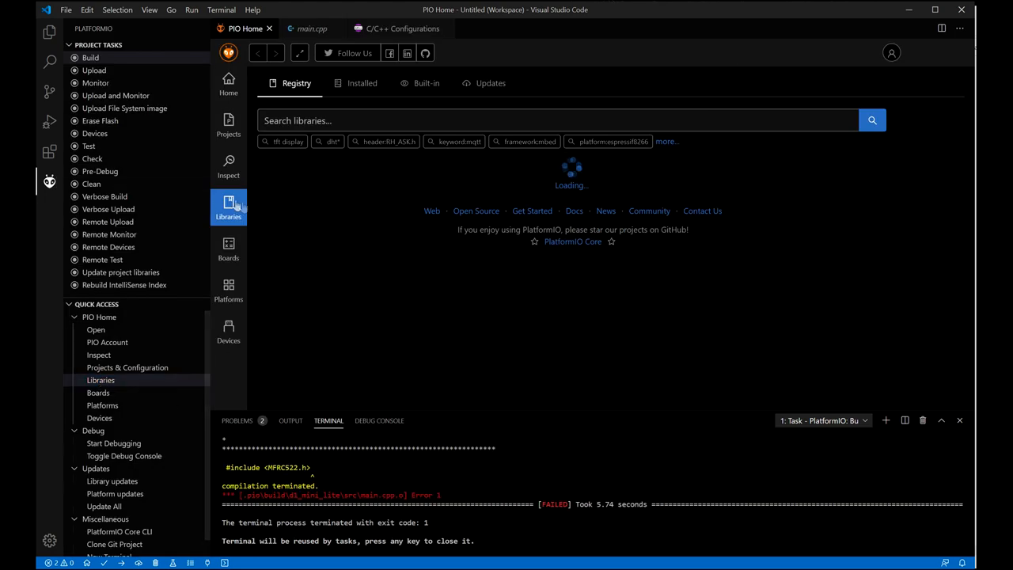
{"action": "left_click", "coordinate": [557, 120]}
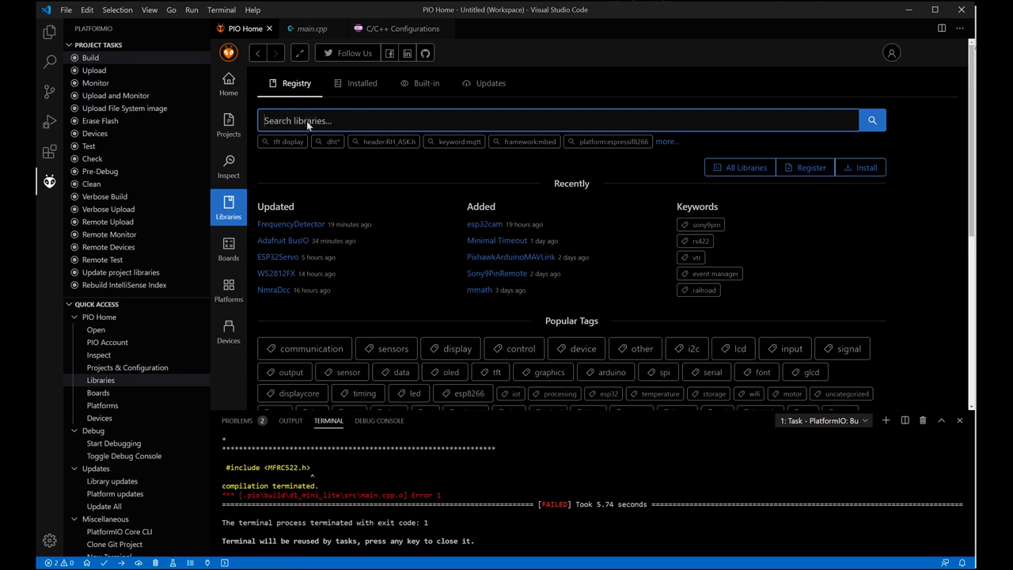
{"action": "type", "text": "MFRC522"}
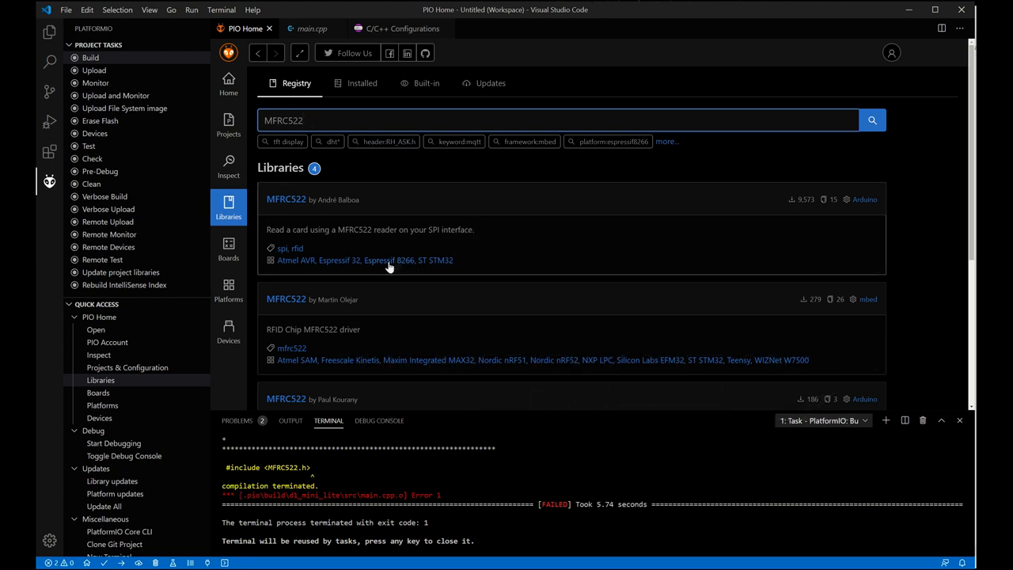
{"action": "mouse_move", "coordinate": [388, 260]}
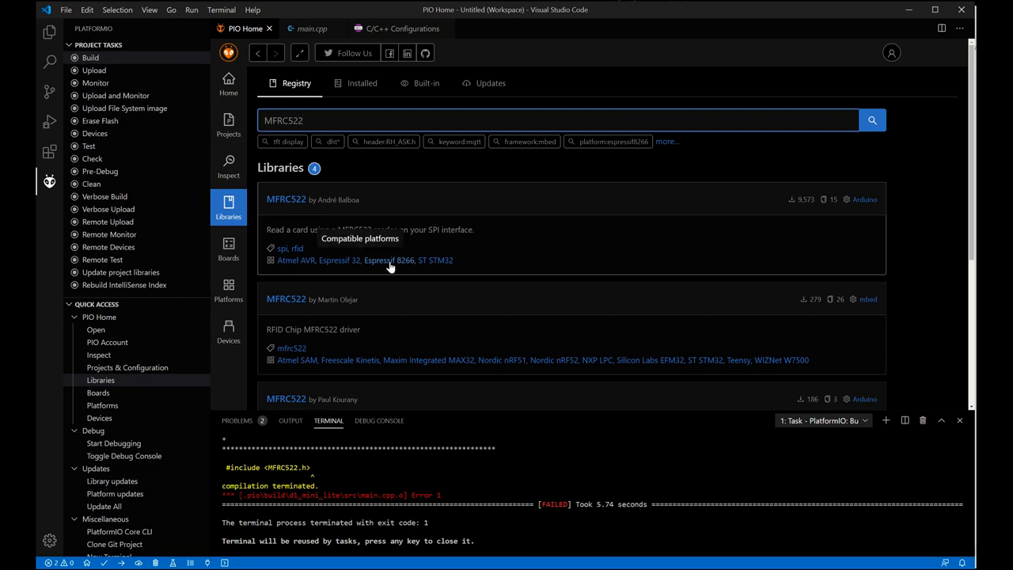
{"action": "mouse_move", "coordinate": [426, 374]}
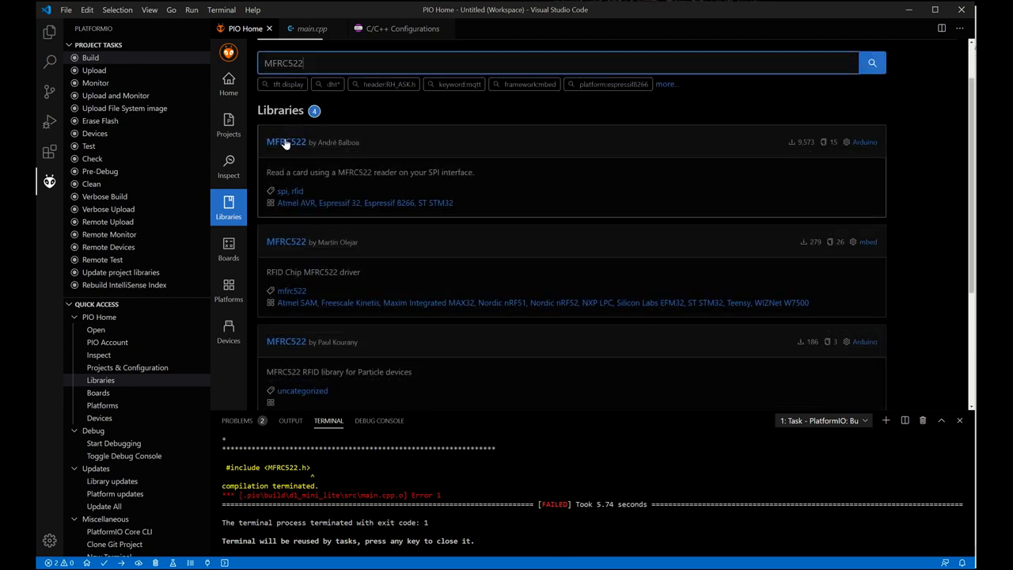
{"action": "left_click", "coordinate": [285, 142]}
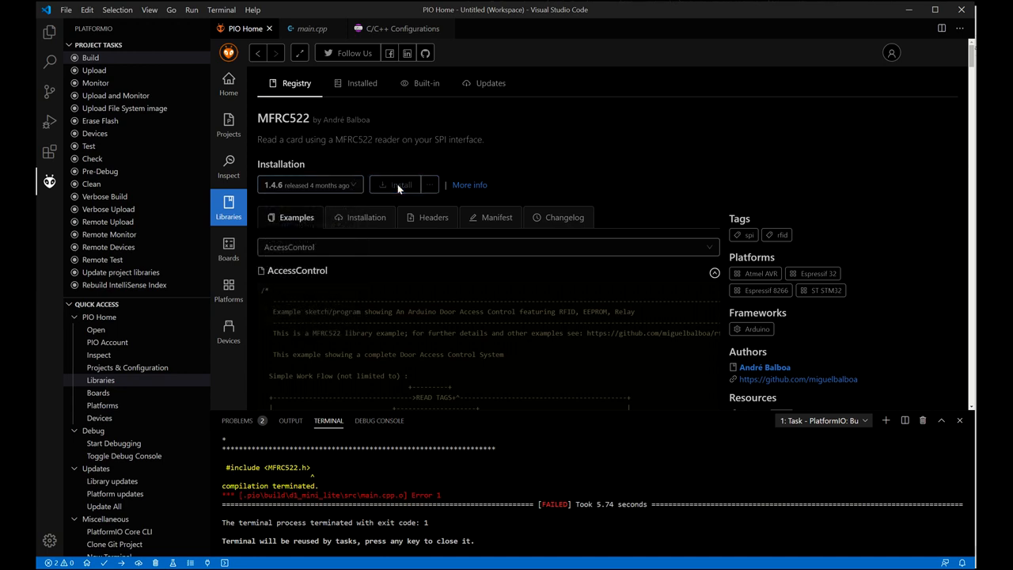
{"action": "left_click", "coordinate": [399, 184]}
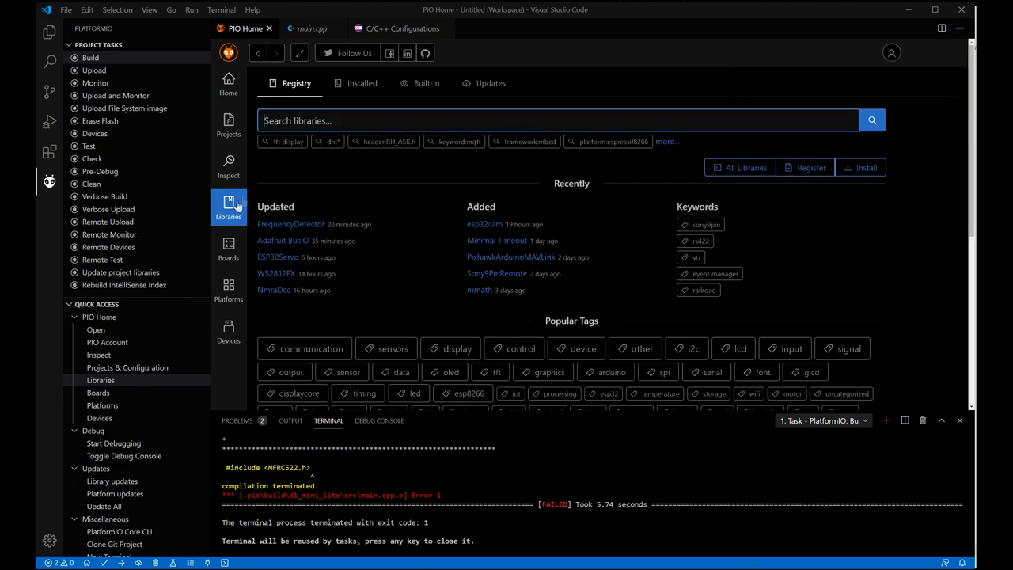
Step: Install the Homie library by Marvin Roger from the registry and rebuild the firmware successfully
{"action": "type", "text": "ho"}
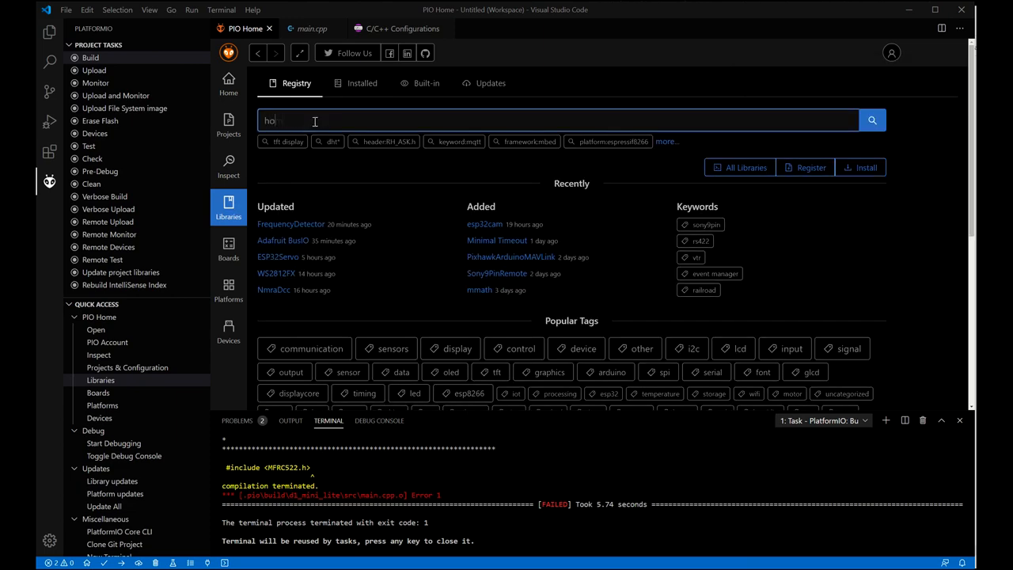
{"action": "type", "text": "mie"}
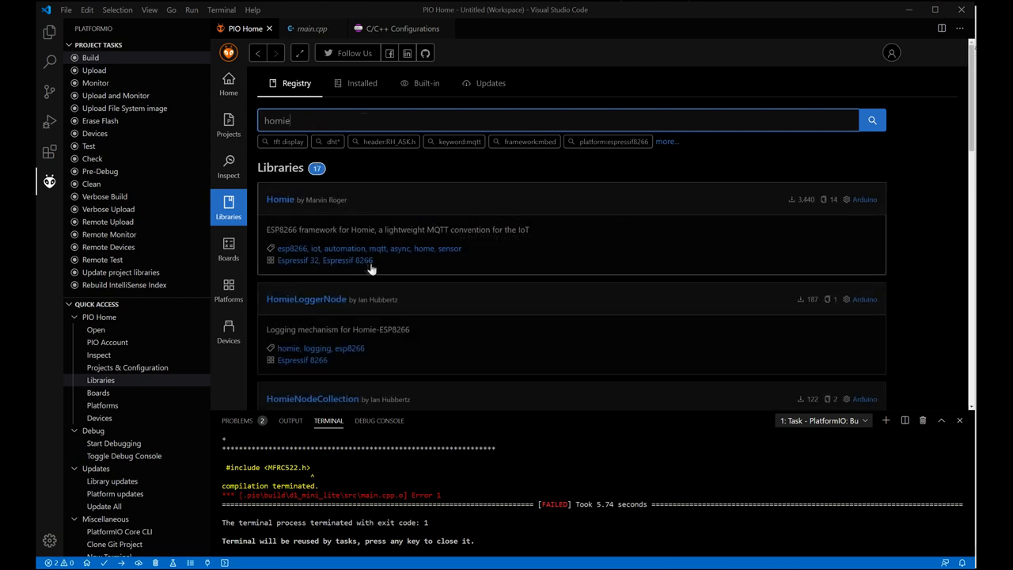
{"action": "left_click", "coordinate": [280, 199]}
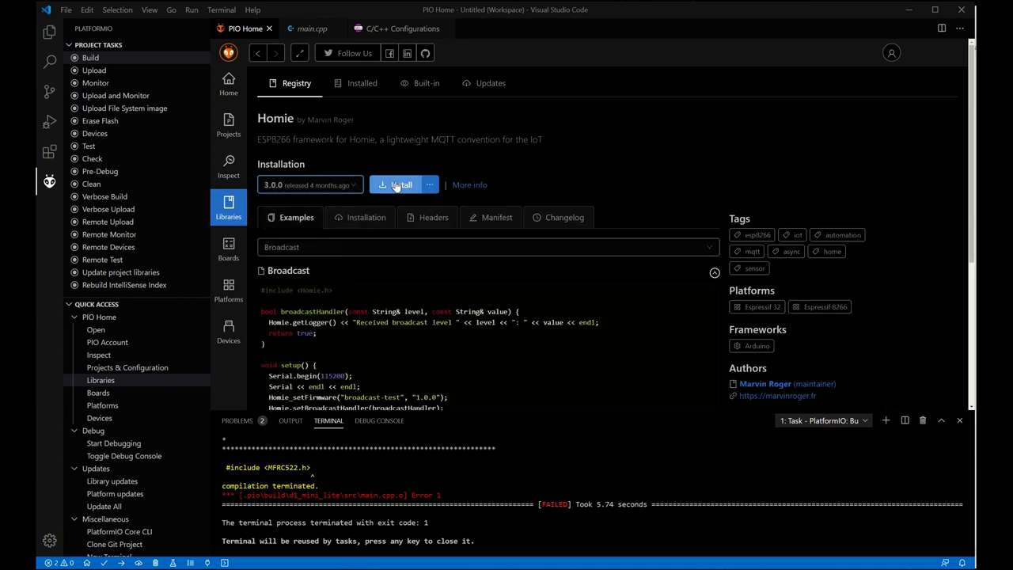
{"action": "left_click", "coordinate": [396, 184]}
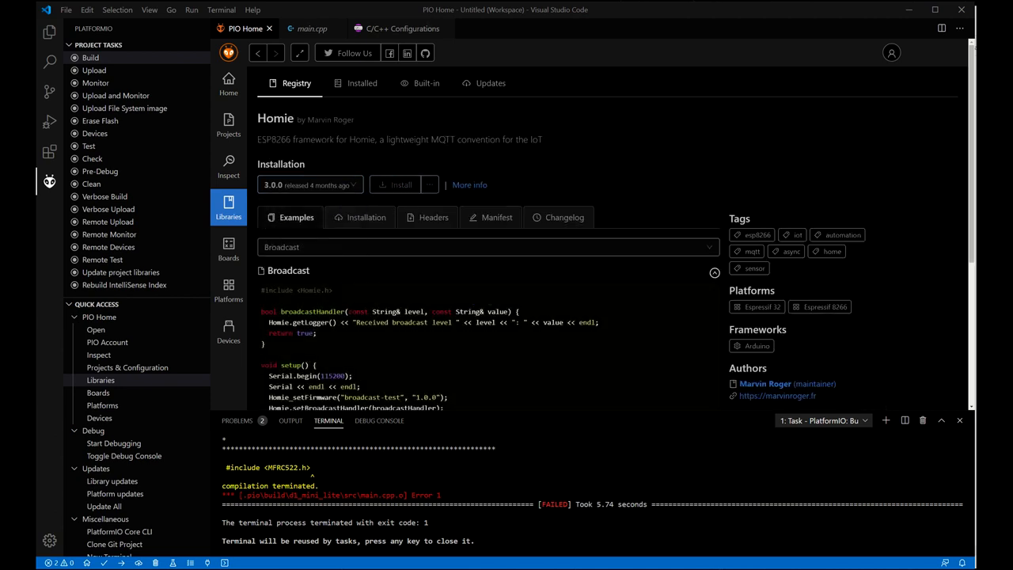
{"action": "left_click", "coordinate": [400, 183]}
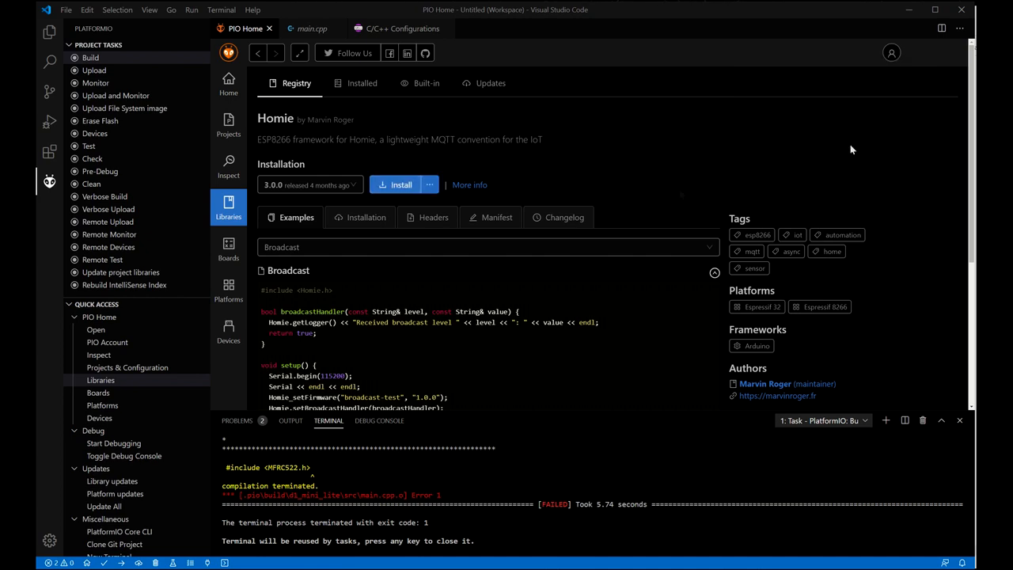
{"action": "left_click", "coordinate": [90, 57]}
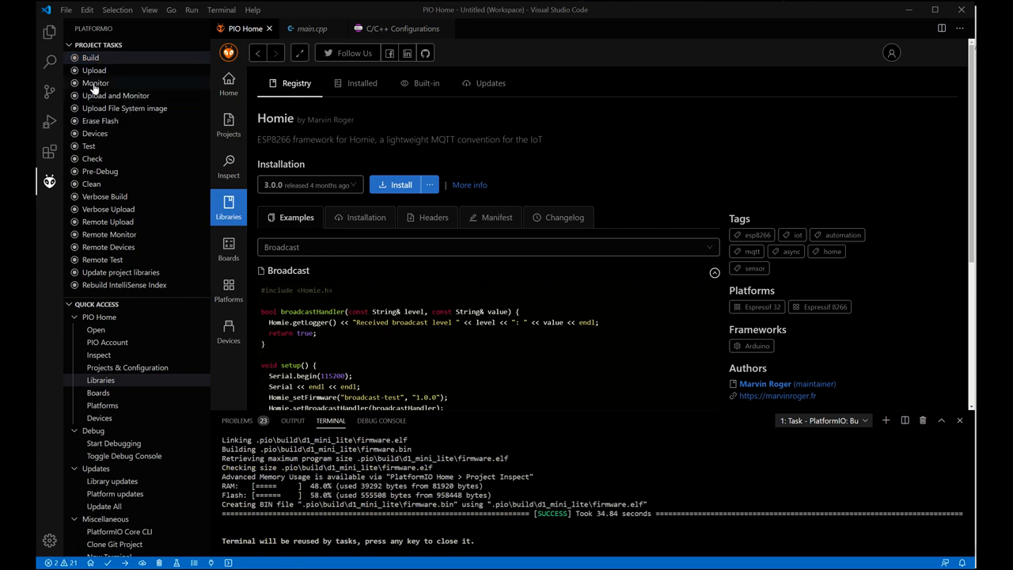
{"action": "mouse_move", "coordinate": [95, 70]}
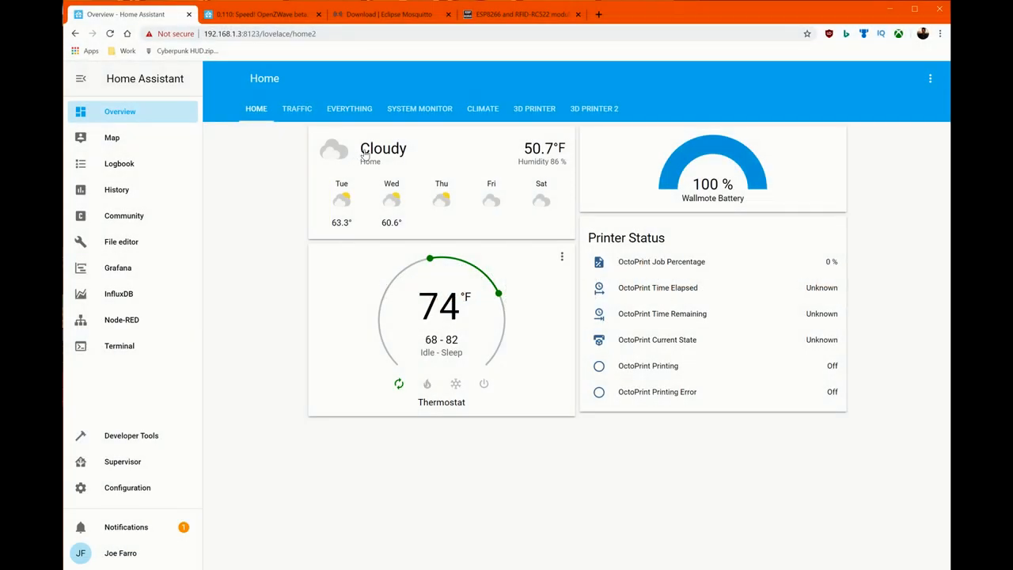
{"action": "mouse_move", "coordinate": [275, 201]}
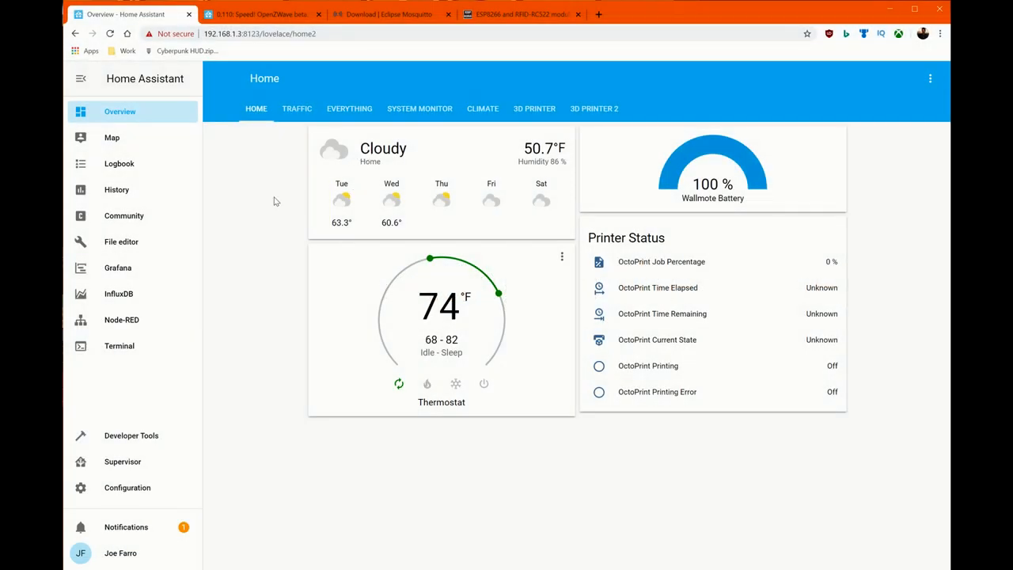
{"action": "mouse_move", "coordinate": [225, 281]}
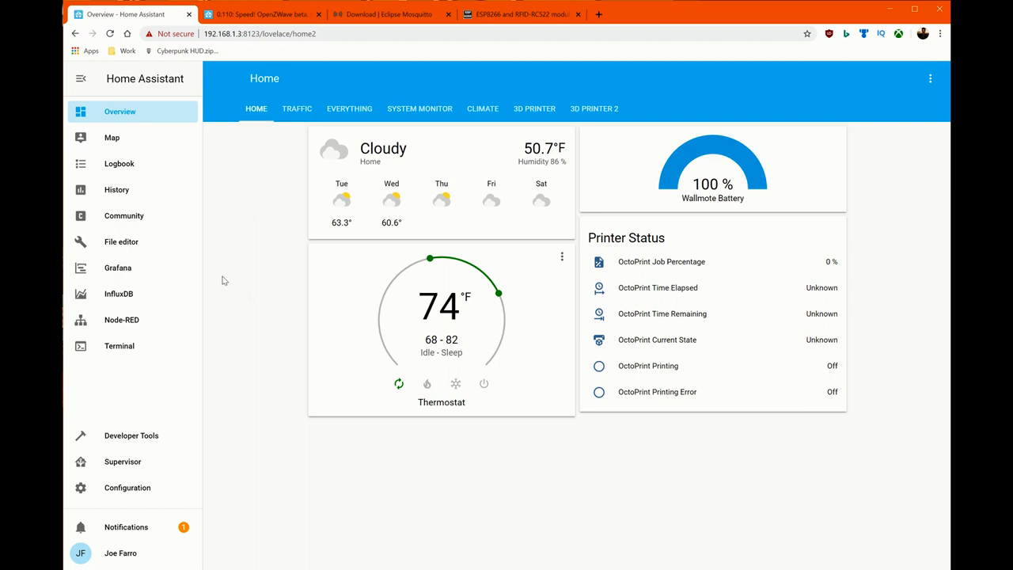
Step: Find the Mosquitto broker add-on in the Supervisor add-on store and open its details
{"action": "left_click", "coordinate": [124, 463]}
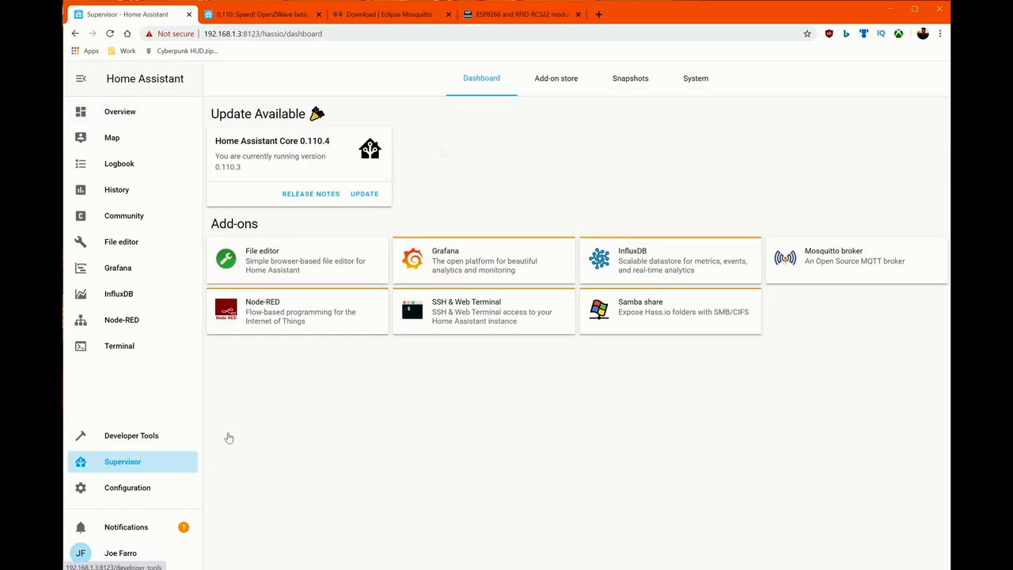
{"action": "left_click", "coordinate": [556, 79]}
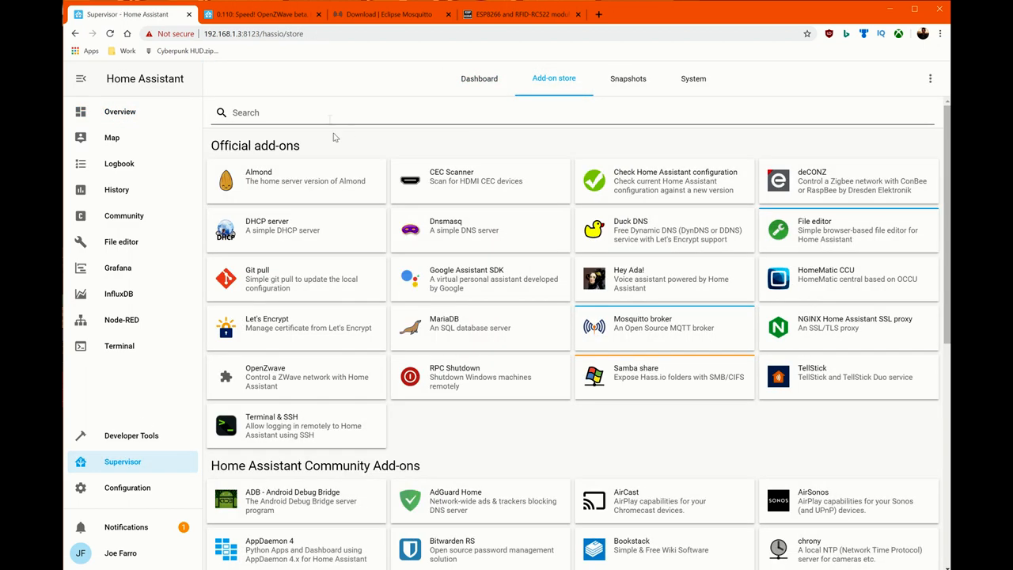
{"action": "type", "text": "mos"}
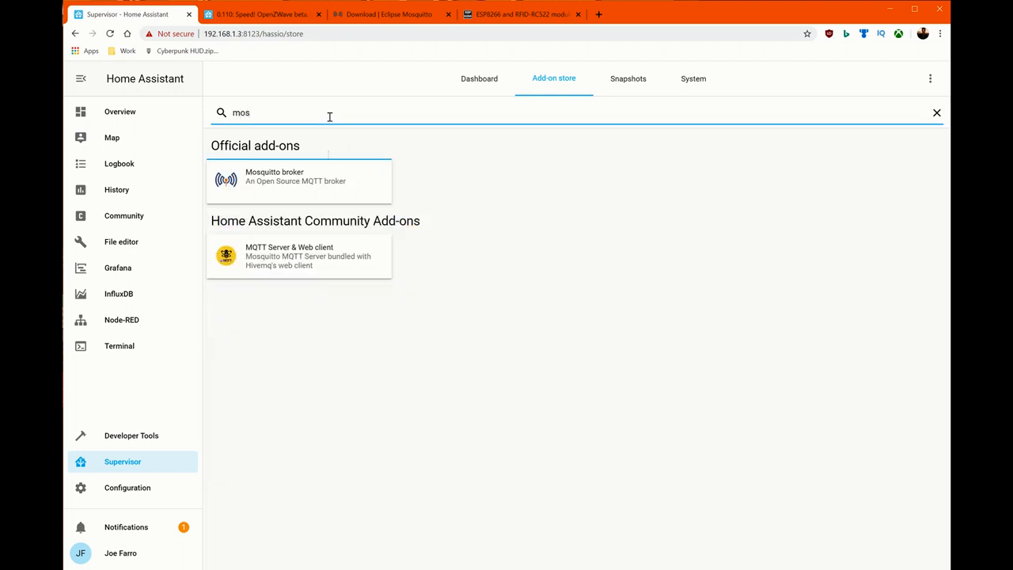
{"action": "left_click", "coordinate": [299, 180]}
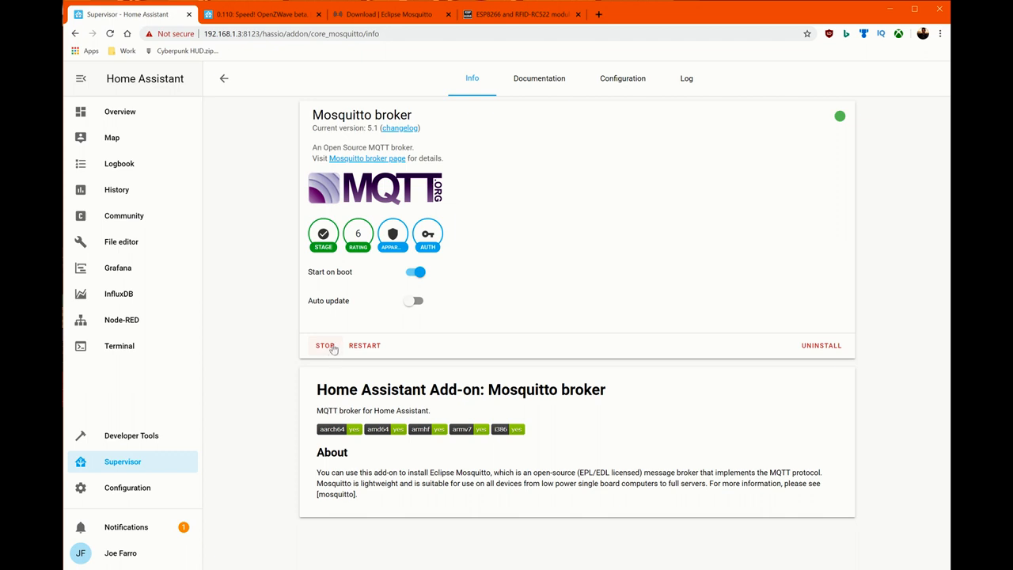
{"action": "mouse_move", "coordinate": [319, 357]}
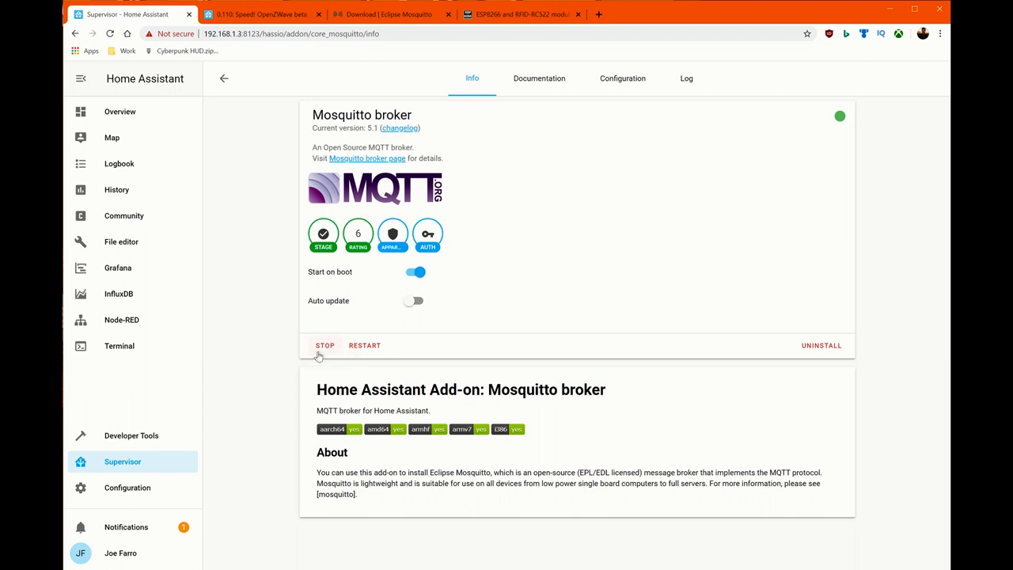
Step: Inspect the Mosquitto configuration: anonymous false and network port 1883 among the port mappings
{"action": "left_click", "coordinate": [622, 78]}
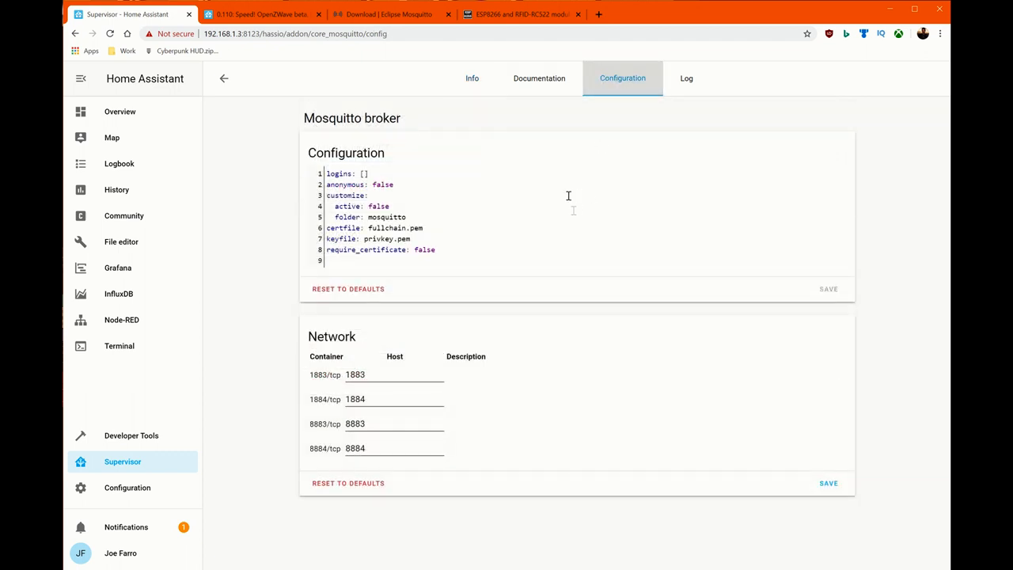
{"action": "double_click", "coordinate": [383, 184]}
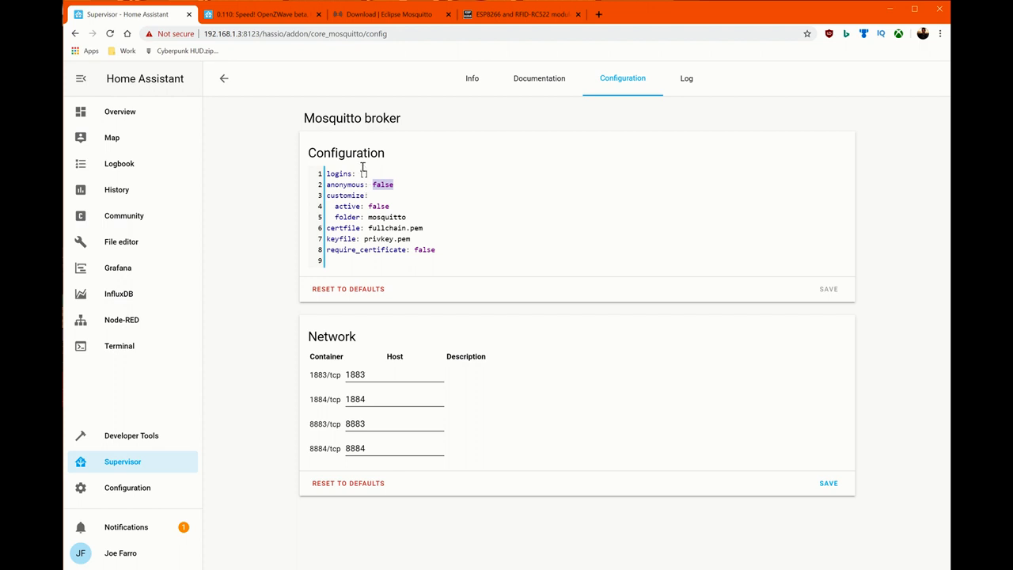
{"action": "left_click", "coordinate": [358, 172]}
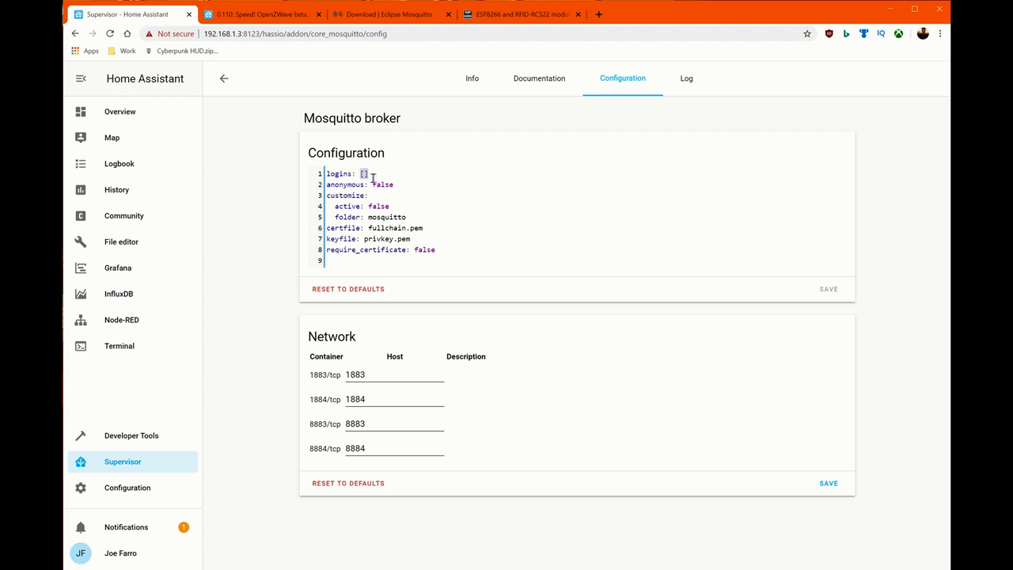
{"action": "left_click", "coordinate": [317, 34]}
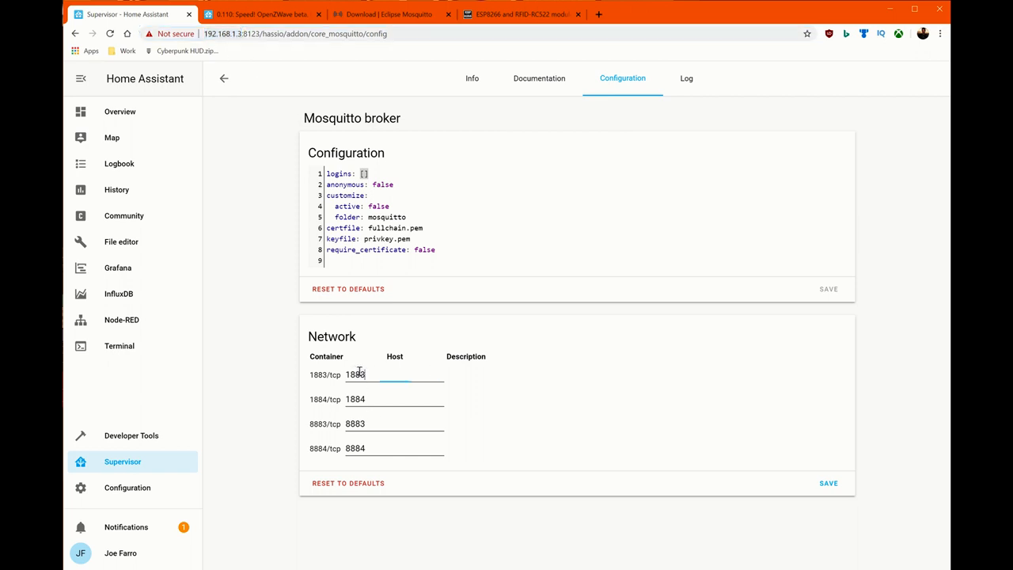
{"action": "double_click", "coordinate": [355, 373]}
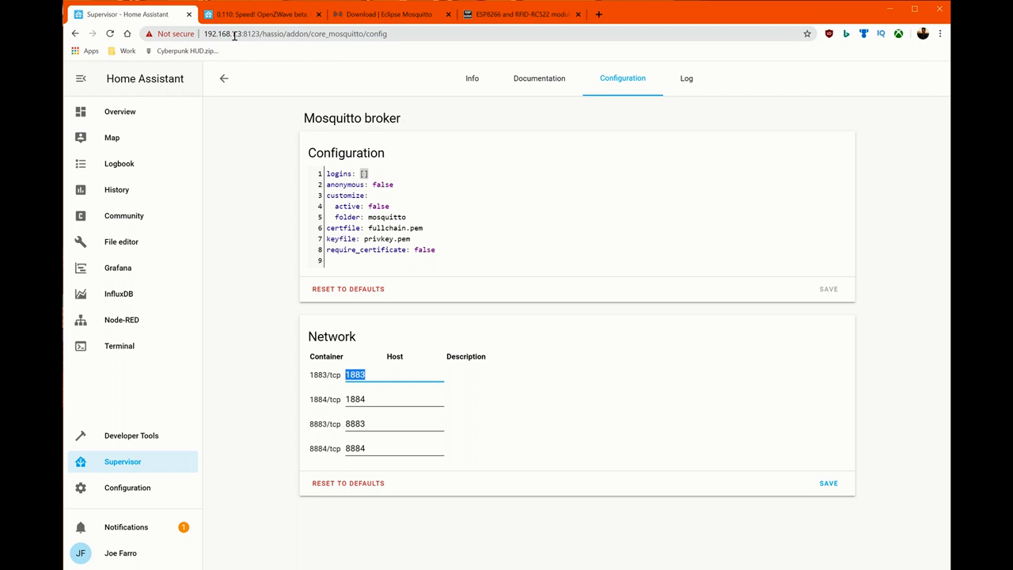
{"action": "mouse_move", "coordinate": [279, 67]}
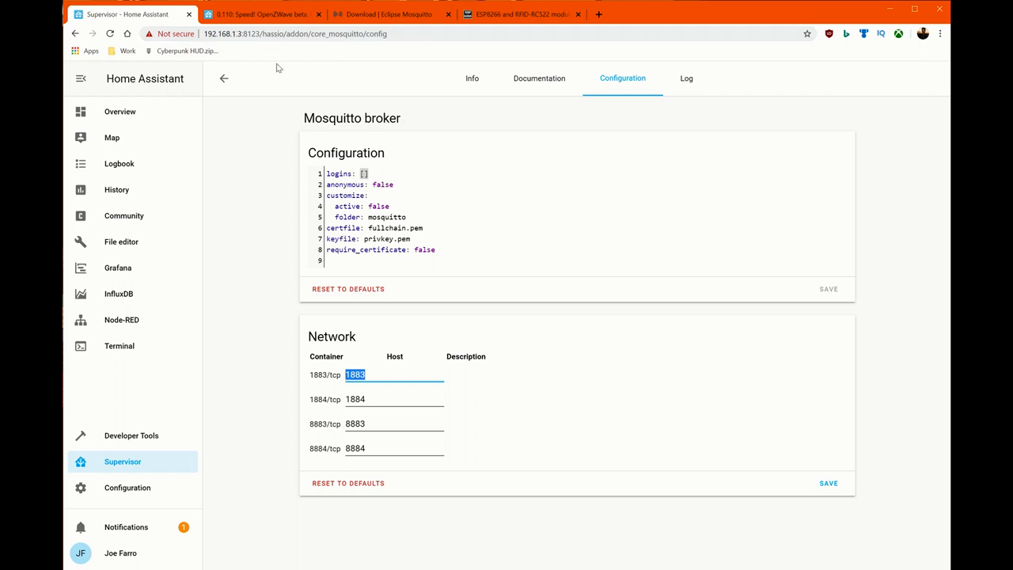
{"action": "mouse_move", "coordinate": [573, 102]}
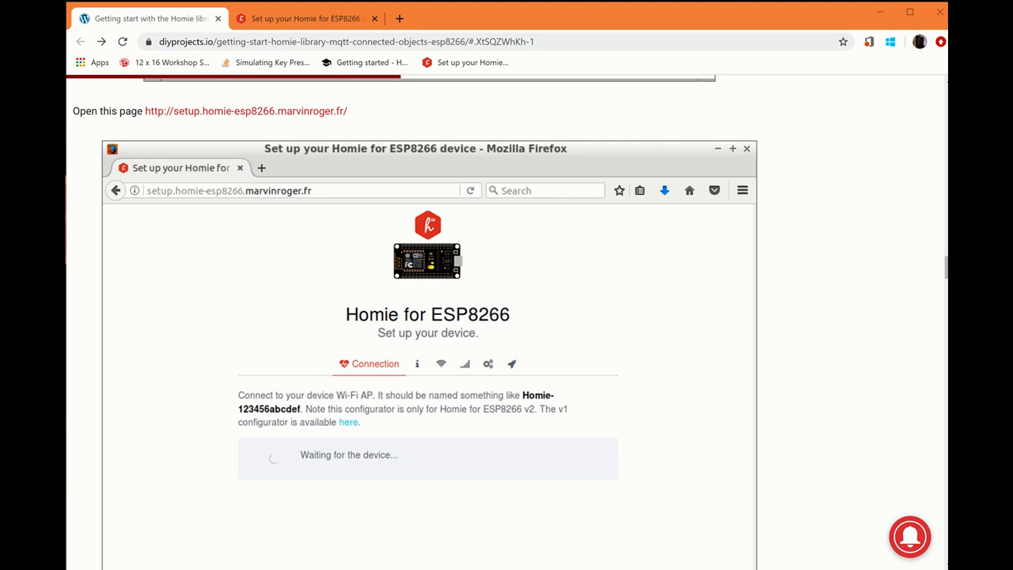
{"action": "mouse_move", "coordinate": [310, 117]}
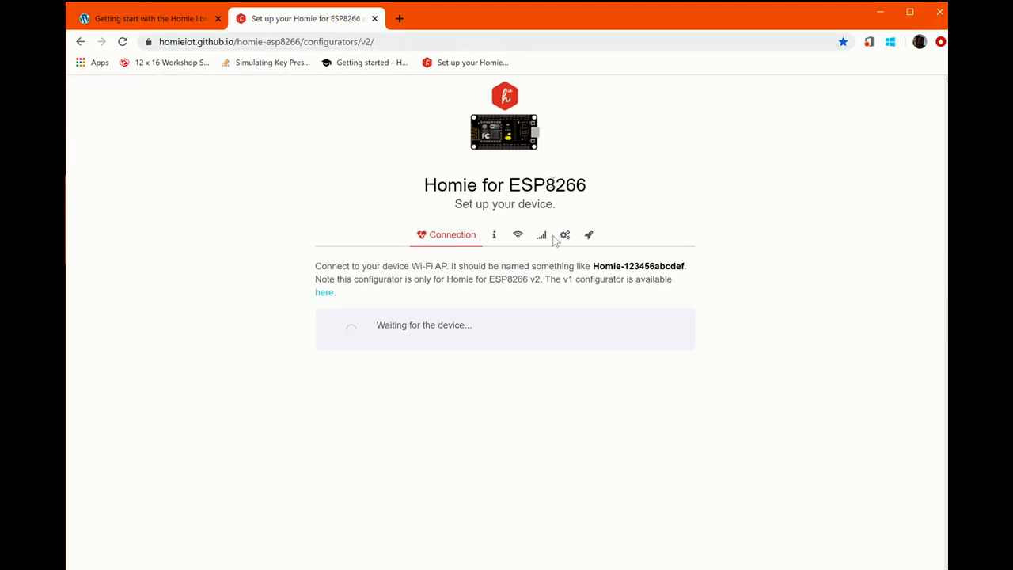
{"action": "mouse_move", "coordinate": [451, 307]}
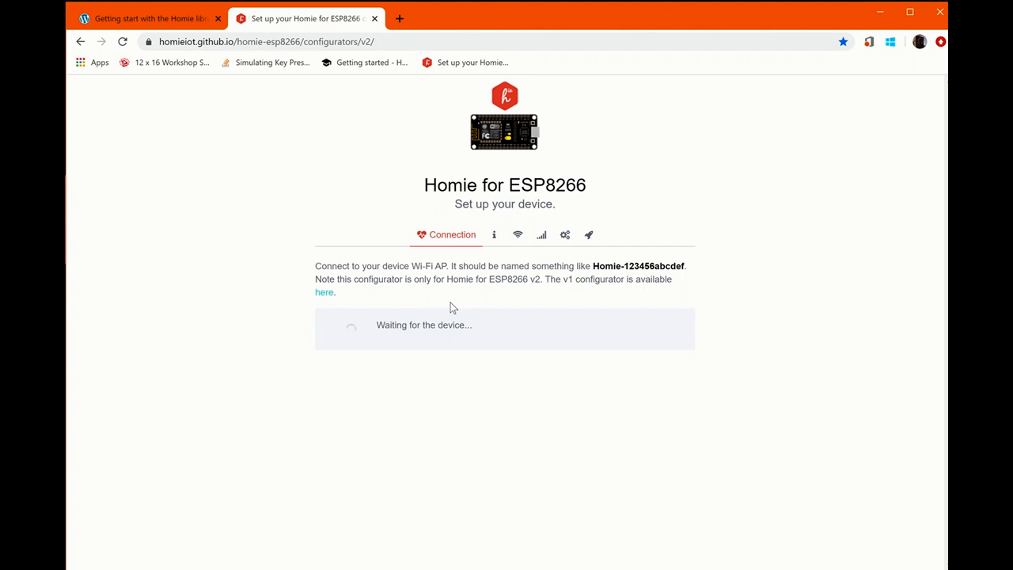
{"action": "mouse_move", "coordinate": [557, 478]}
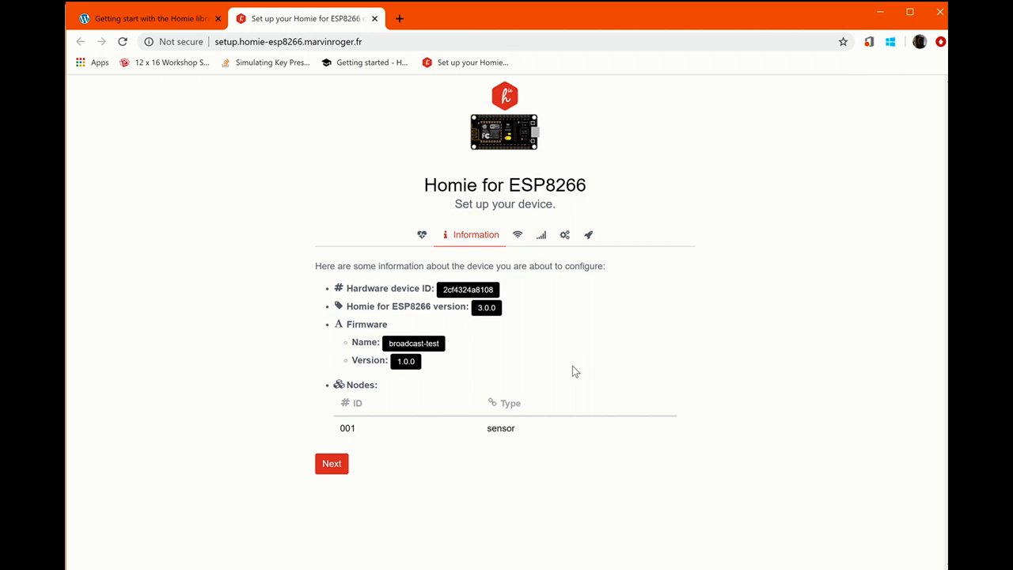
{"action": "mouse_move", "coordinate": [386, 56]}
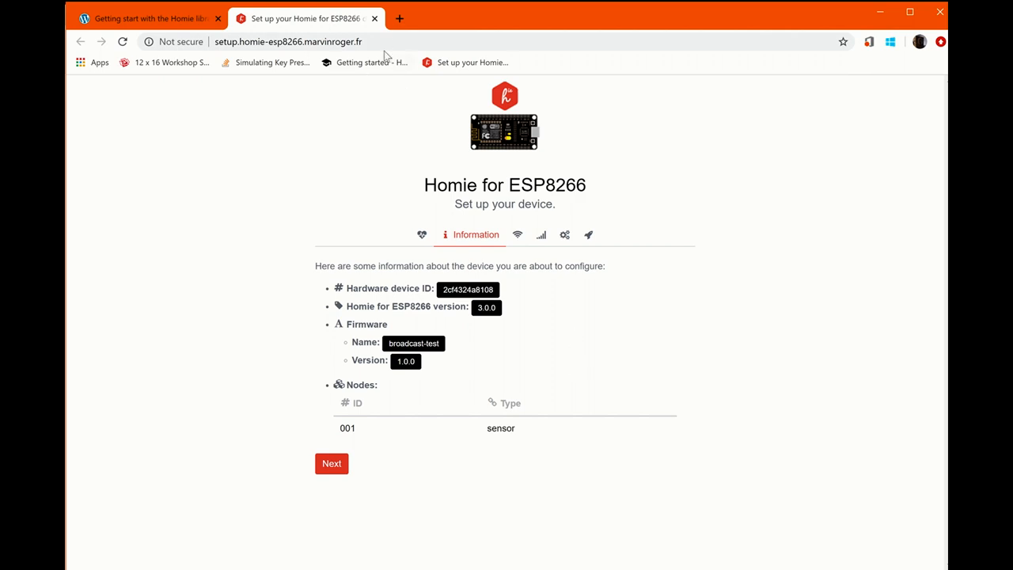
{"action": "mouse_move", "coordinate": [411, 473]}
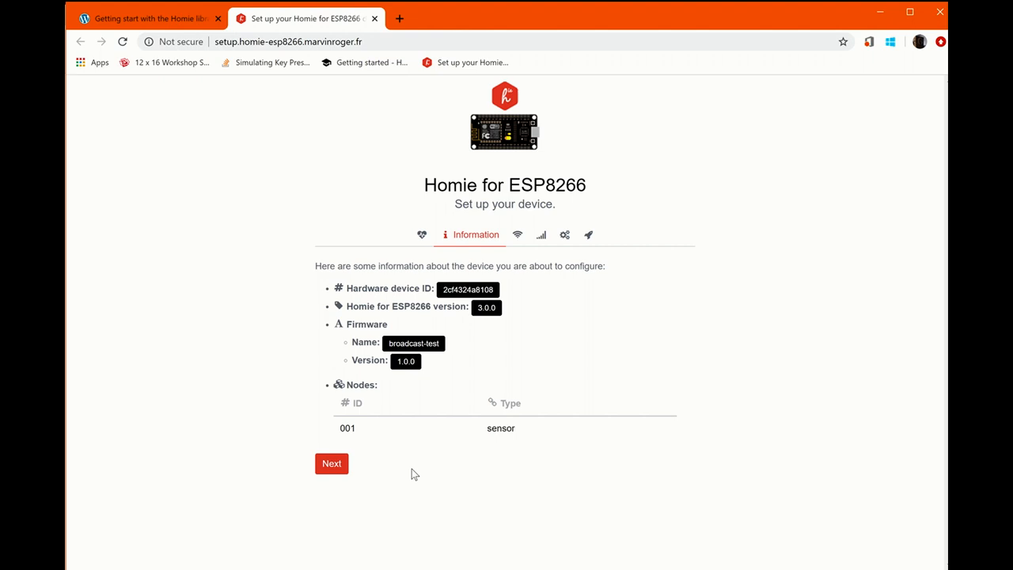
{"action": "mouse_move", "coordinate": [465, 420]}
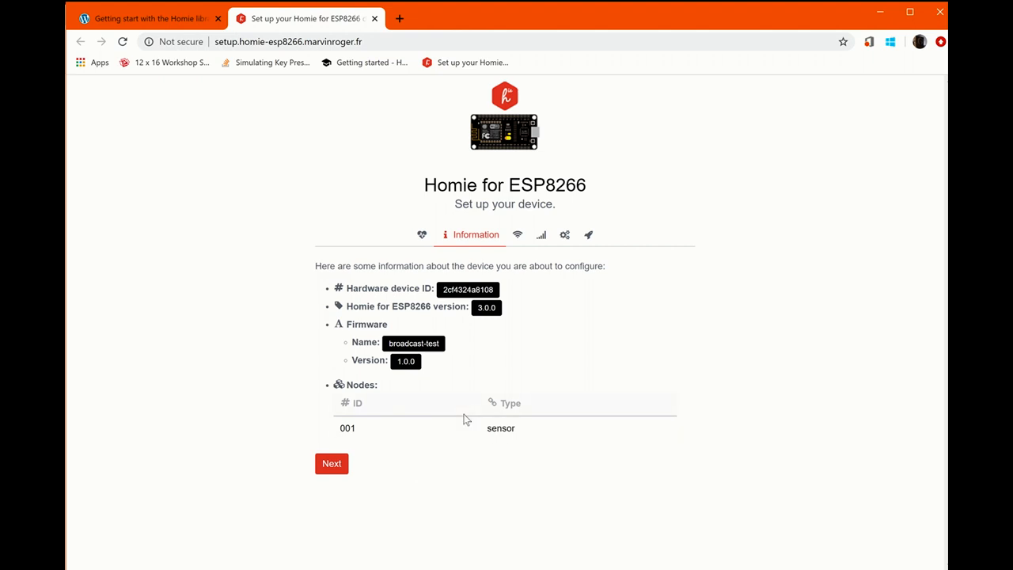
Step: Advance to Wi-Fi setup and choose the Tomorrowland - WPA2 network, ready for its password
{"action": "left_click", "coordinate": [331, 462]}
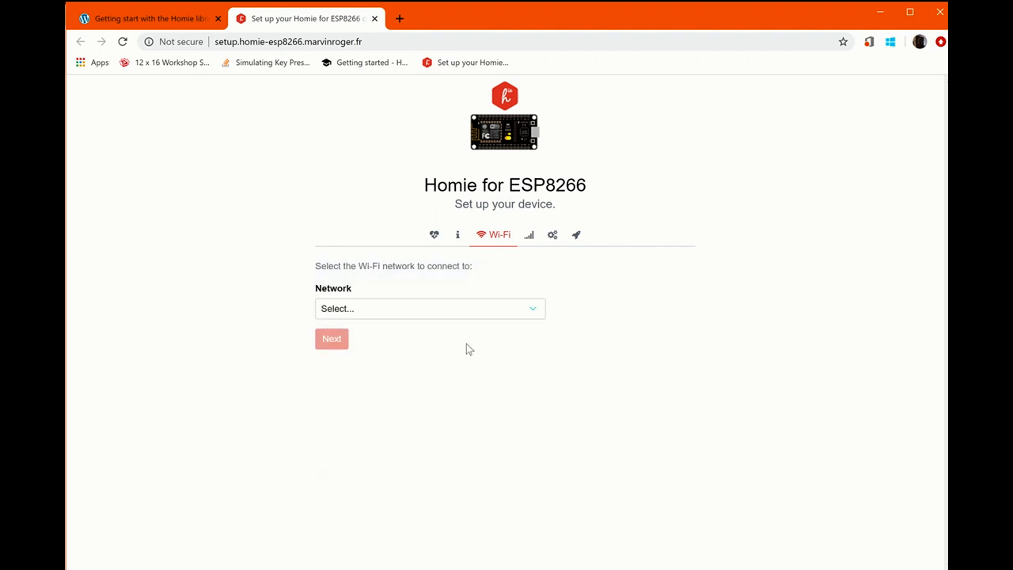
{"action": "left_click", "coordinate": [429, 307]}
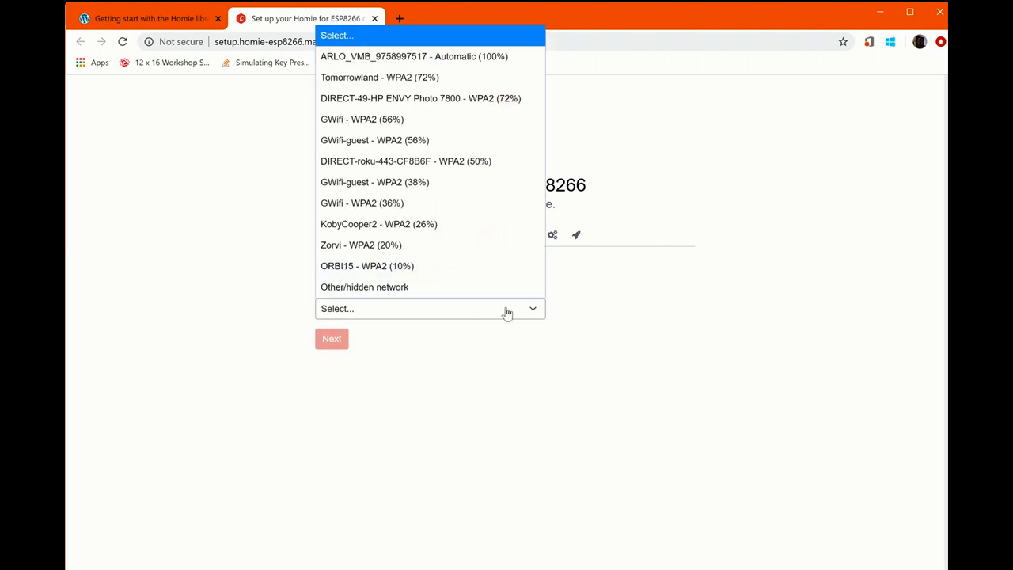
{"action": "left_click", "coordinate": [380, 76]}
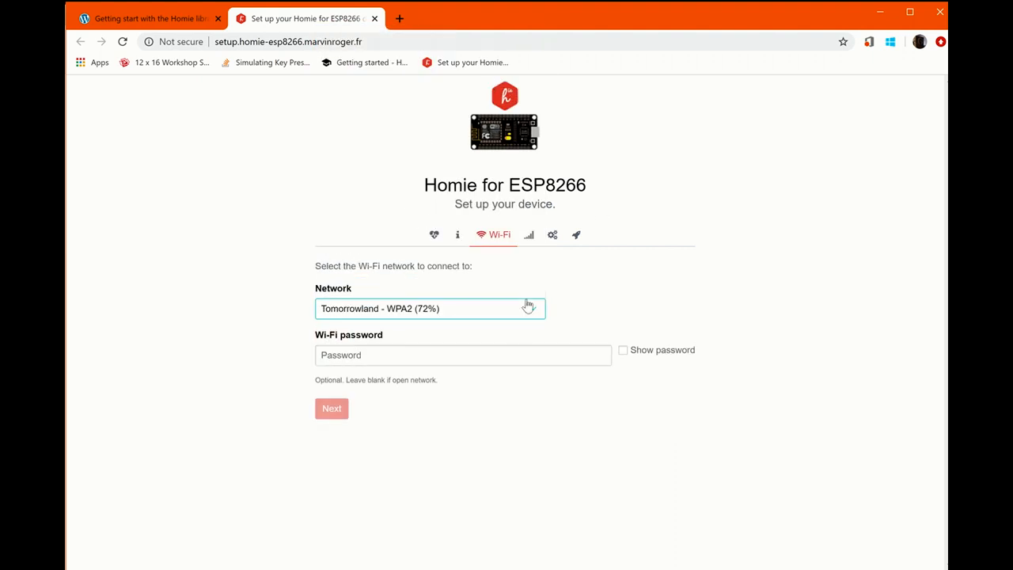
{"action": "left_click", "coordinate": [462, 354]}
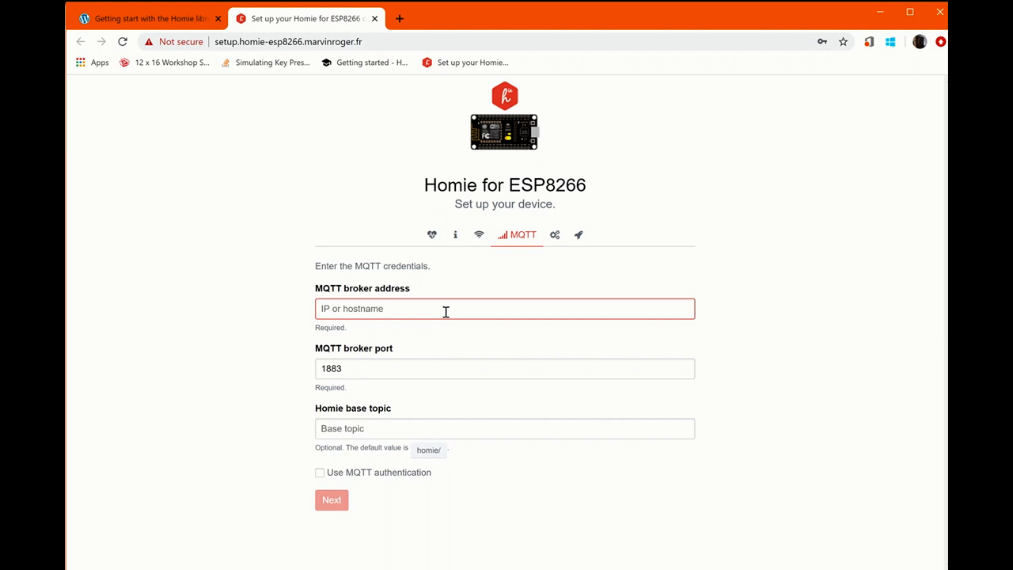
Step: Enter MQTT broker address 192.168.1.3 and base topic homie/
{"action": "type", "text": "192"}
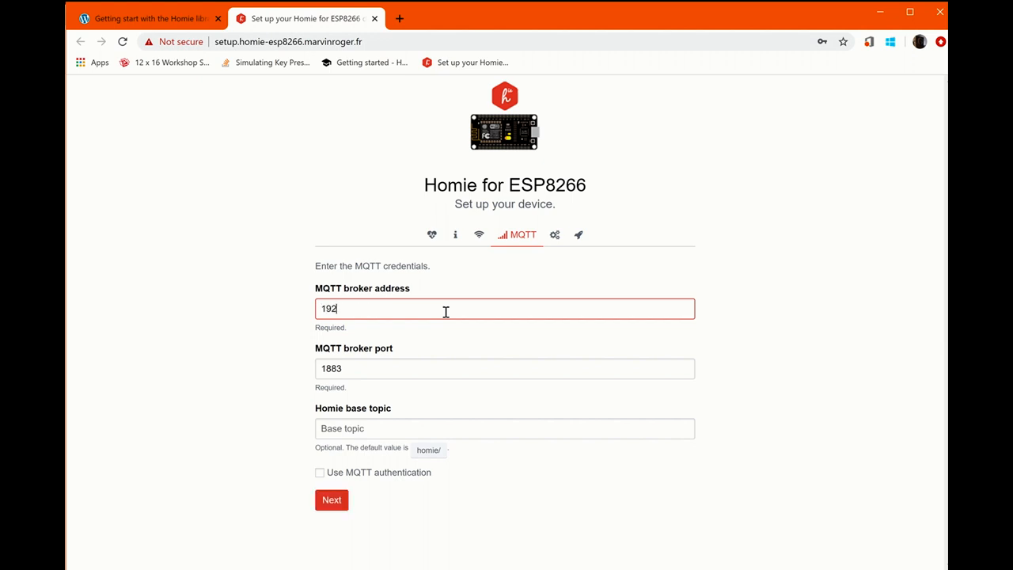
{"action": "type", "text": ".158"}
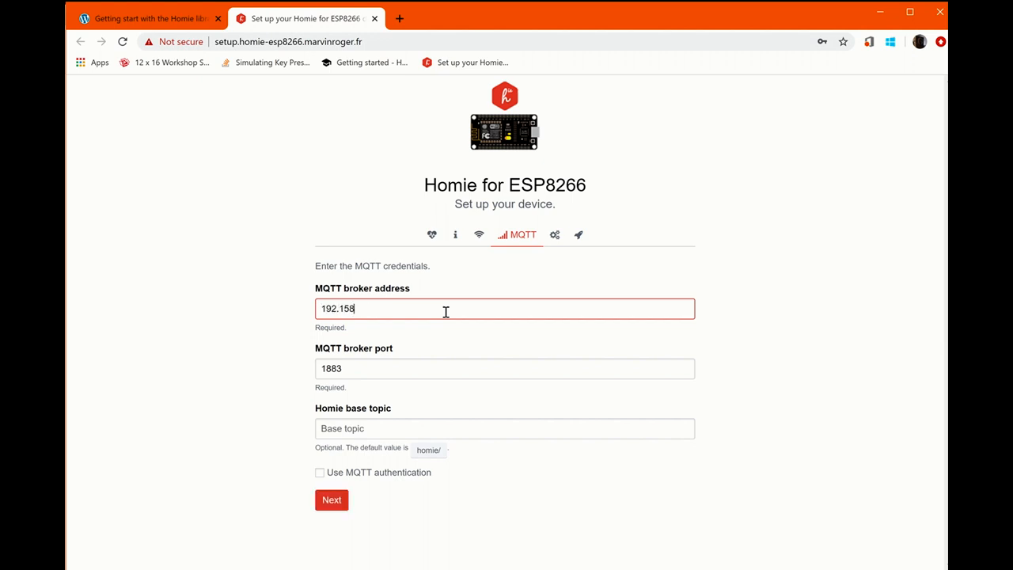
{"action": "type", "text": "192.168.1.3"}
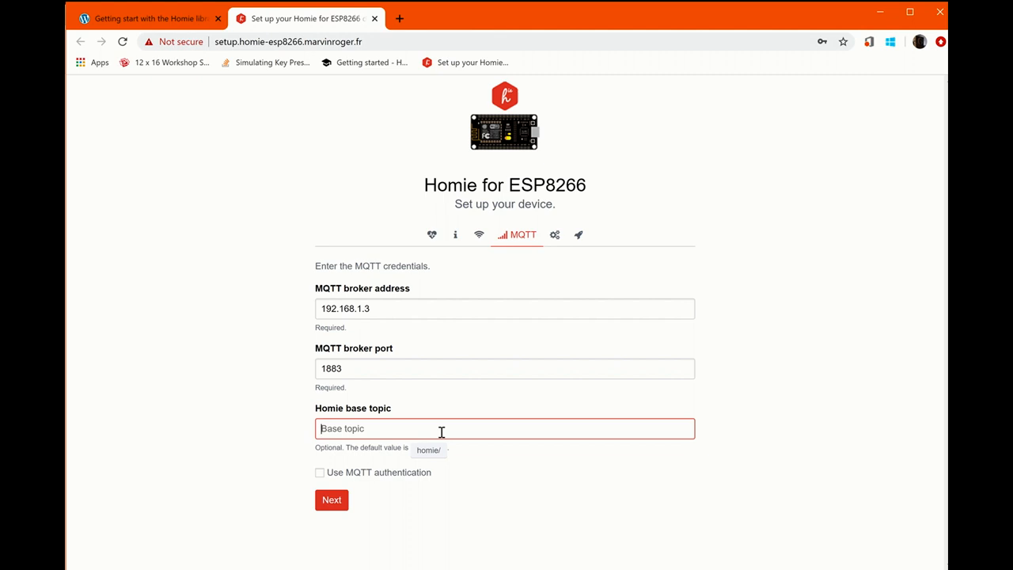
{"action": "type", "text": "h"}
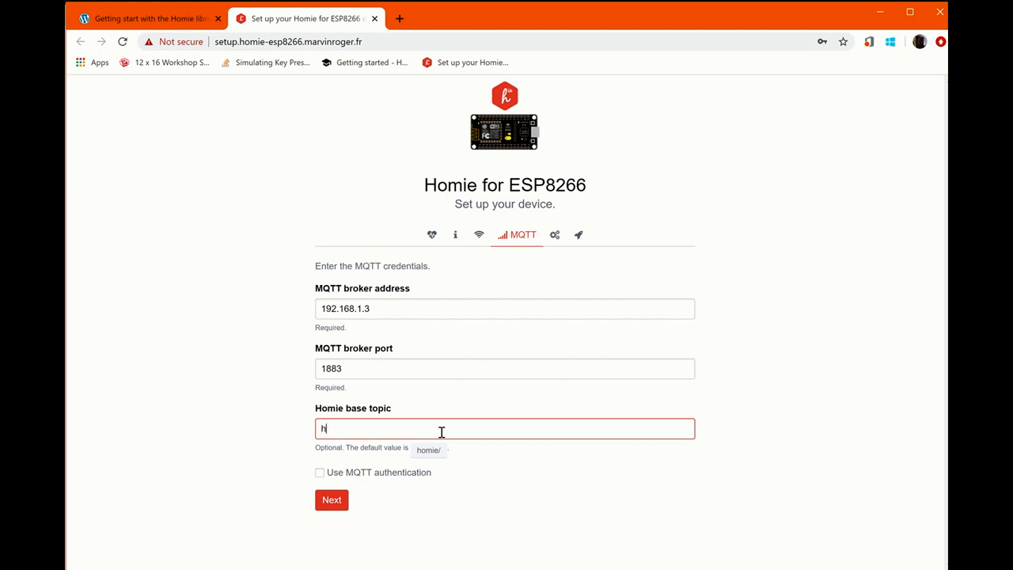
{"action": "type", "text": "omie/"}
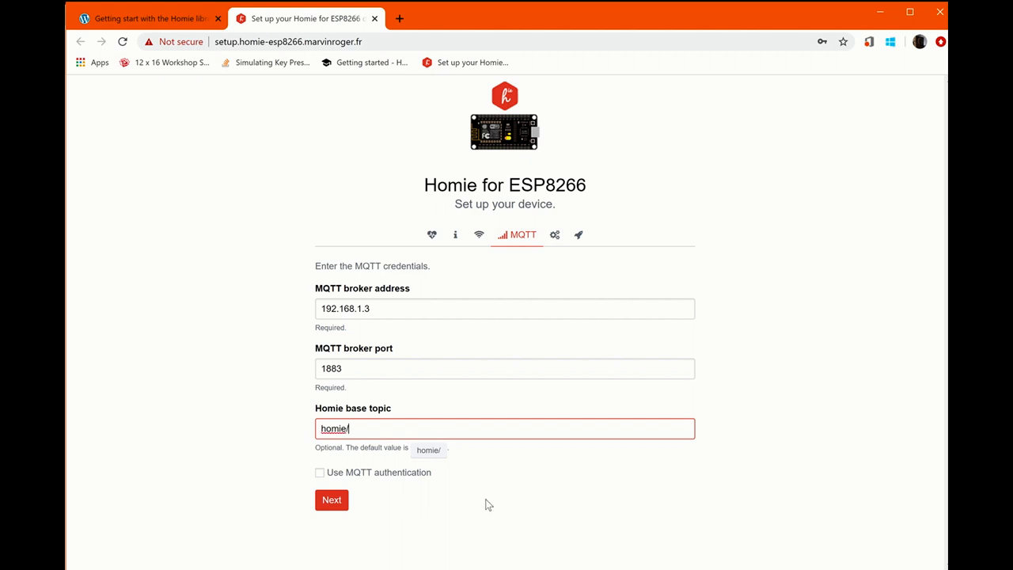
Step: Enter admin as the MQTT username
{"action": "left_click", "coordinate": [320, 471]}
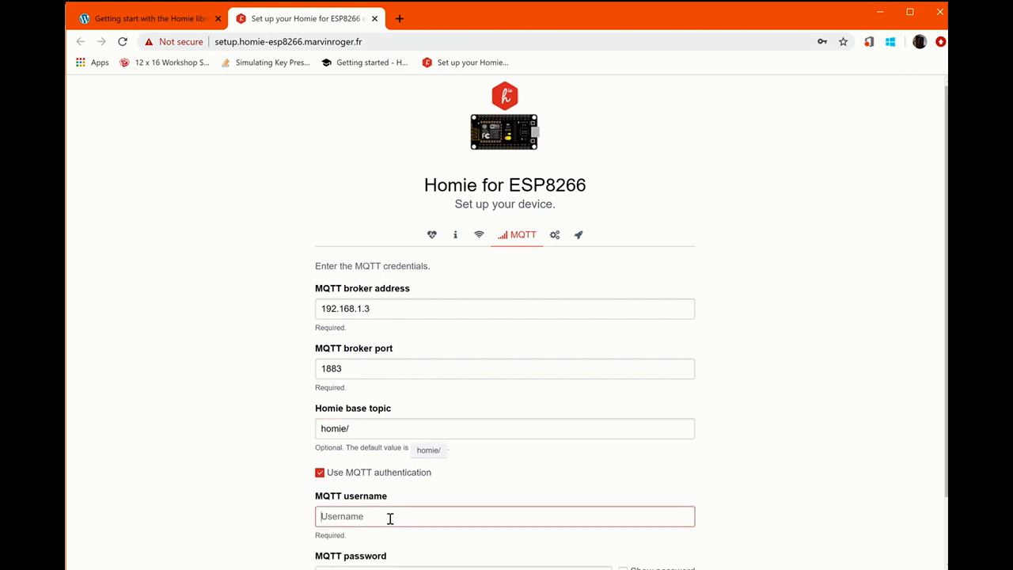
{"action": "type", "text": "admin"}
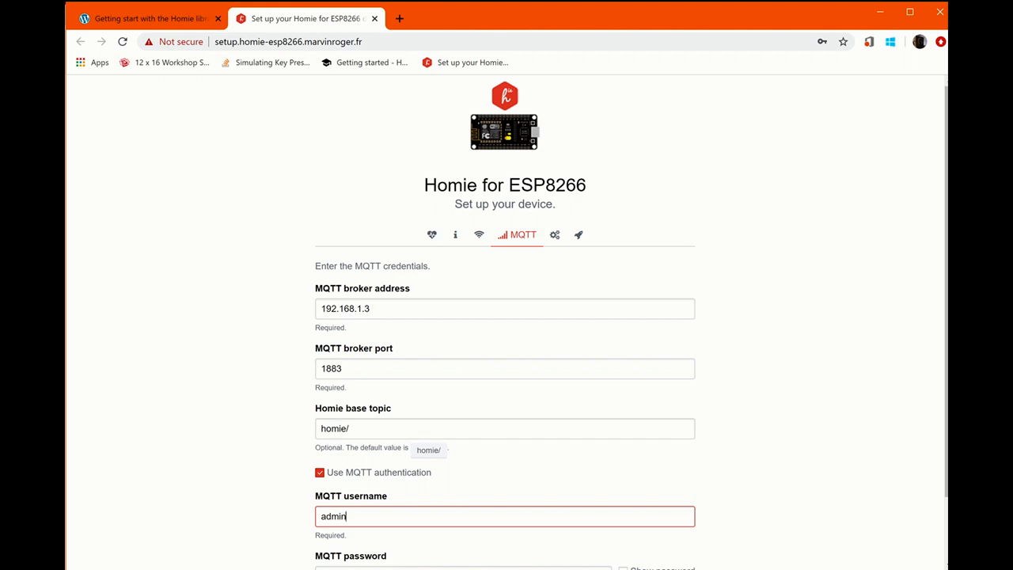
Step: Set friendly name Dynatap and device ID 001 with OTA disabled, then send the configuration
{"action": "left_click", "coordinate": [538, 234]}
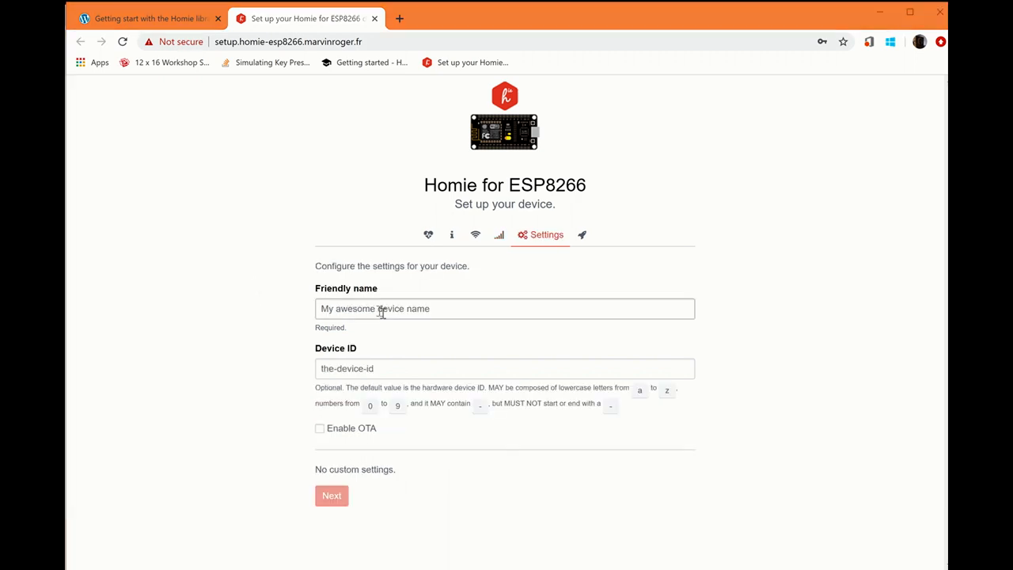
{"action": "left_click", "coordinate": [505, 309]}
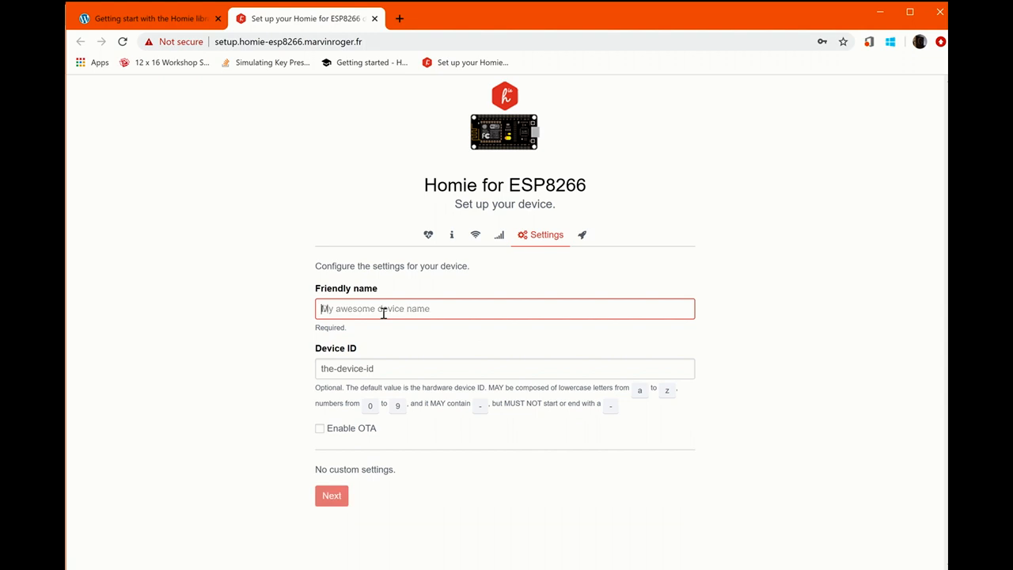
{"action": "type", "text": "Dynatap"}
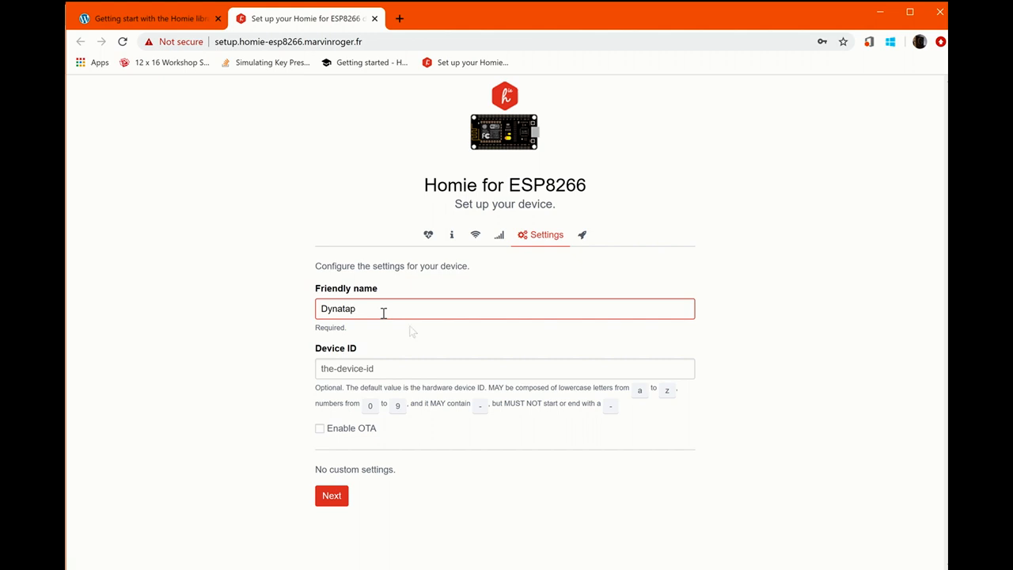
{"action": "left_click", "coordinate": [505, 367]}
{"action": "type", "text": "001"}
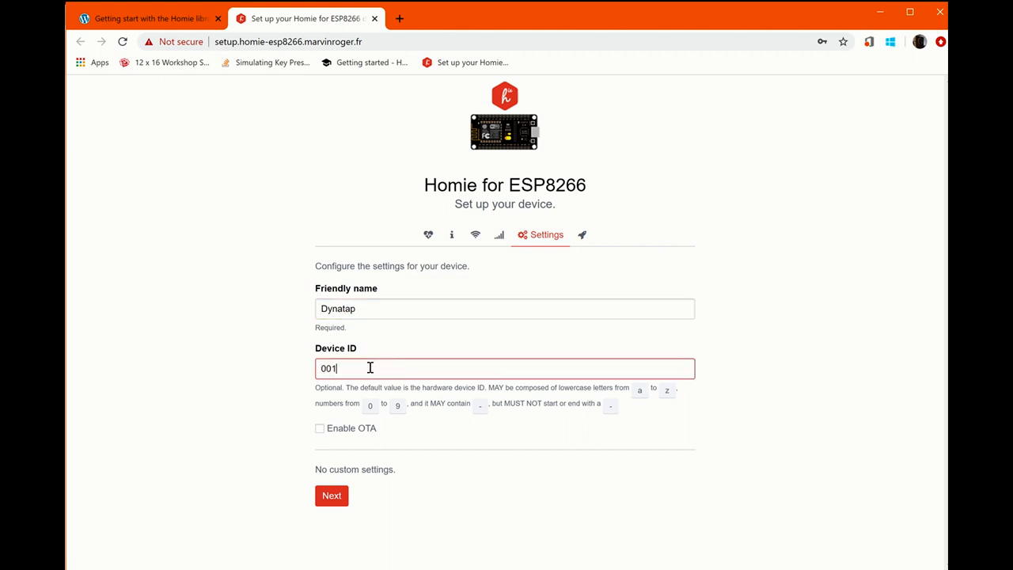
{"action": "mouse_move", "coordinate": [386, 440]}
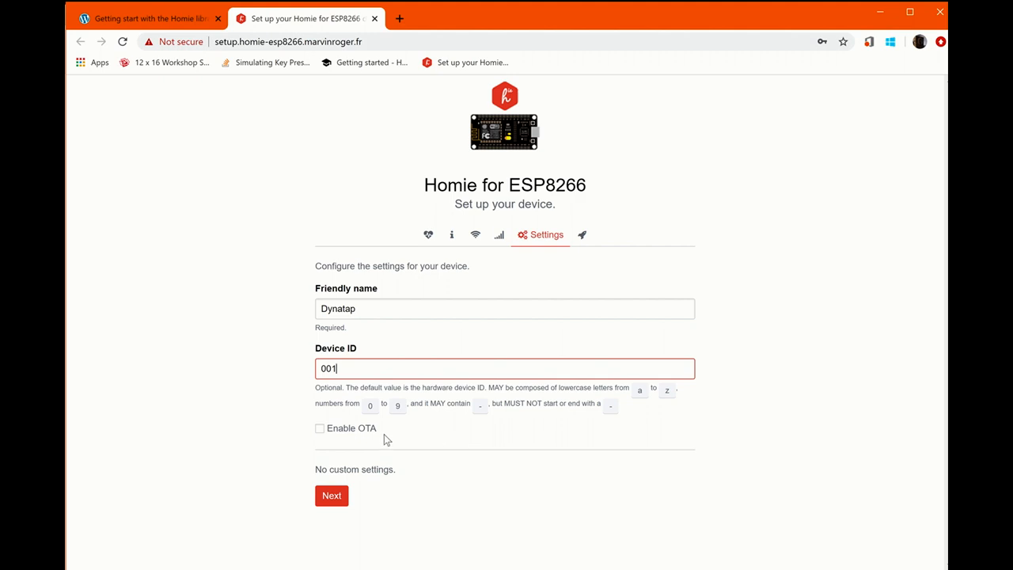
{"action": "mouse_move", "coordinate": [364, 437]}
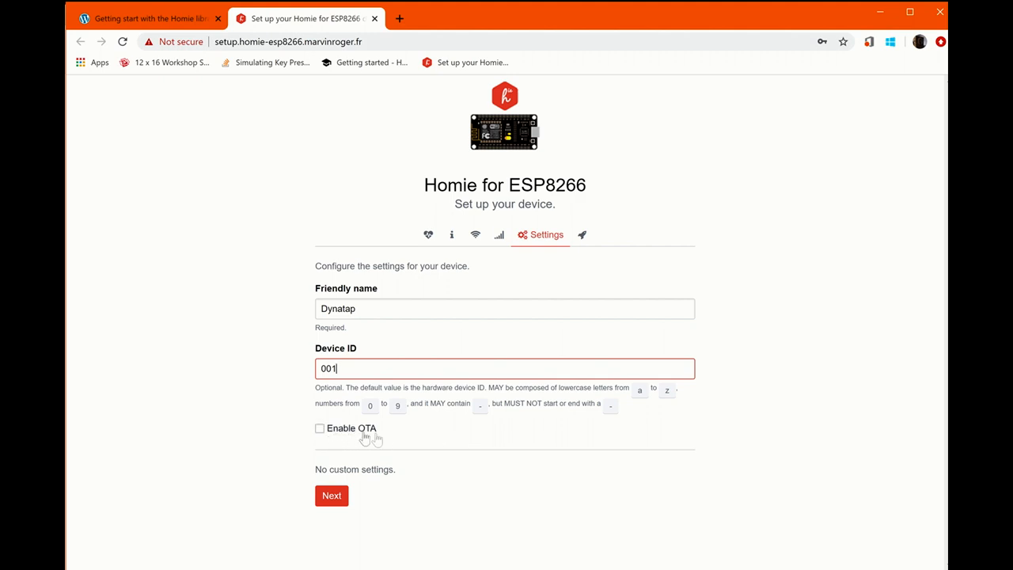
{"action": "mouse_move", "coordinate": [396, 443]}
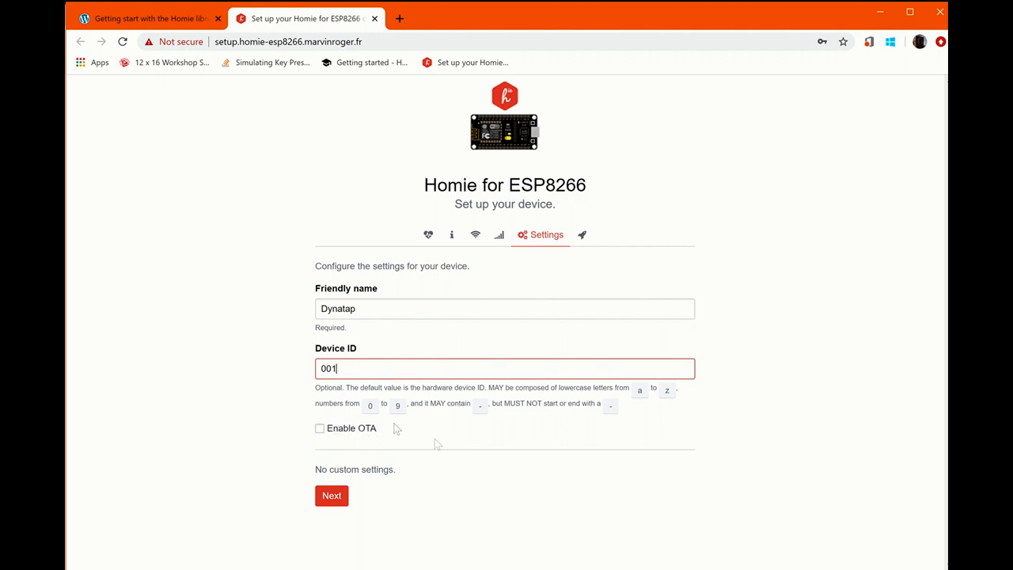
{"action": "left_click", "coordinate": [330, 494]}
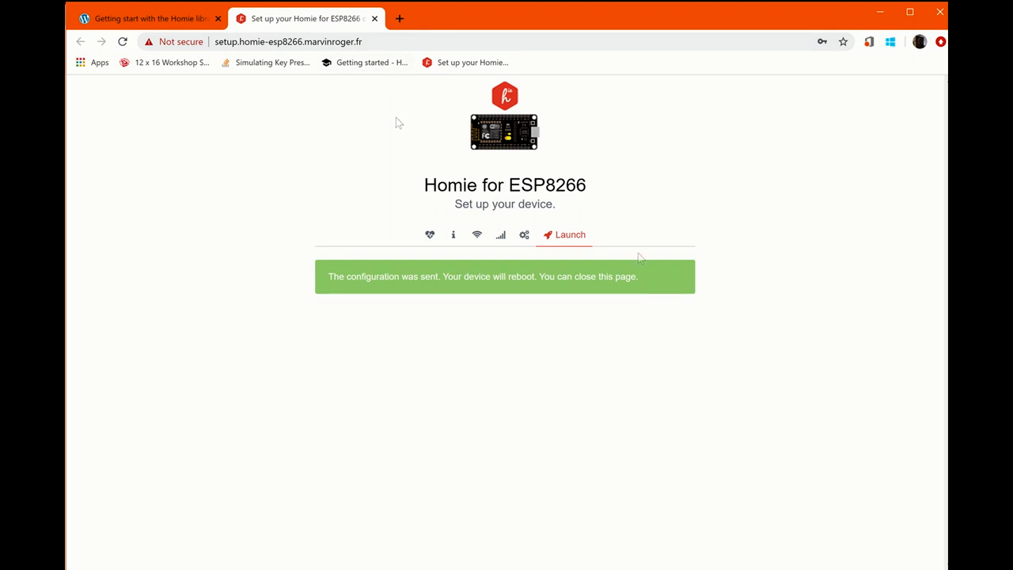
{"action": "mouse_move", "coordinate": [386, 118]}
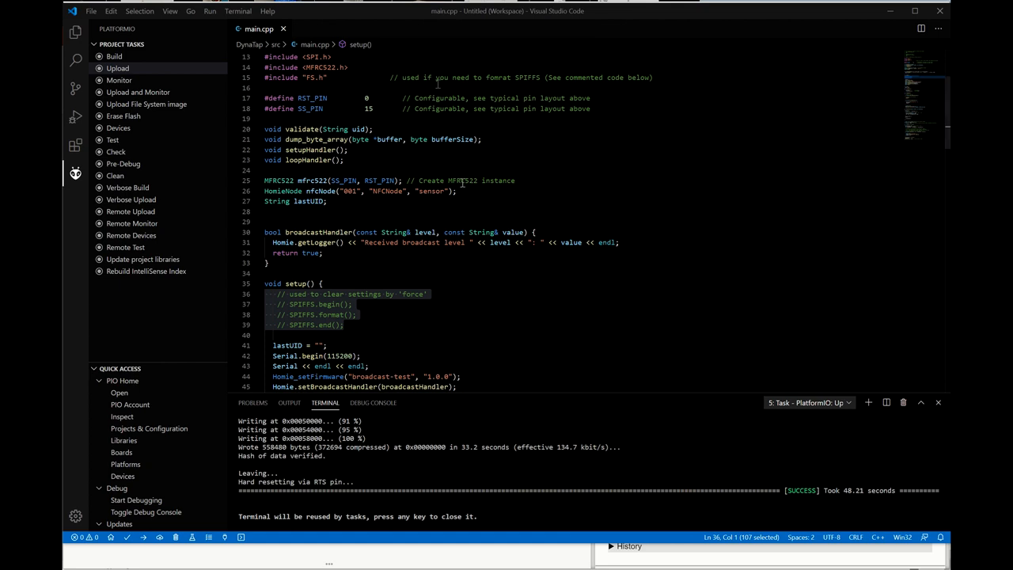
{"action": "mouse_move", "coordinate": [388, 139]}
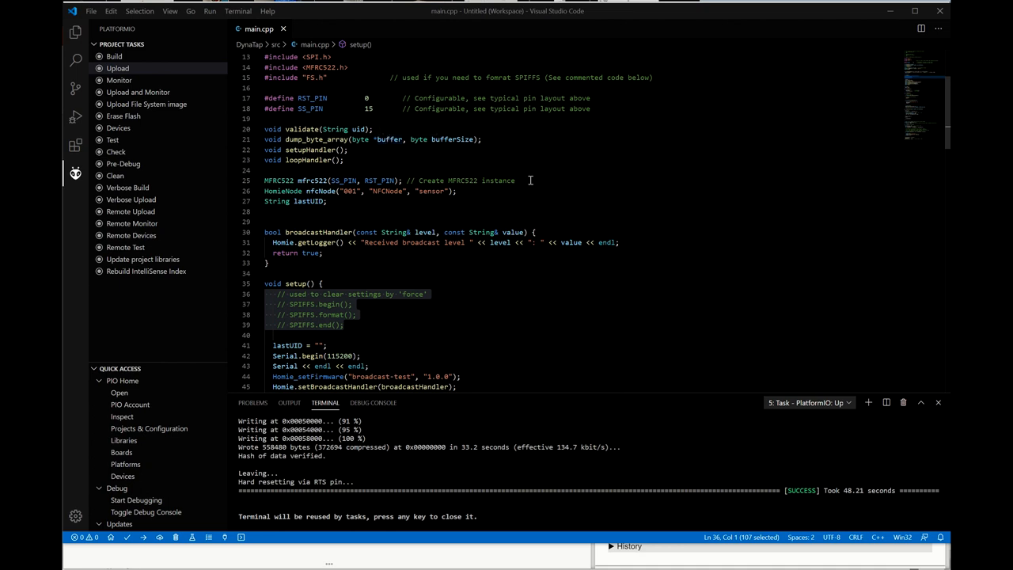
{"action": "mouse_move", "coordinate": [310, 306]}
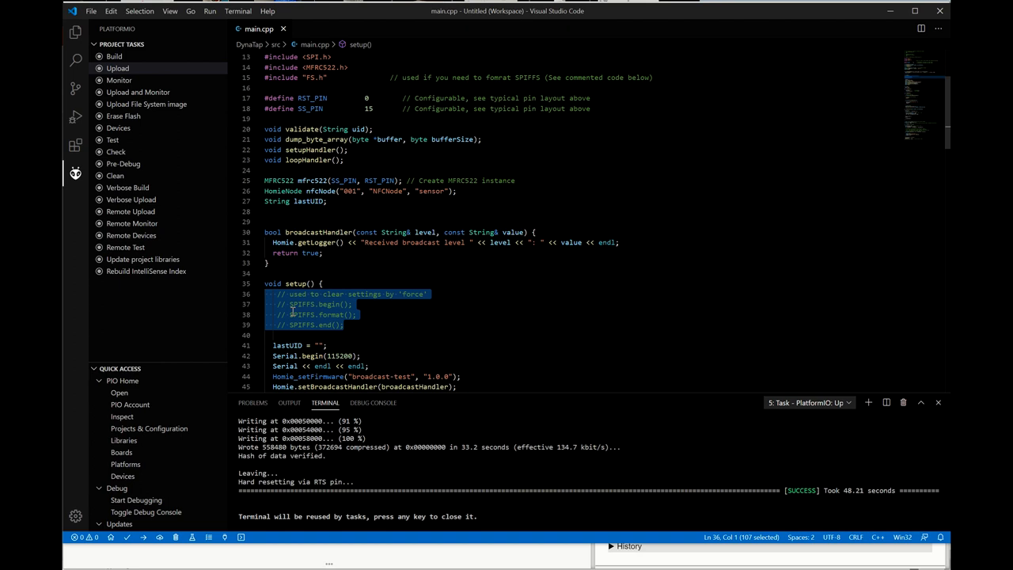
{"action": "mouse_move", "coordinate": [819, 418]}
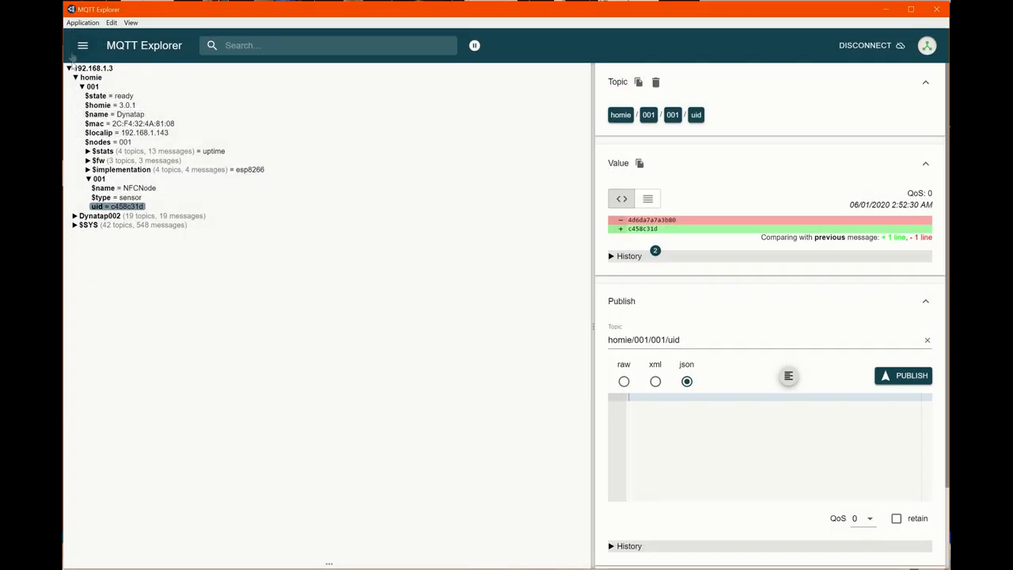
Step: Reconnect to the Home Assistant broker at 192.168.1.3 and expand its homie topic tree
{"action": "left_click", "coordinate": [68, 68]}
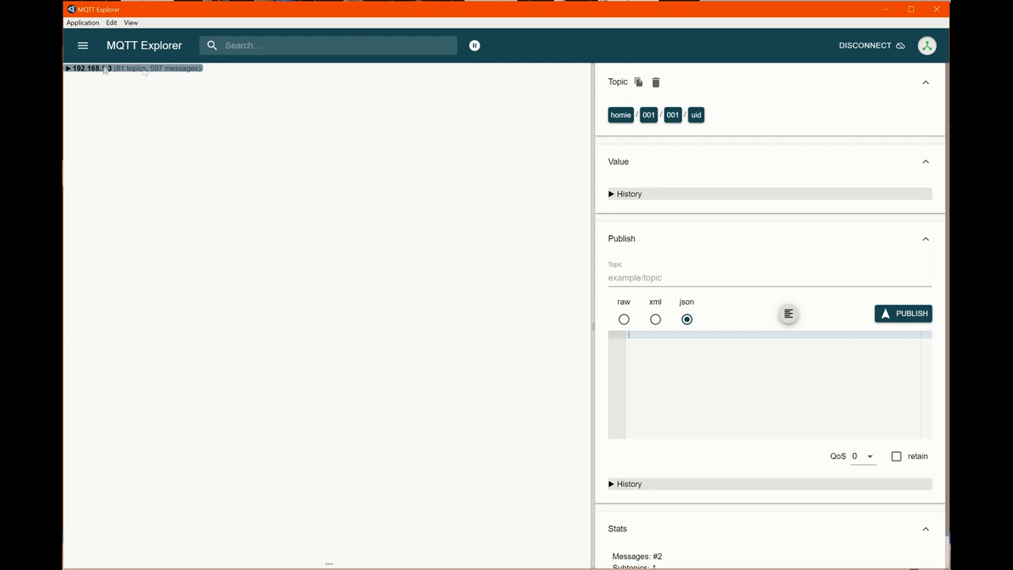
{"action": "mouse_move", "coordinate": [149, 53]}
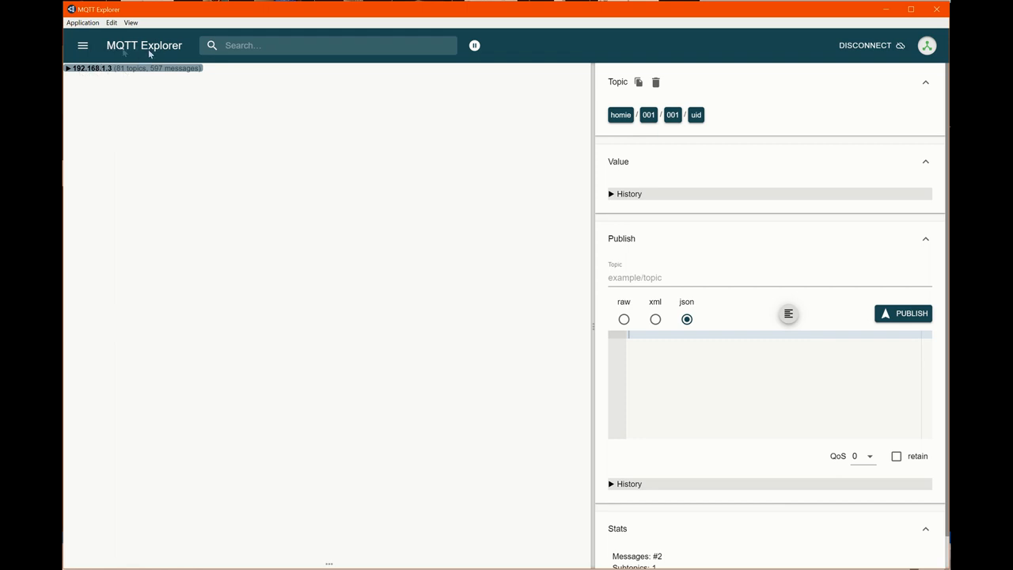
{"action": "mouse_move", "coordinate": [872, 49]}
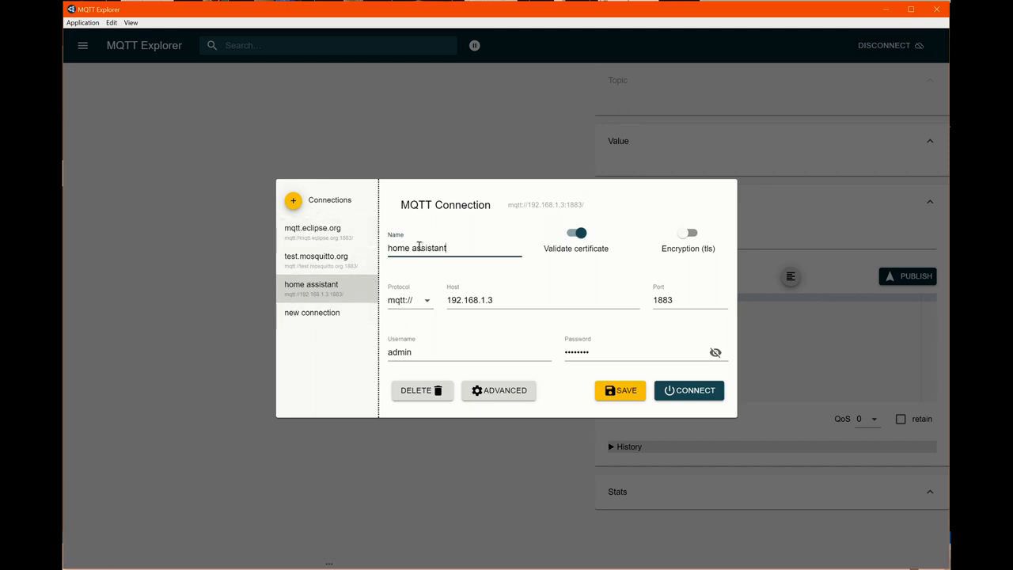
{"action": "left_click", "coordinate": [688, 301]}
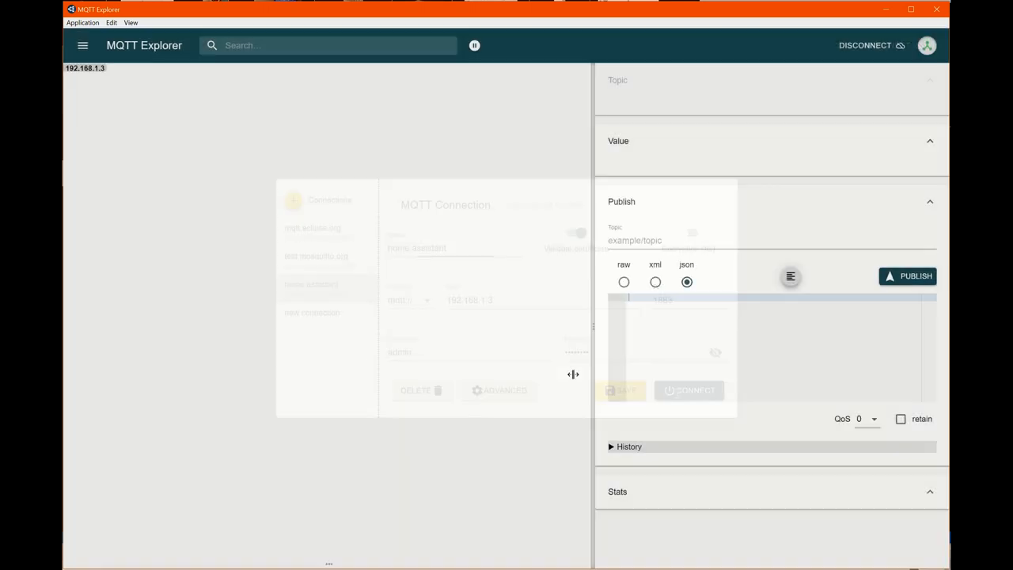
{"action": "left_click", "coordinate": [687, 389]}
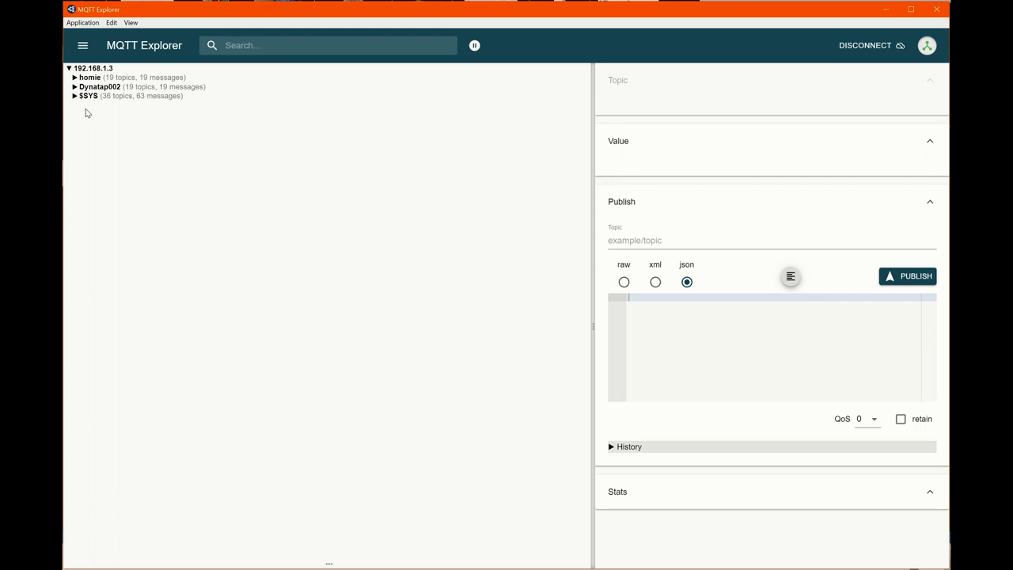
{"action": "left_click", "coordinate": [90, 76]}
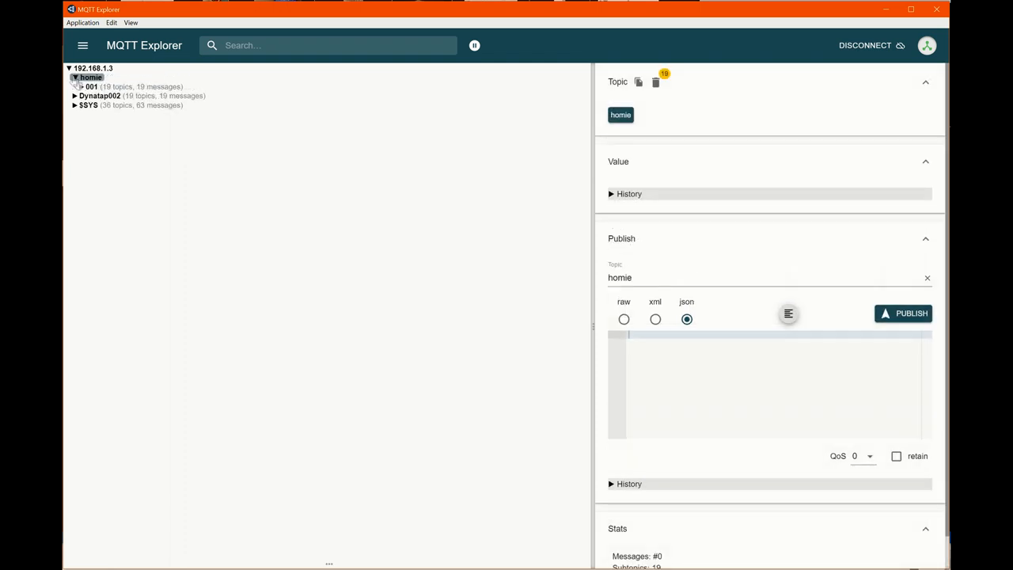
Step: Expand homie/001 and its 001 node, inspecting the $fw and $stats topics
{"action": "left_click", "coordinate": [86, 86]}
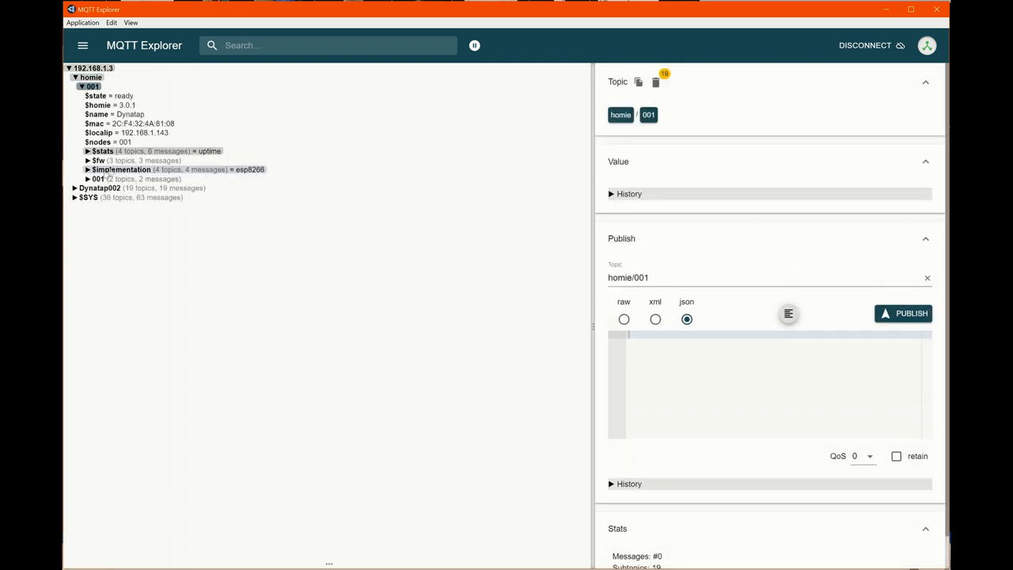
{"action": "left_click", "coordinate": [98, 179]}
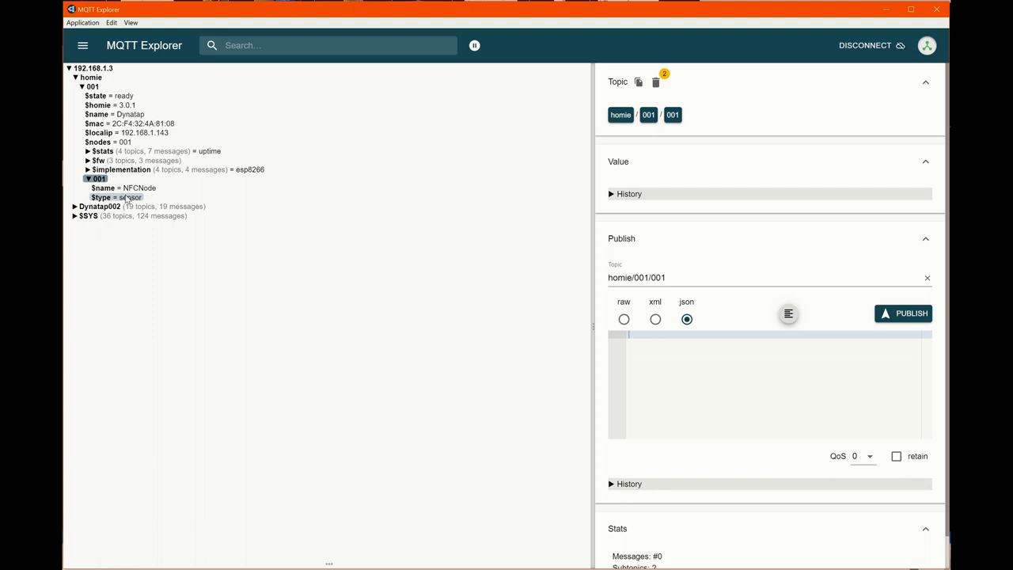
{"action": "mouse_move", "coordinate": [128, 203]}
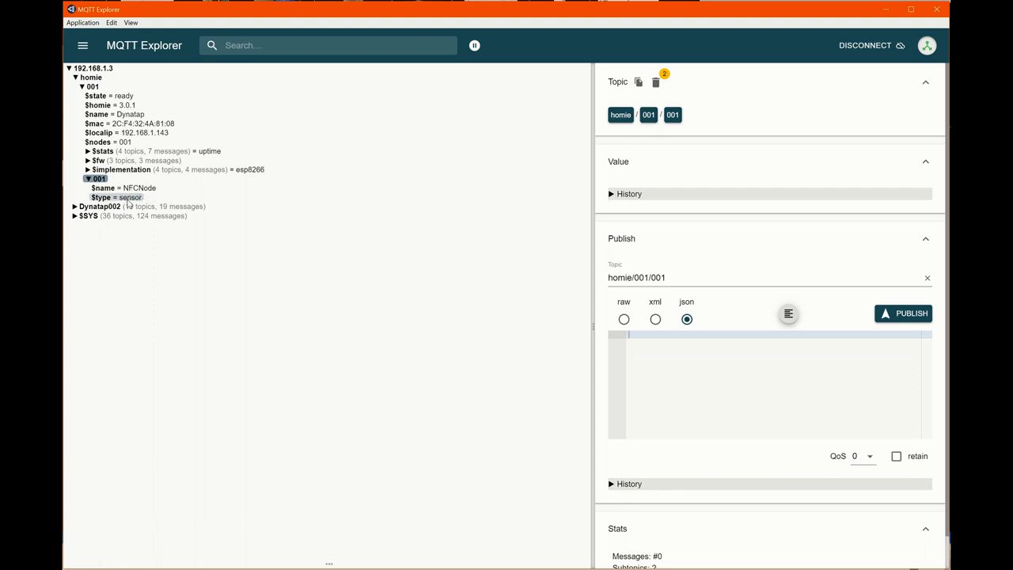
{"action": "mouse_move", "coordinate": [123, 187]}
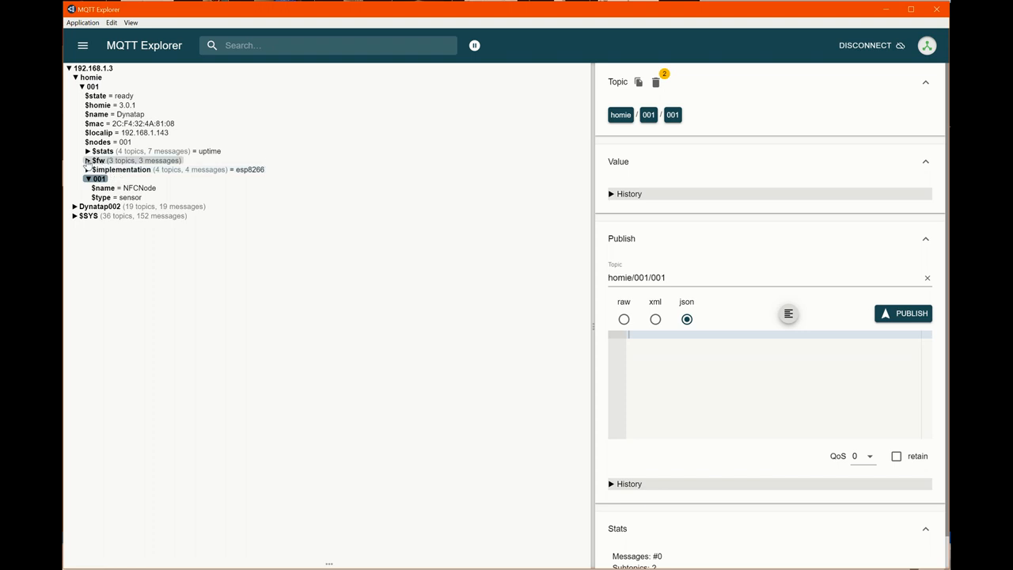
{"action": "left_click", "coordinate": [97, 160]}
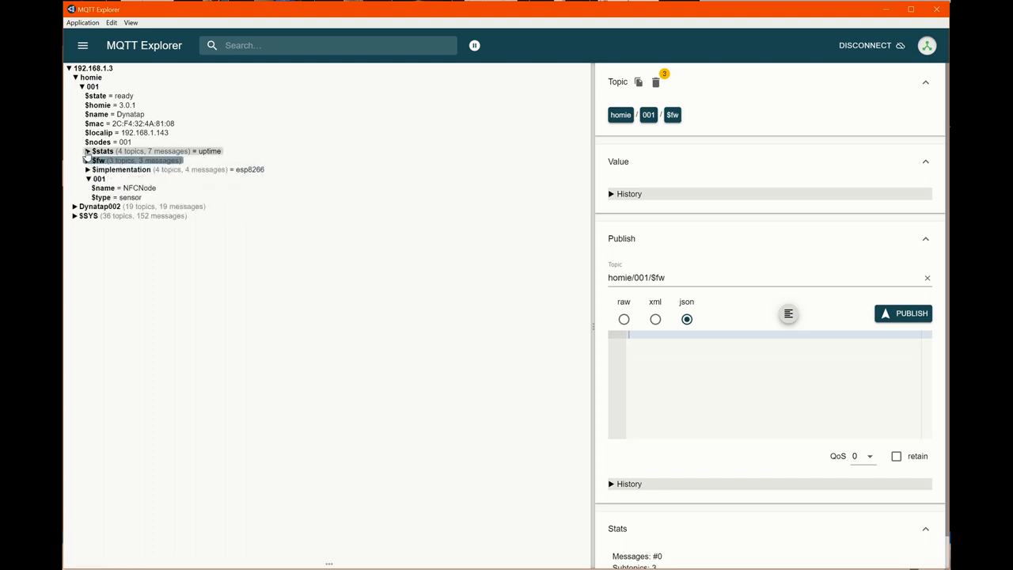
{"action": "left_click", "coordinate": [98, 152]}
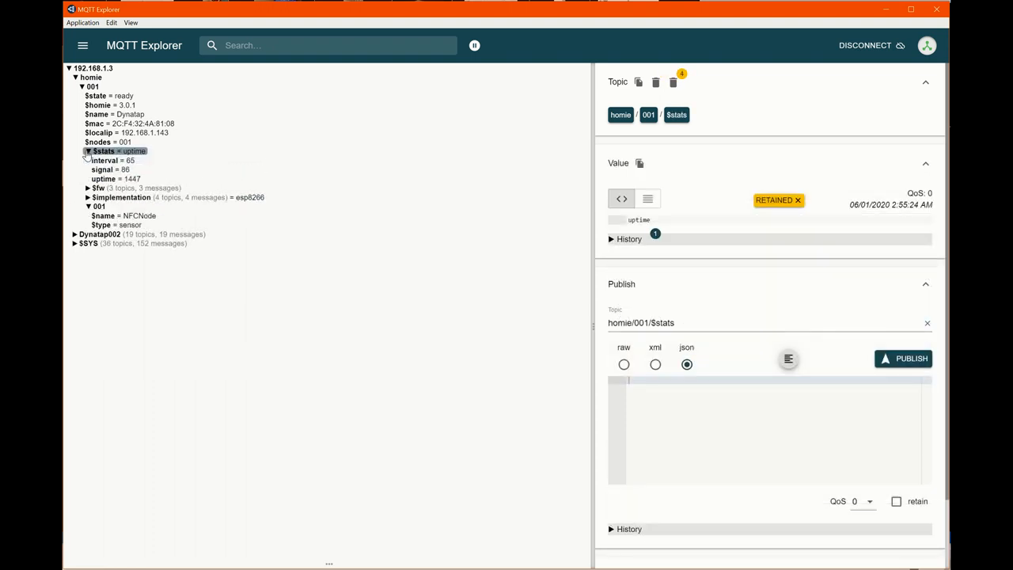
{"action": "left_click", "coordinate": [87, 150]}
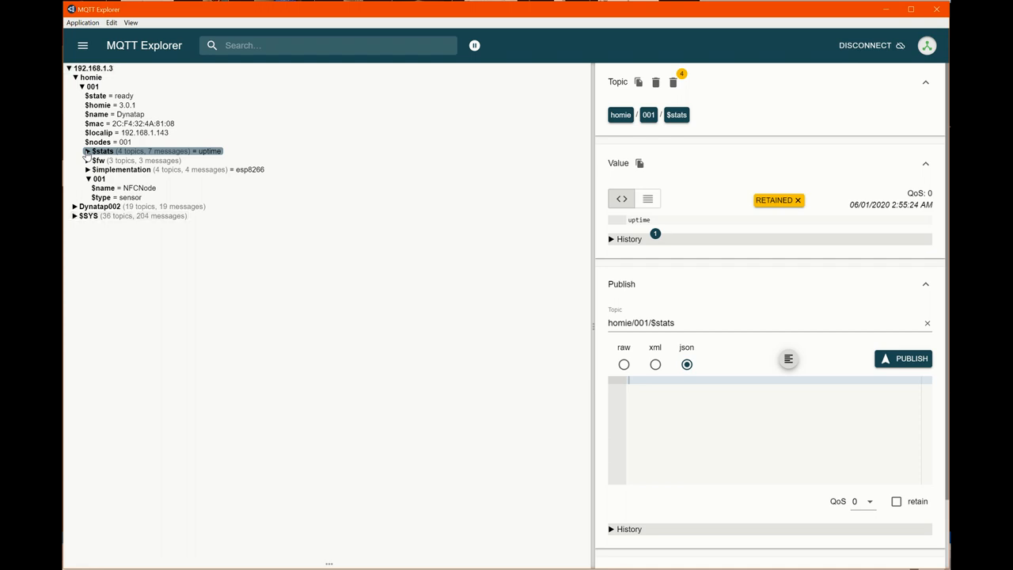
{"action": "left_click", "coordinate": [87, 152]}
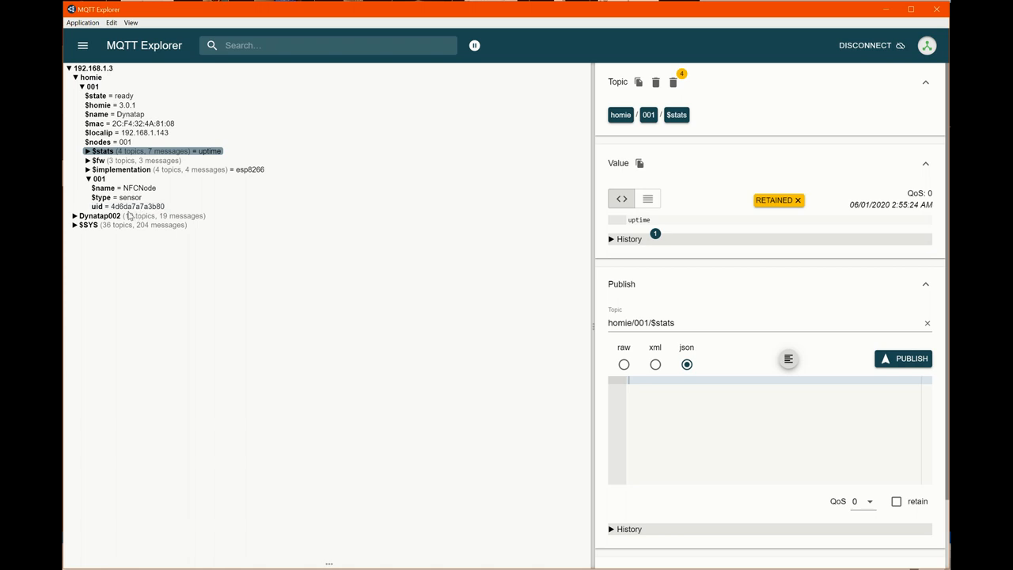
Step: Inspect the new uid message under homie/001/001 and its diff against the previous uid
{"action": "left_click", "coordinate": [127, 205]}
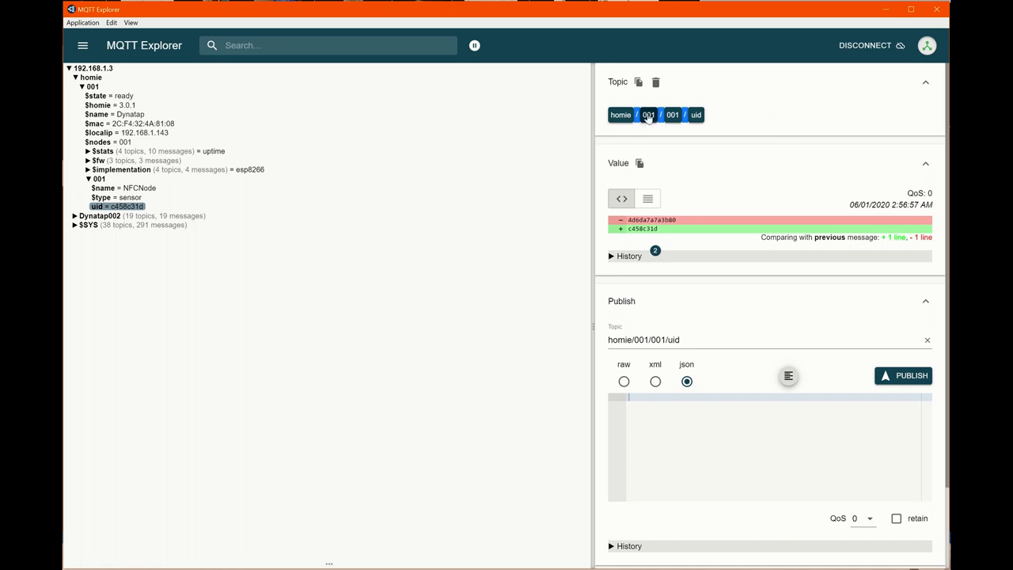
{"action": "mouse_move", "coordinate": [659, 120]}
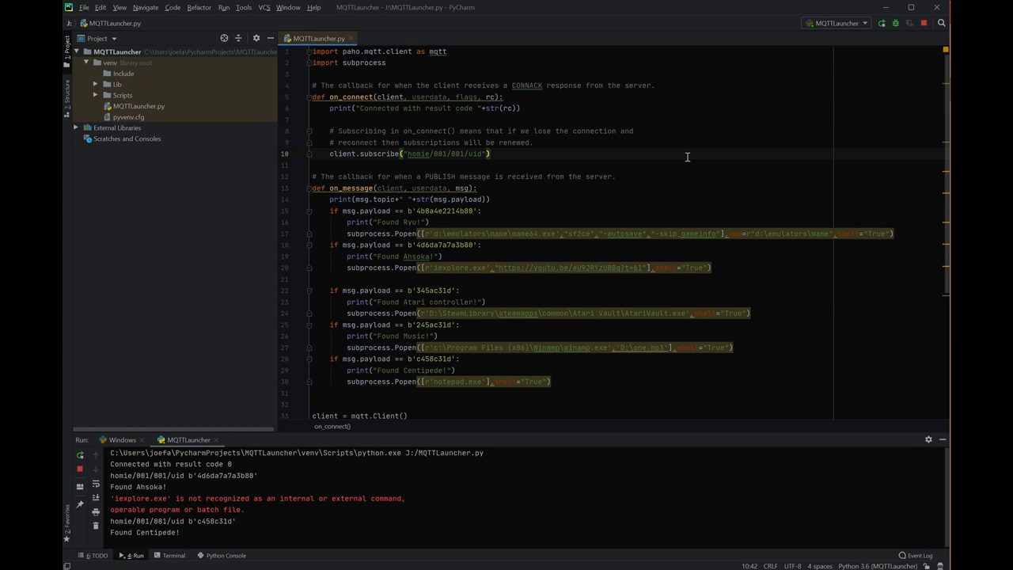
{"action": "mouse_move", "coordinate": [544, 104]}
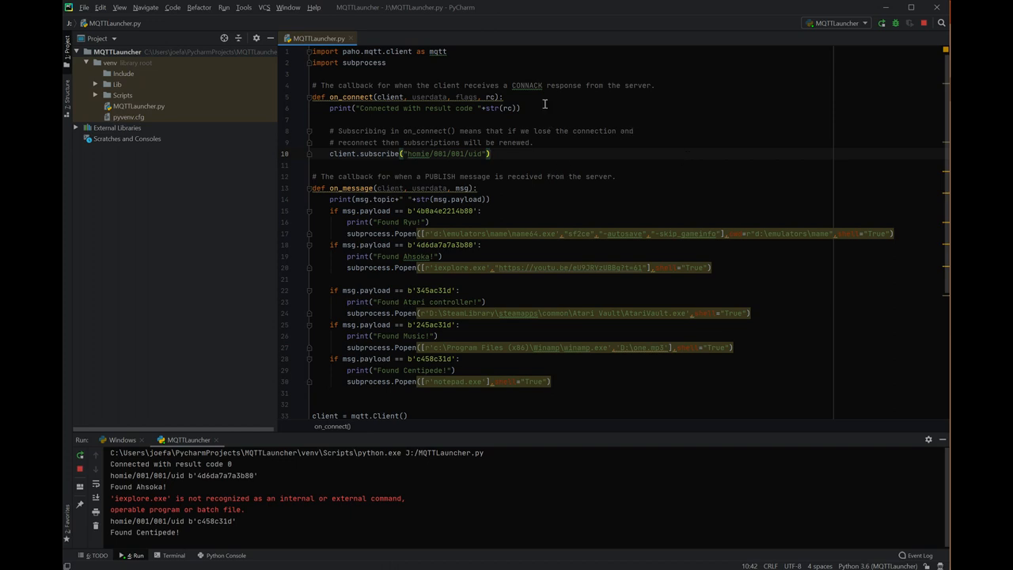
{"action": "mouse_move", "coordinate": [372, 51]}
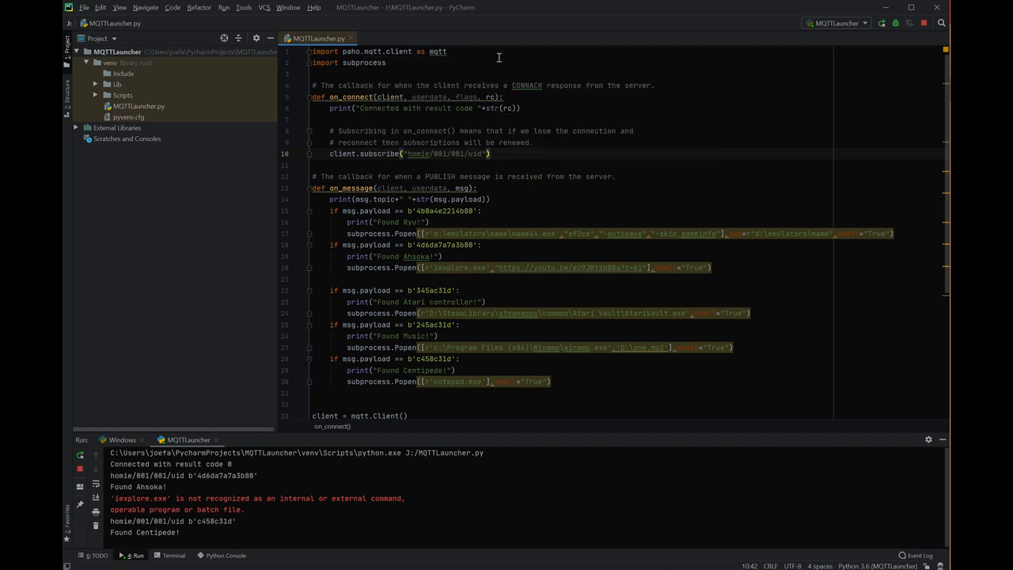
{"action": "mouse_move", "coordinate": [359, 78]}
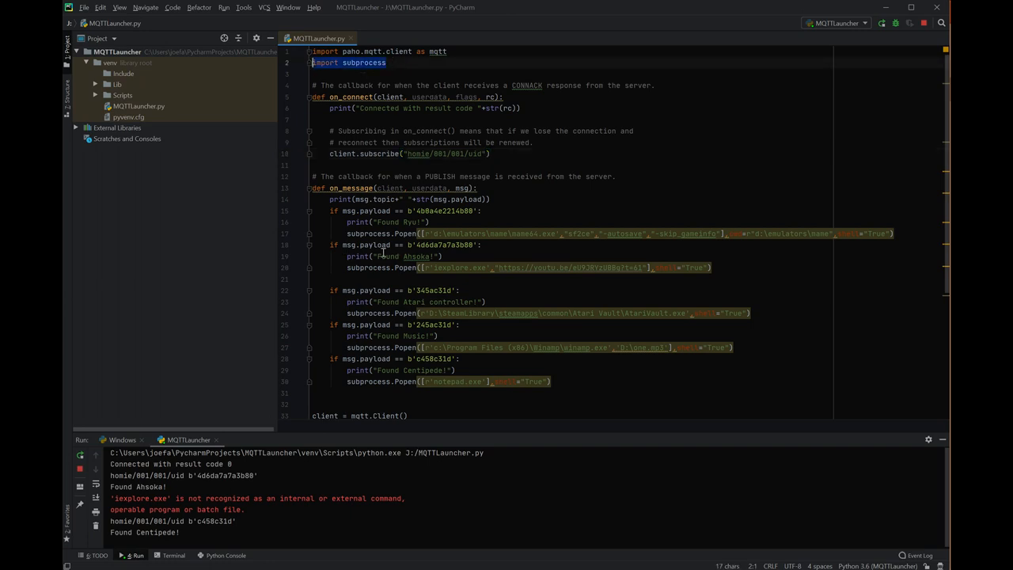
{"action": "scroll", "scroll_direction": "down", "scroll_amount": 3}
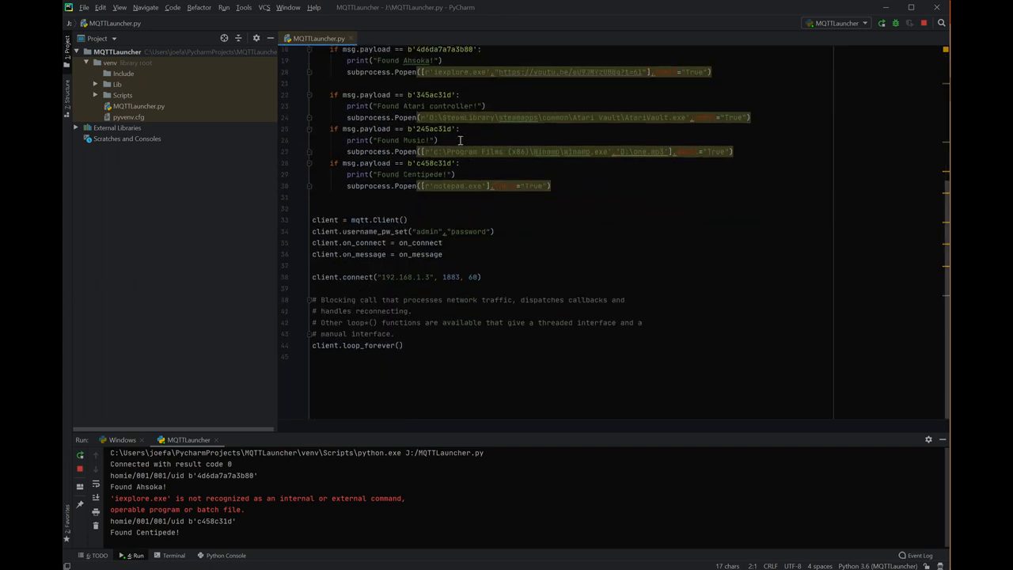
{"action": "left_click_drag", "start_coordinate": [312, 218], "coordinate": [443, 254]}
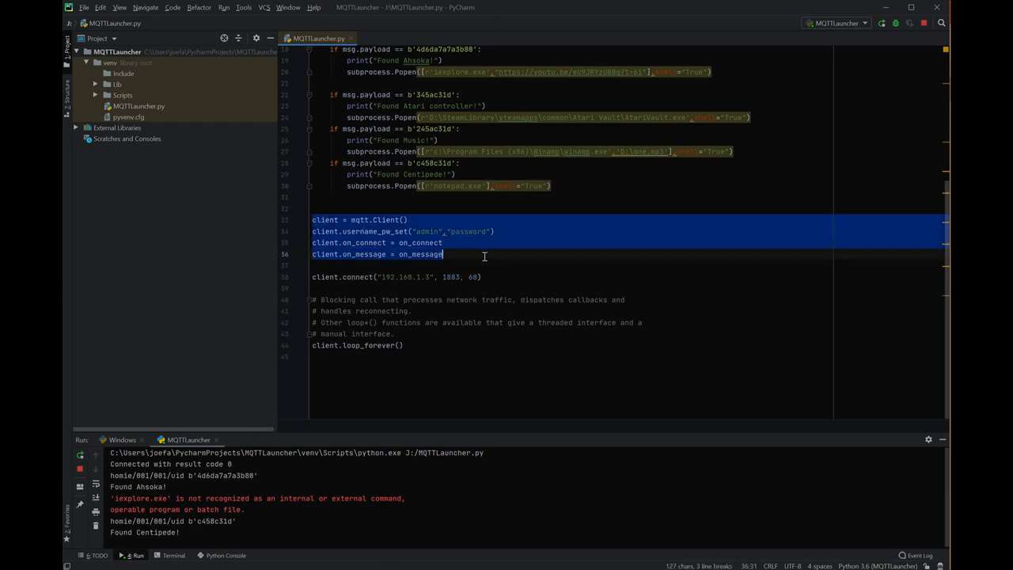
{"action": "left_click", "coordinate": [421, 254]}
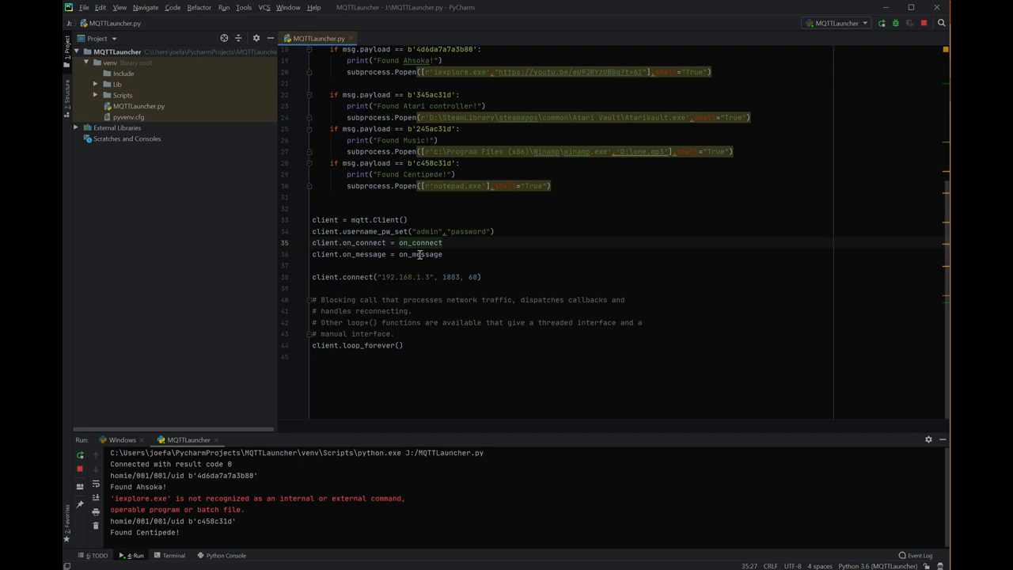
{"action": "mouse_move", "coordinate": [426, 244]}
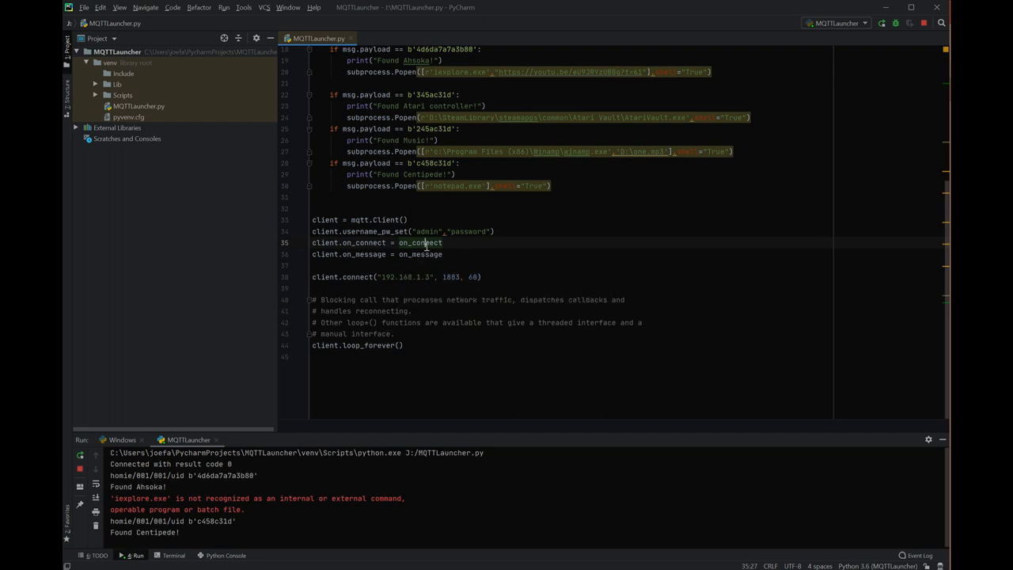
{"action": "double_click", "coordinate": [469, 231]}
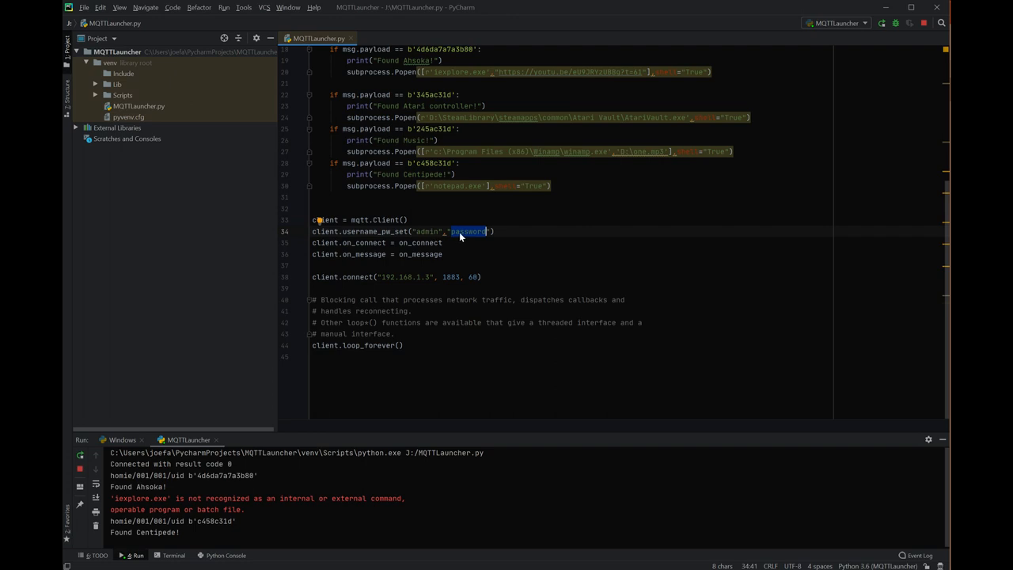
{"action": "double_click", "coordinate": [406, 277]}
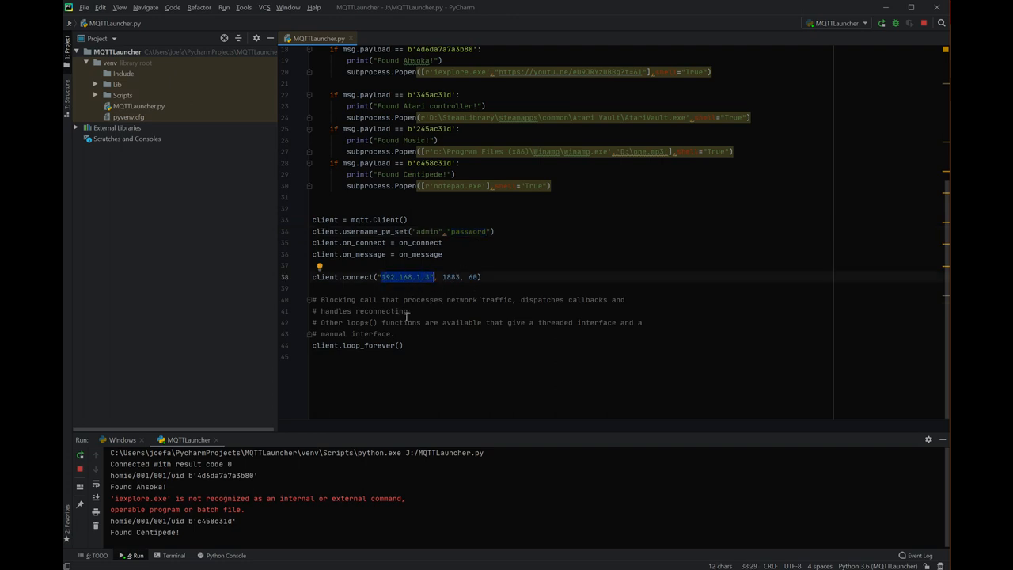
{"action": "scroll", "scroll_direction": "up", "scroll_amount": 3}
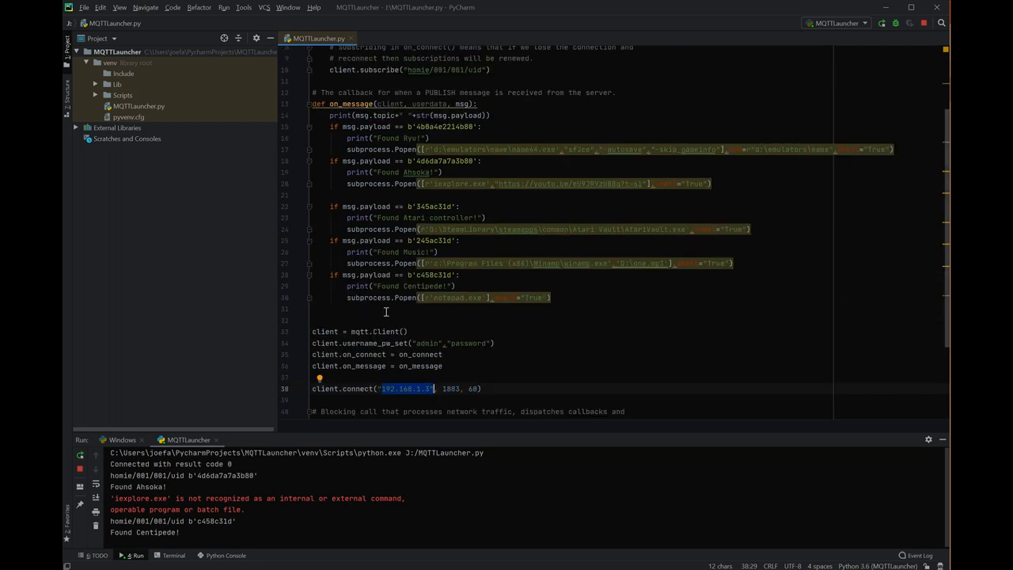
{"action": "scroll", "scroll_direction": "up", "scroll_amount": 3}
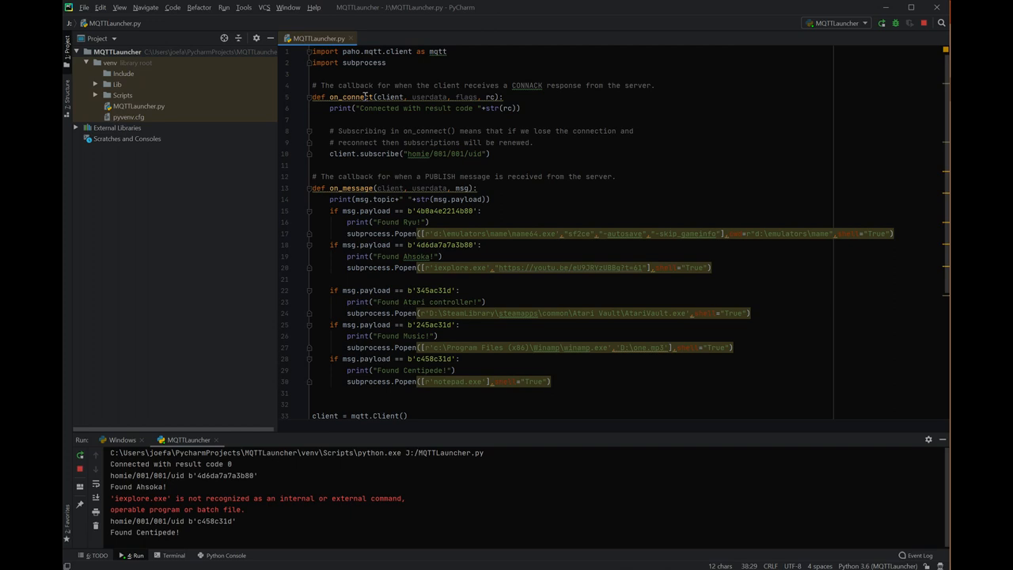
{"action": "mouse_move", "coordinate": [399, 125]}
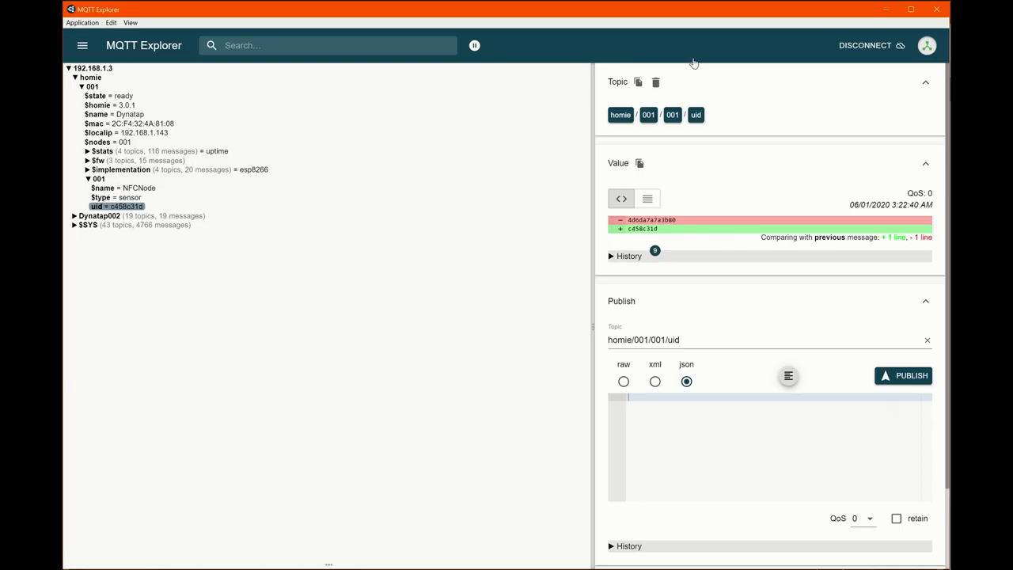
{"action": "mouse_move", "coordinate": [146, 107]}
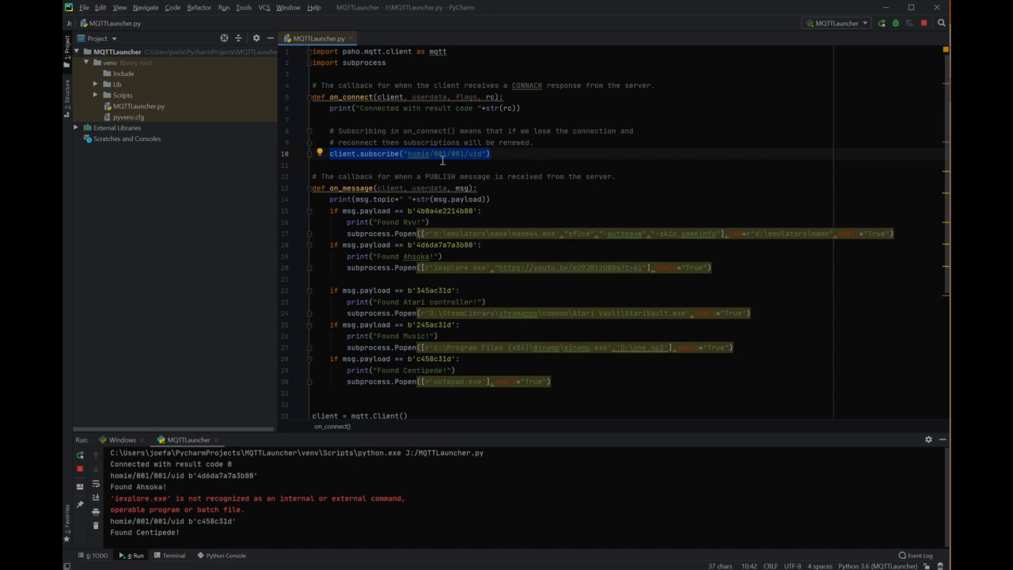
{"action": "mouse_move", "coordinate": [392, 190]}
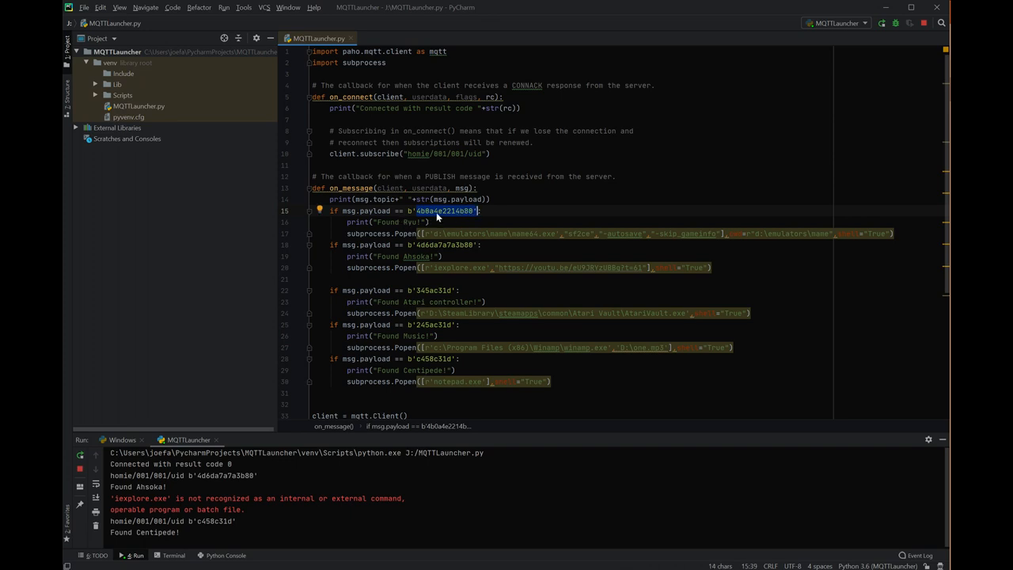
{"action": "mouse_move", "coordinate": [431, 298]}
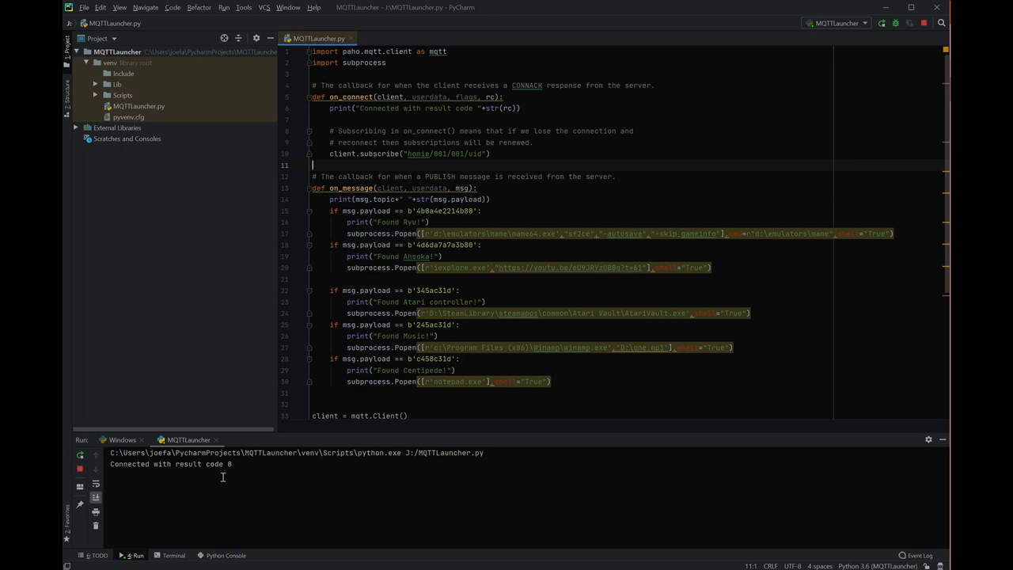
{"action": "mouse_move", "coordinate": [535, 332]}
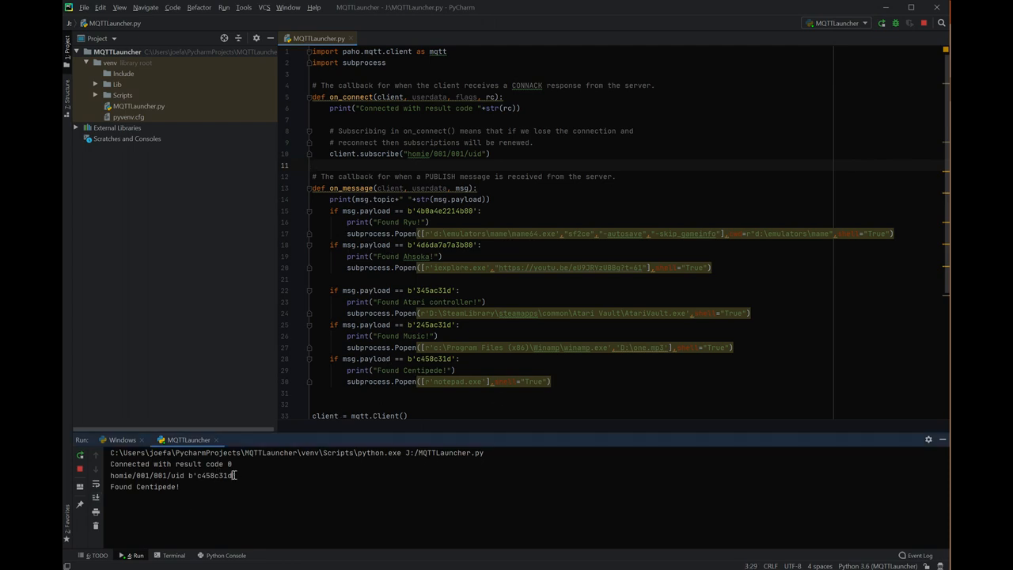
Step: Select the scanned tag UID in the Run console output to match it against the code
{"action": "double_click", "coordinate": [216, 475]}
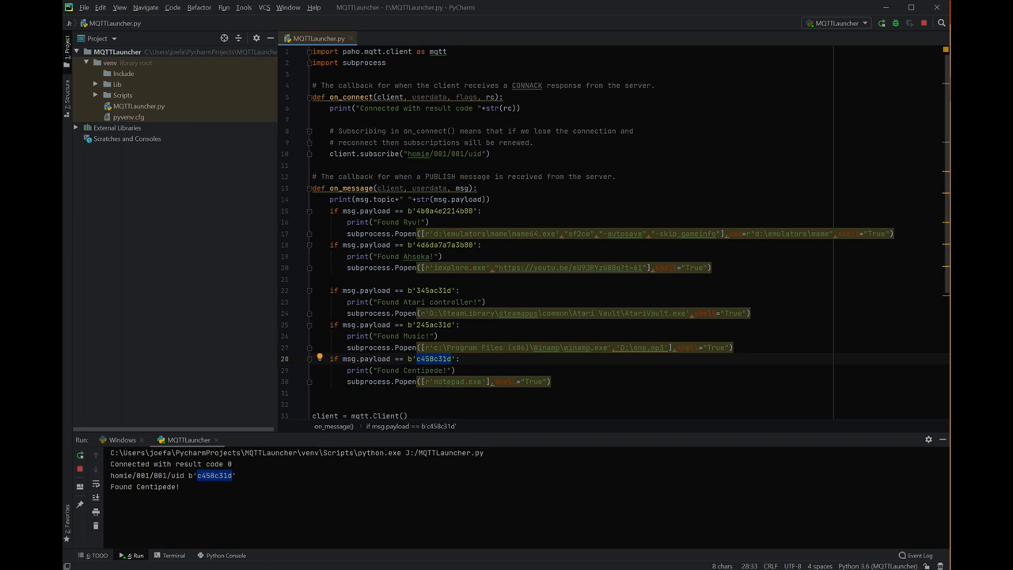
{"action": "mouse_move", "coordinate": [510, 249]}
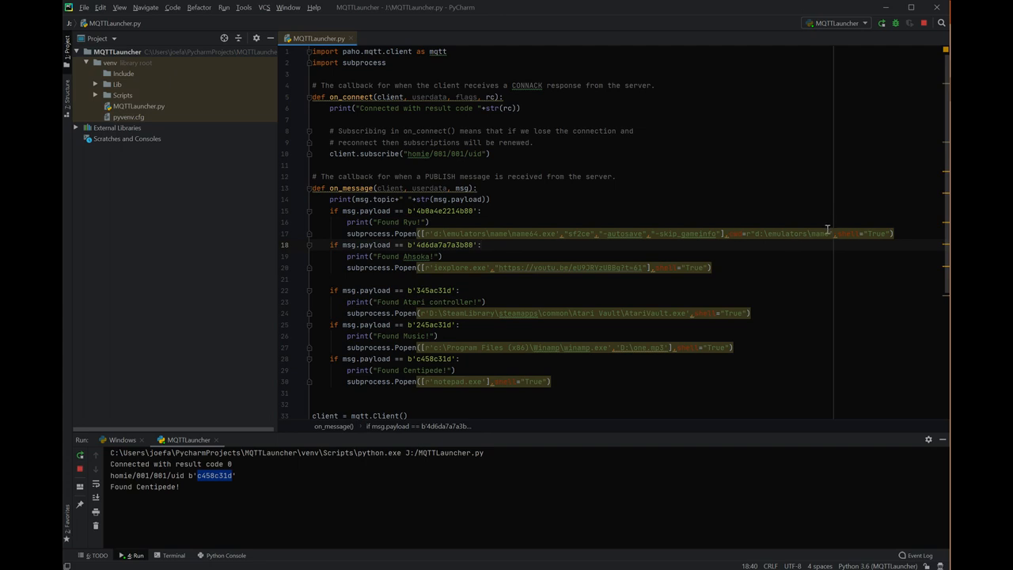
{"action": "mouse_move", "coordinate": [719, 244]}
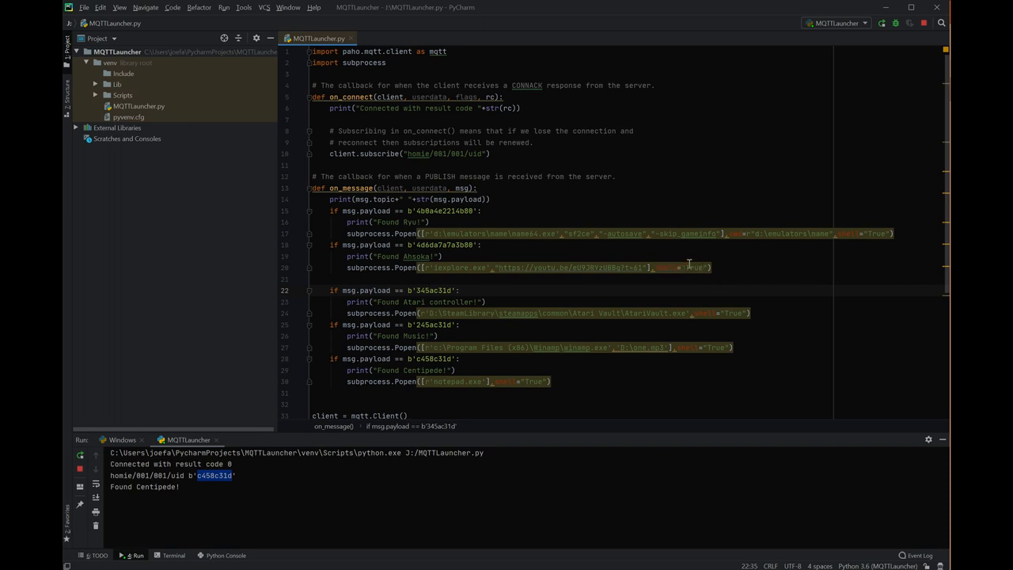
{"action": "mouse_move", "coordinate": [595, 288]}
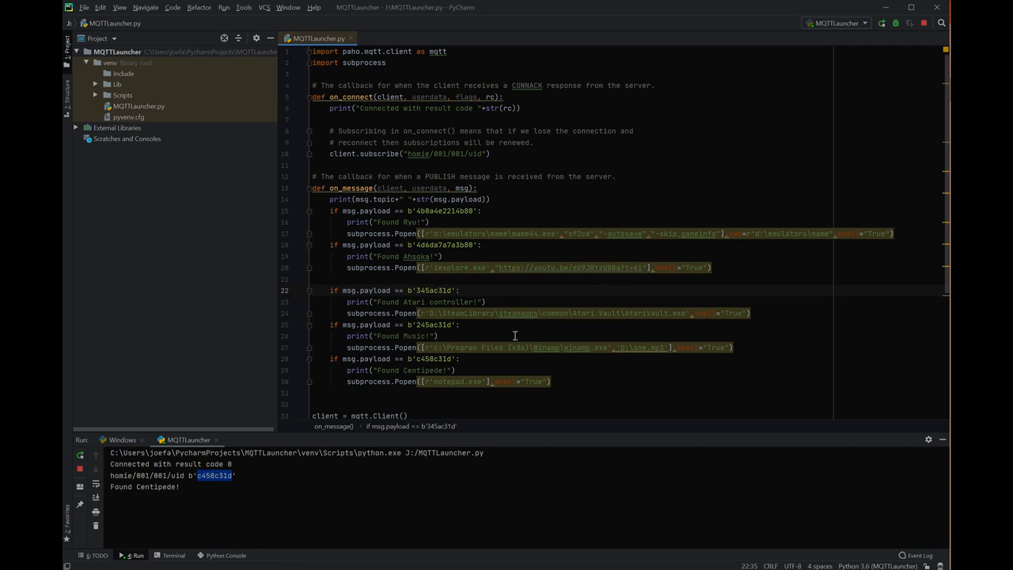
{"action": "mouse_move", "coordinate": [698, 323]}
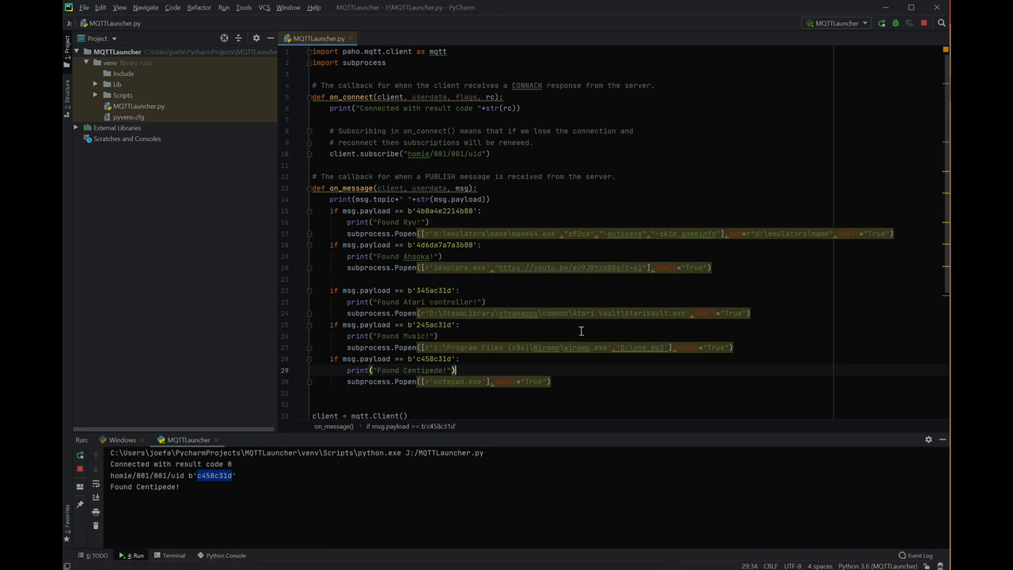
{"action": "mouse_move", "coordinate": [388, 152]}
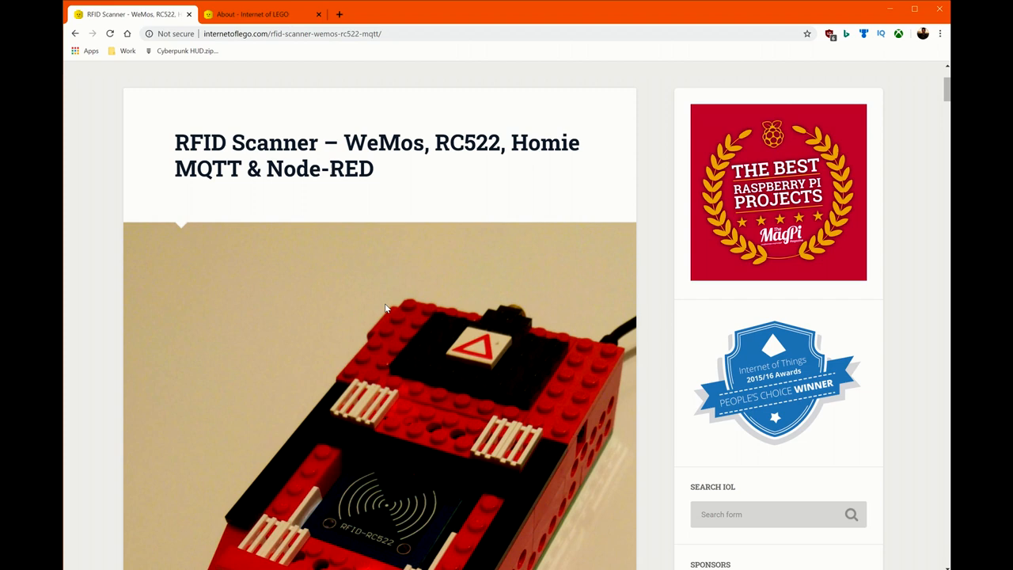
{"action": "mouse_move", "coordinate": [291, 79]}
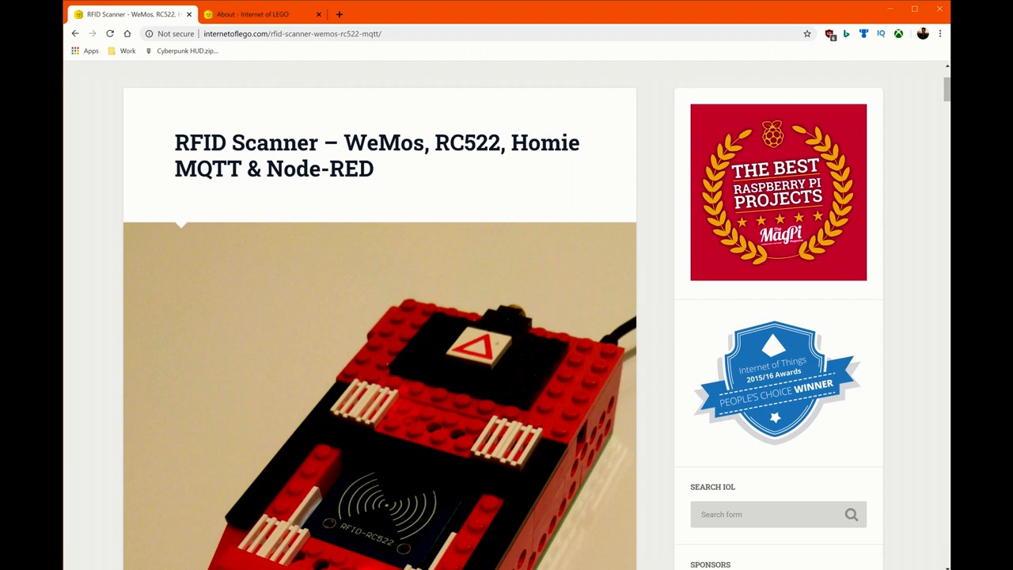
{"action": "left_click", "coordinate": [262, 14]}
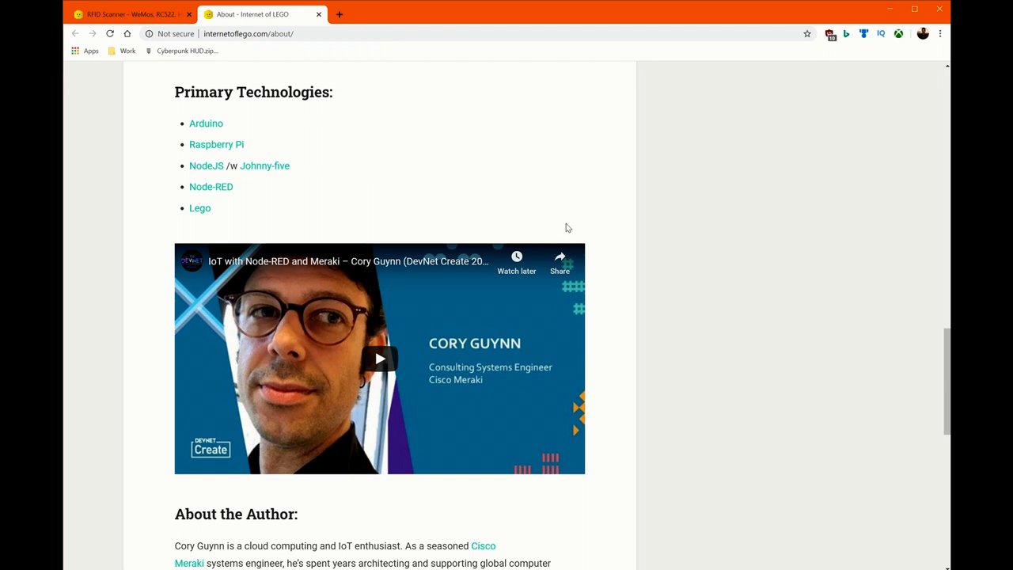
{"action": "mouse_move", "coordinate": [456, 127]}
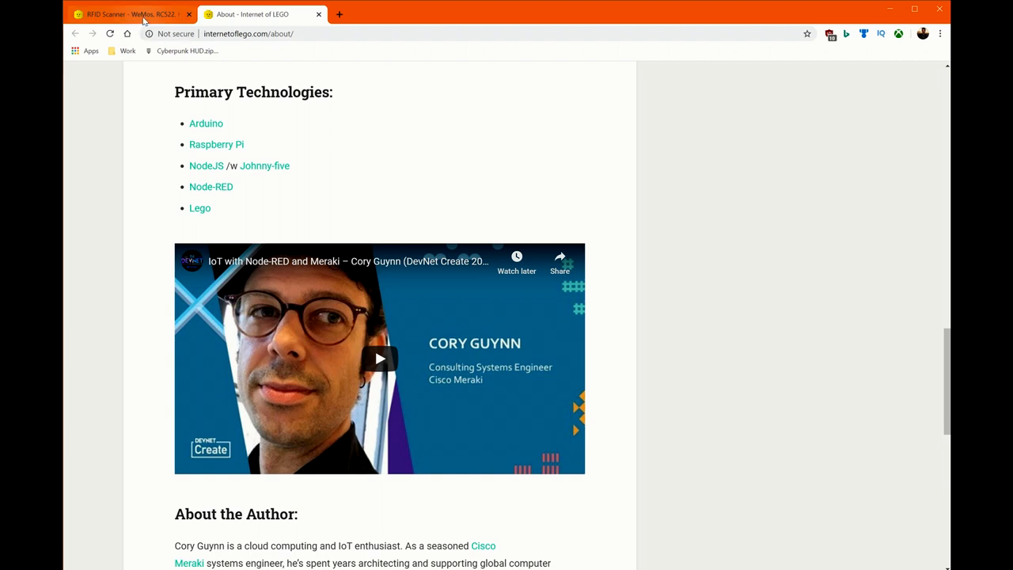
{"action": "left_click", "coordinate": [130, 15]}
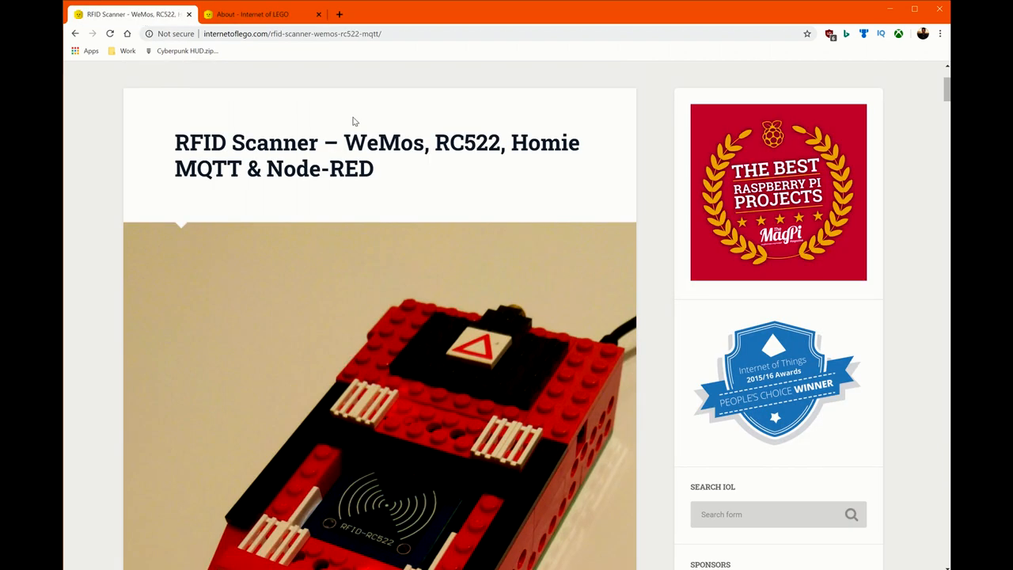
{"action": "scroll", "scroll_direction": "down", "scroll_amount": 3}
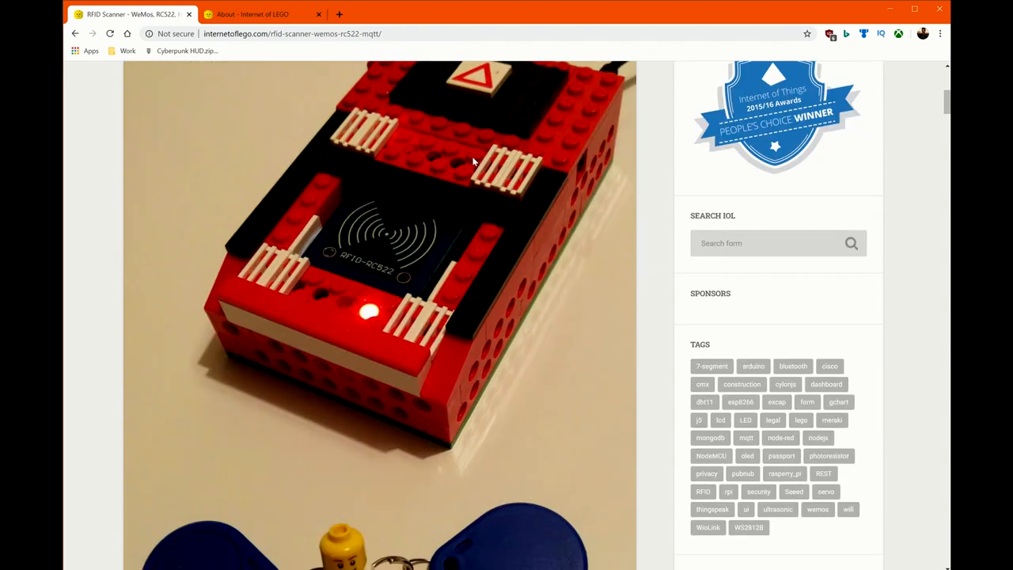
{"action": "scroll", "scroll_direction": "down", "scroll_amount": 3}
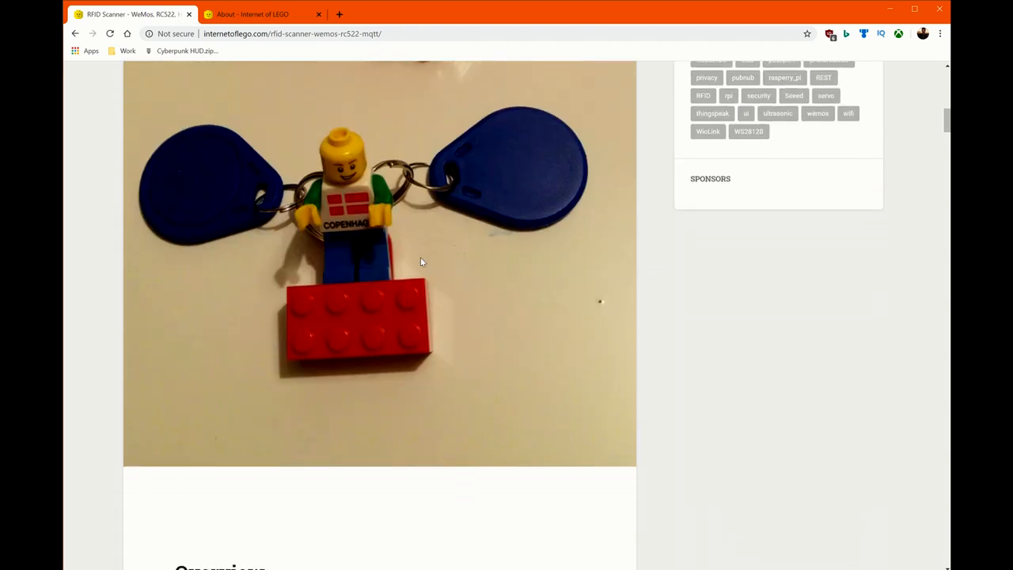
{"action": "scroll", "scroll_direction": "down", "scroll_amount": 3}
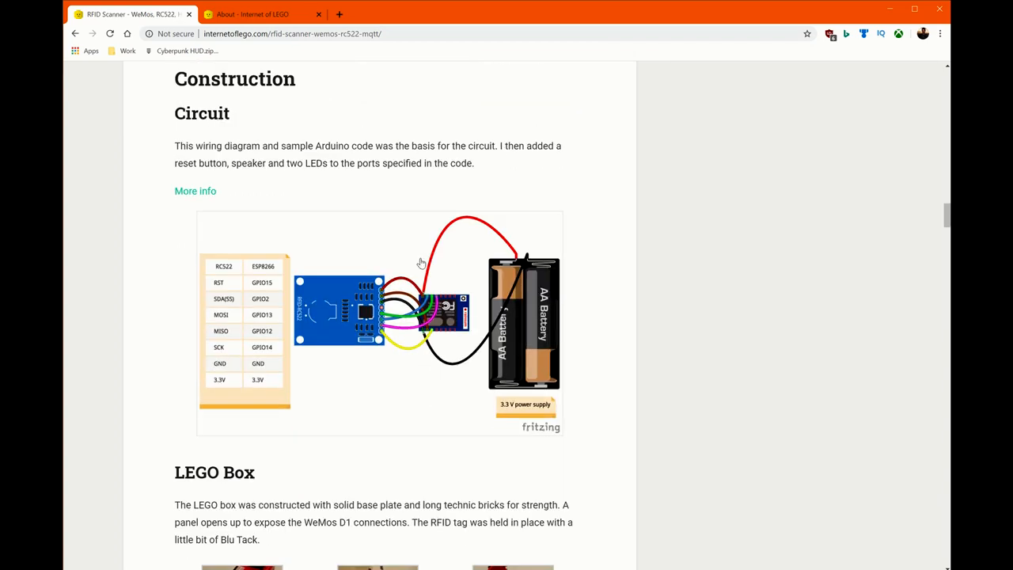
{"action": "mouse_move", "coordinate": [402, 313]}
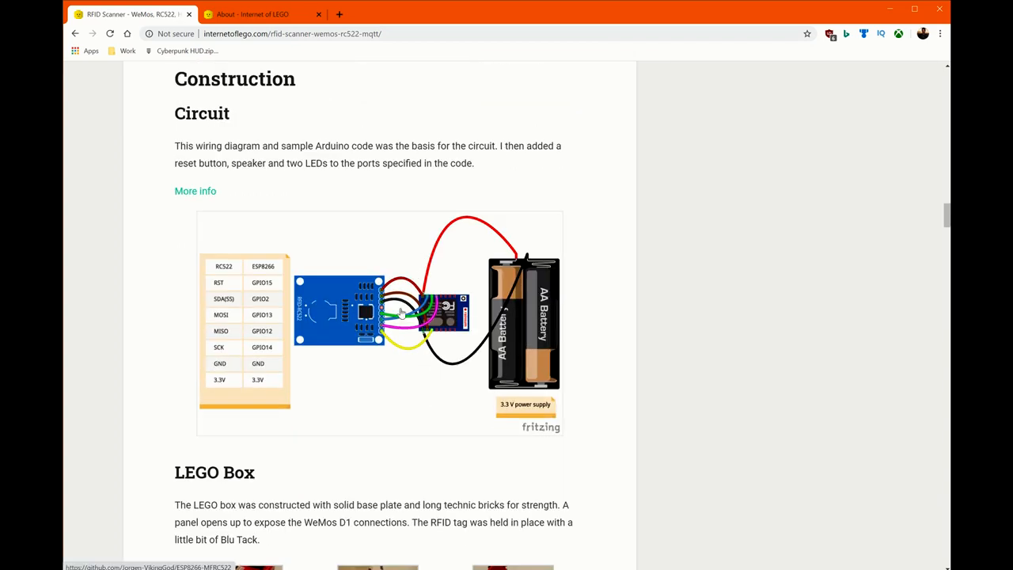
{"action": "mouse_move", "coordinate": [244, 348]}
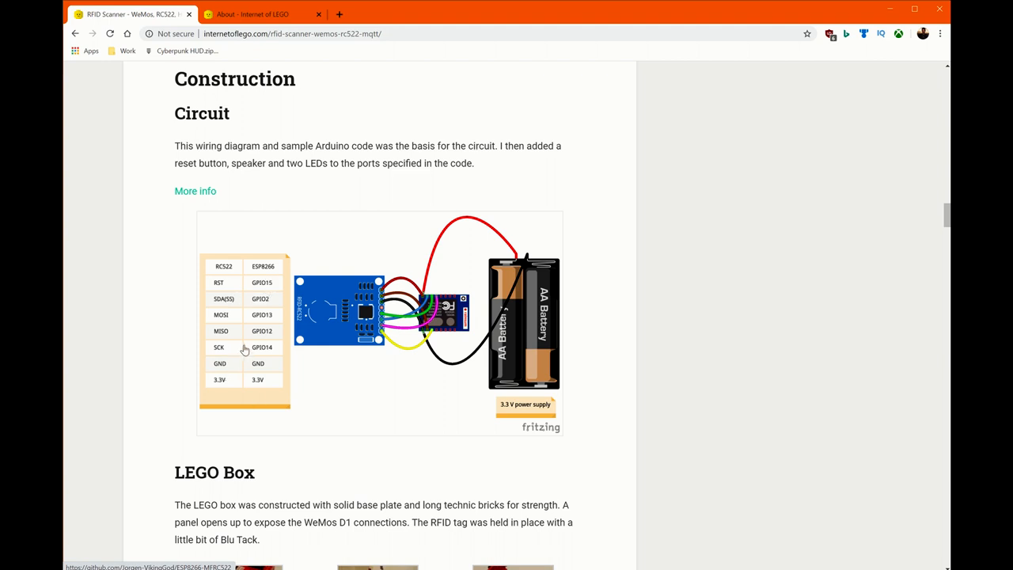
{"action": "mouse_move", "coordinate": [275, 293]}
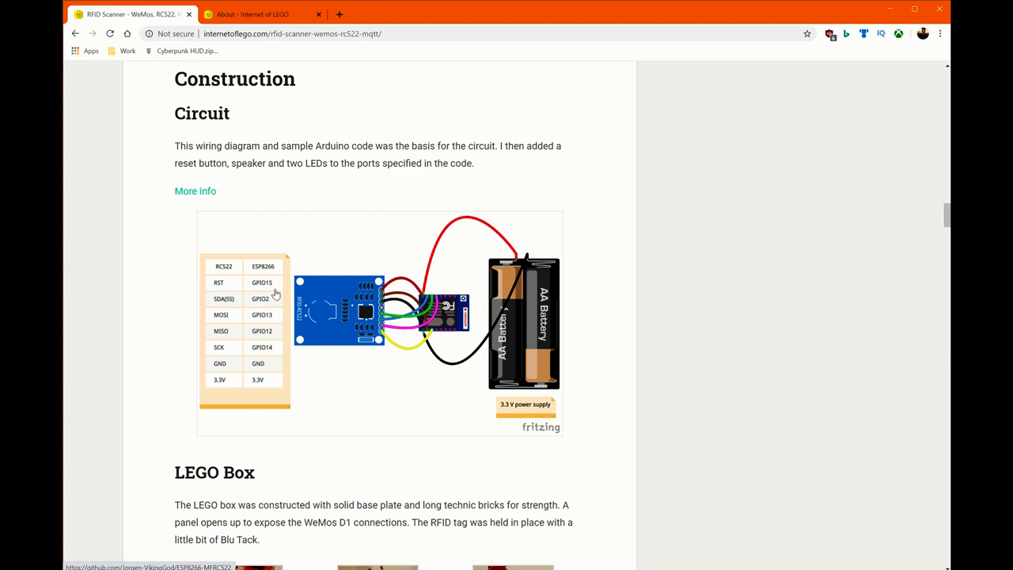
{"action": "mouse_move", "coordinate": [269, 293]}
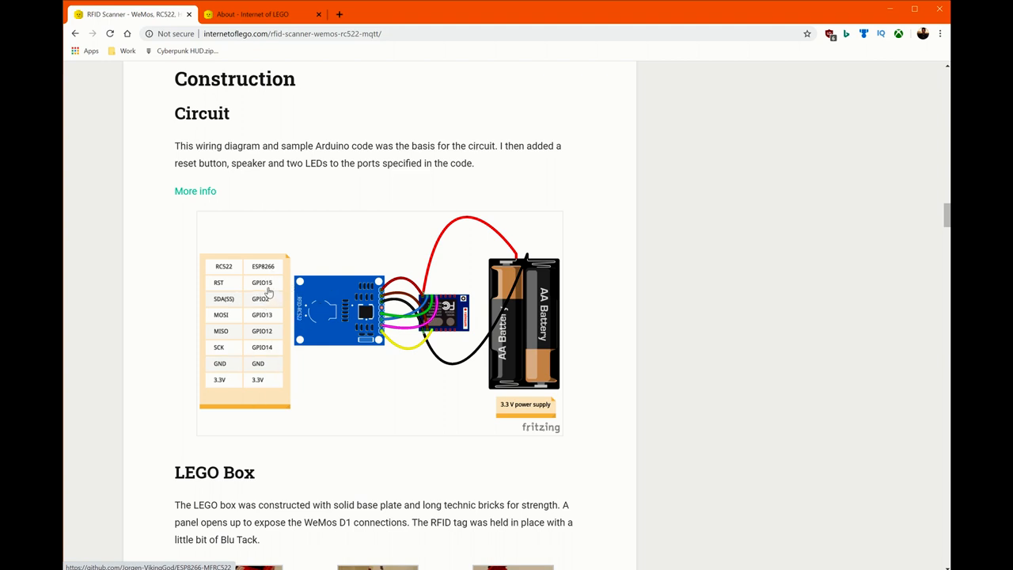
{"action": "mouse_move", "coordinate": [224, 281]}
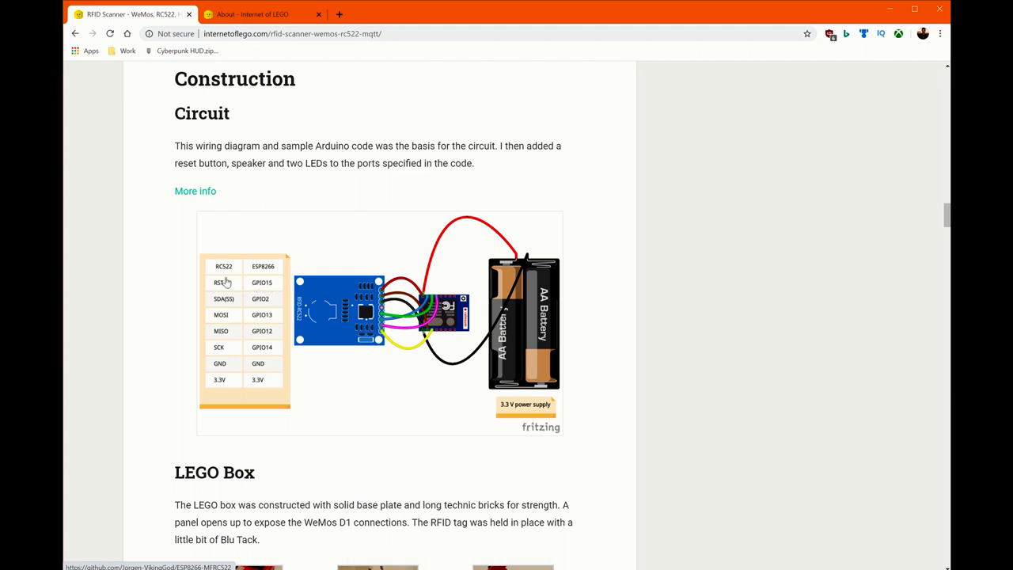
{"action": "mouse_move", "coordinate": [261, 285]}
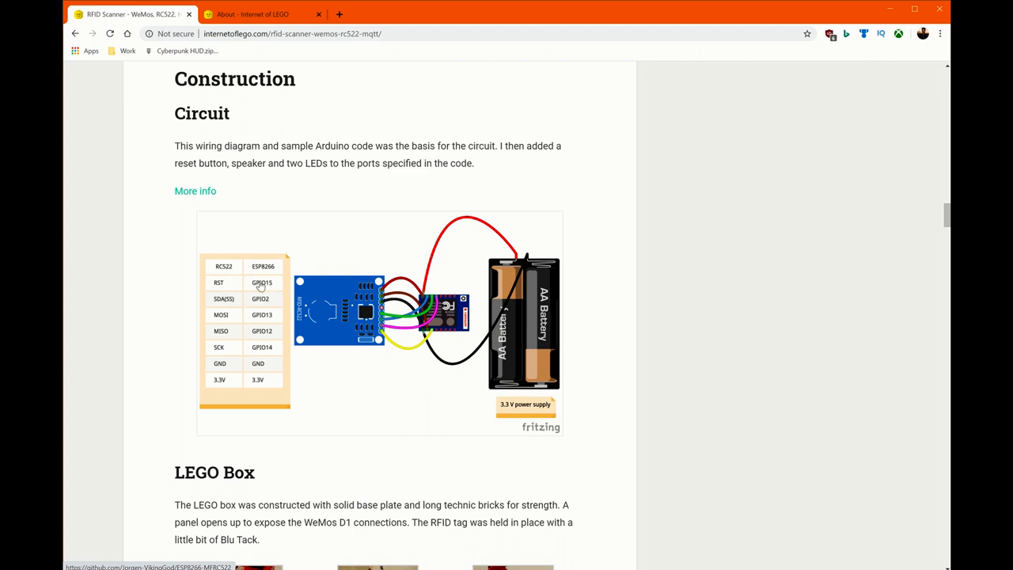
Step: Scroll the article past the Circuit and LEGO Box sections to MQTT w/ Homie
{"action": "scroll", "scroll_direction": "down", "scroll_amount": 3}
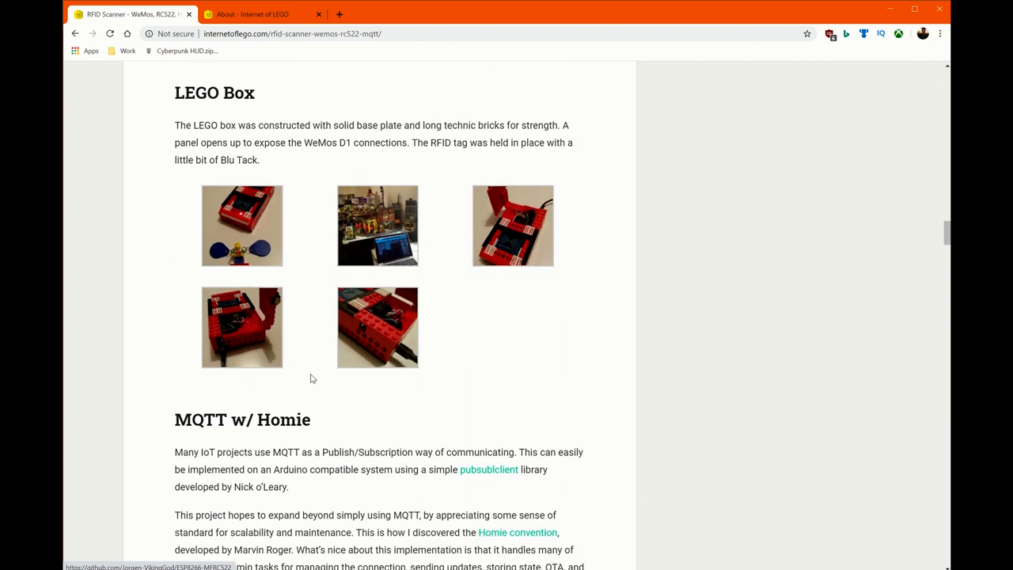
{"action": "scroll", "scroll_direction": "down", "scroll_amount": 3}
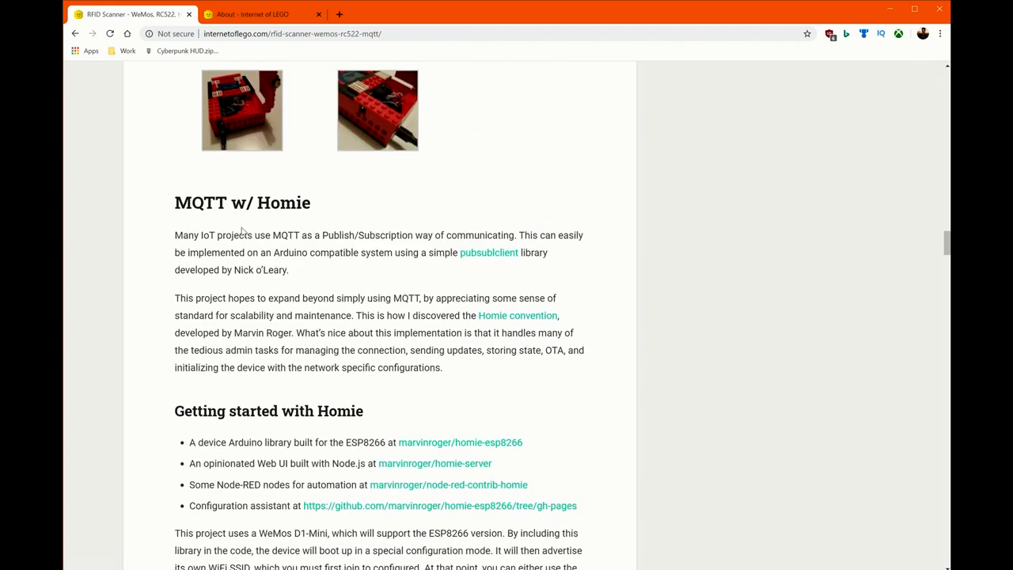
{"action": "mouse_move", "coordinate": [310, 258]}
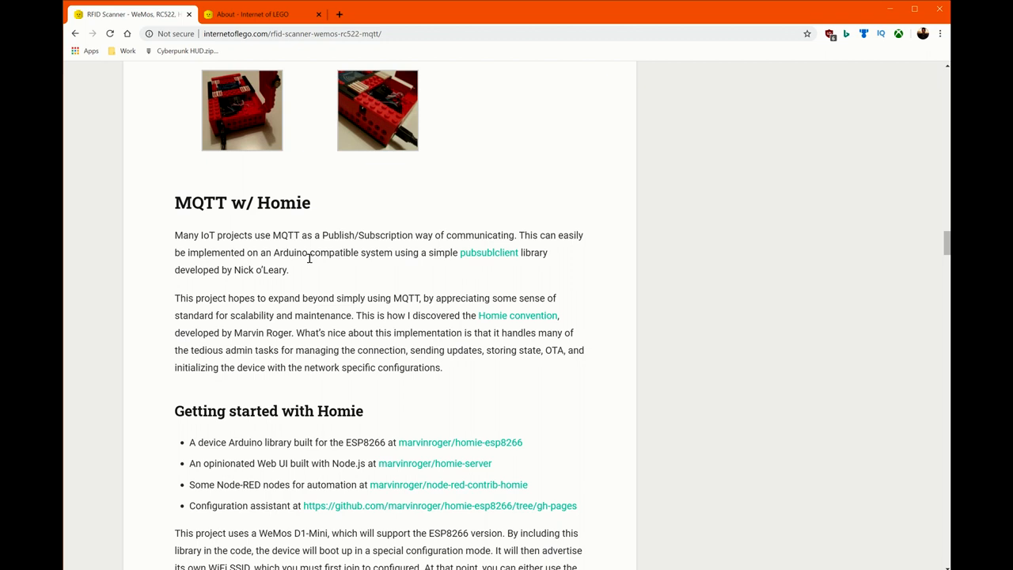
{"action": "mouse_move", "coordinate": [462, 291]}
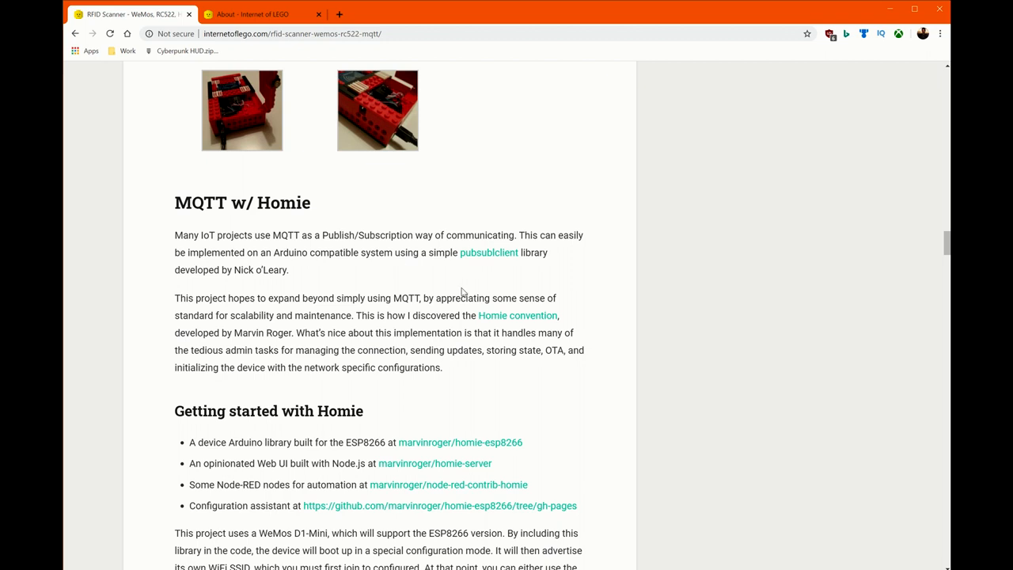
Step: Scroll through the code and Node-RED sections to the Event Log screenshot and Success heading
{"action": "scroll", "scroll_direction": "down", "scroll_amount": 3}
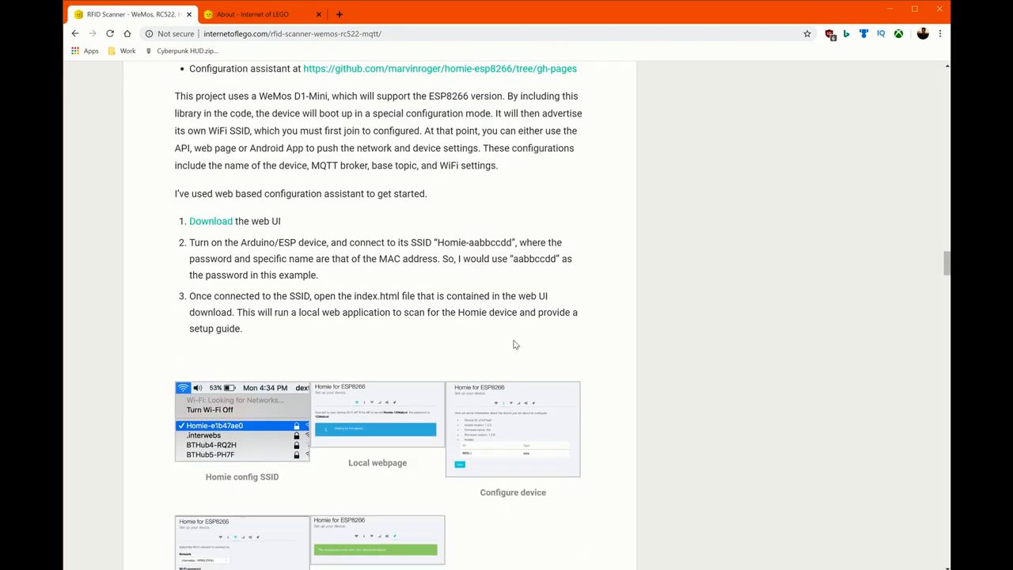
{"action": "scroll", "scroll_direction": "down", "scroll_amount": 3}
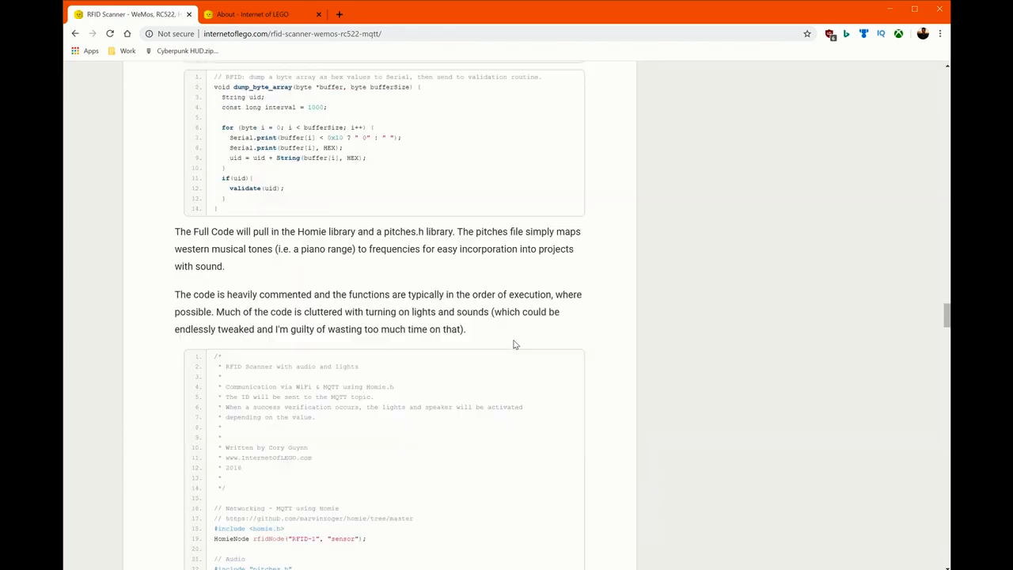
{"action": "scroll", "scroll_direction": "down", "scroll_amount": 3}
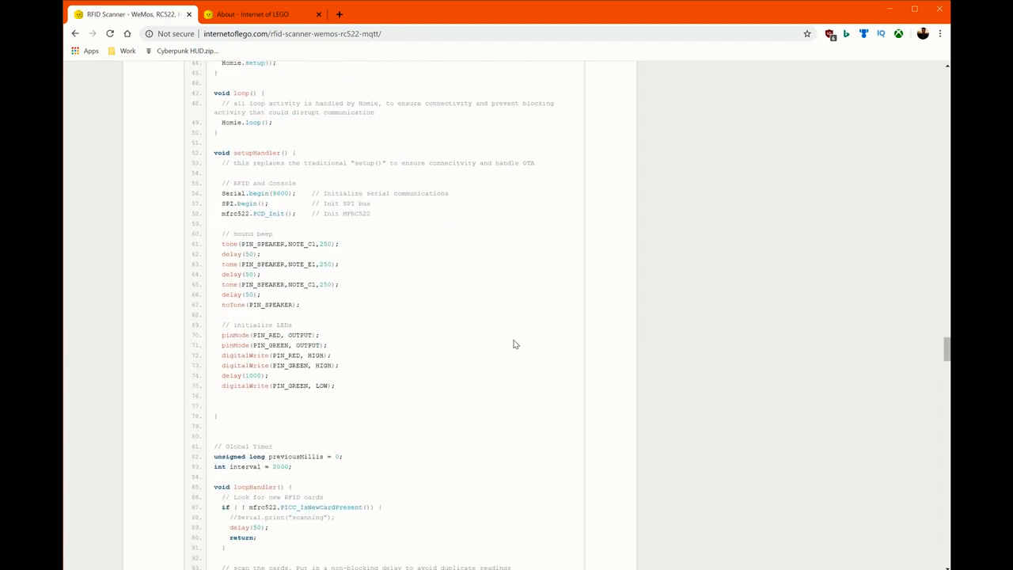
{"action": "scroll", "scroll_direction": "down", "scroll_amount": 3}
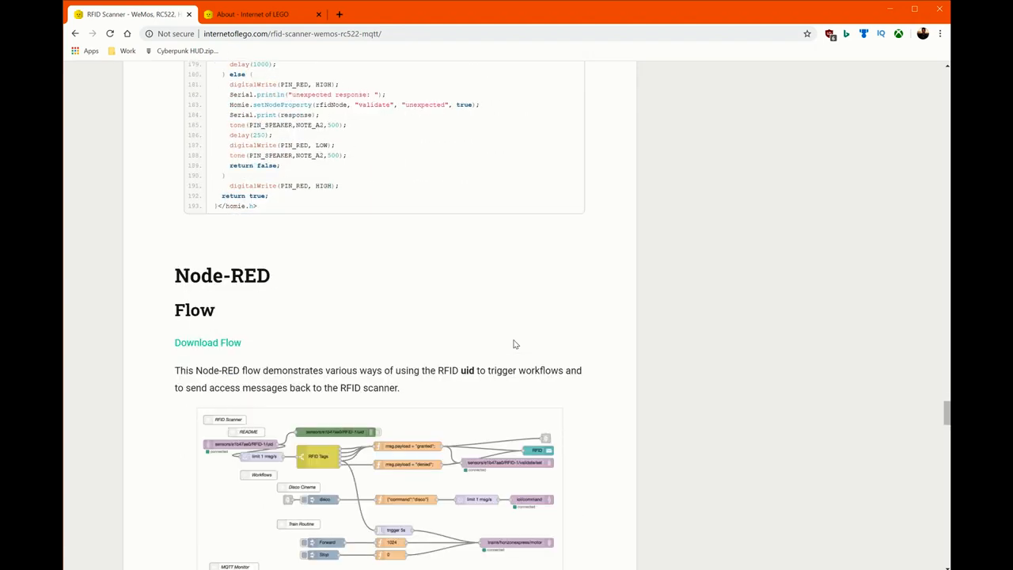
{"action": "scroll", "scroll_direction": "down", "scroll_amount": 3}
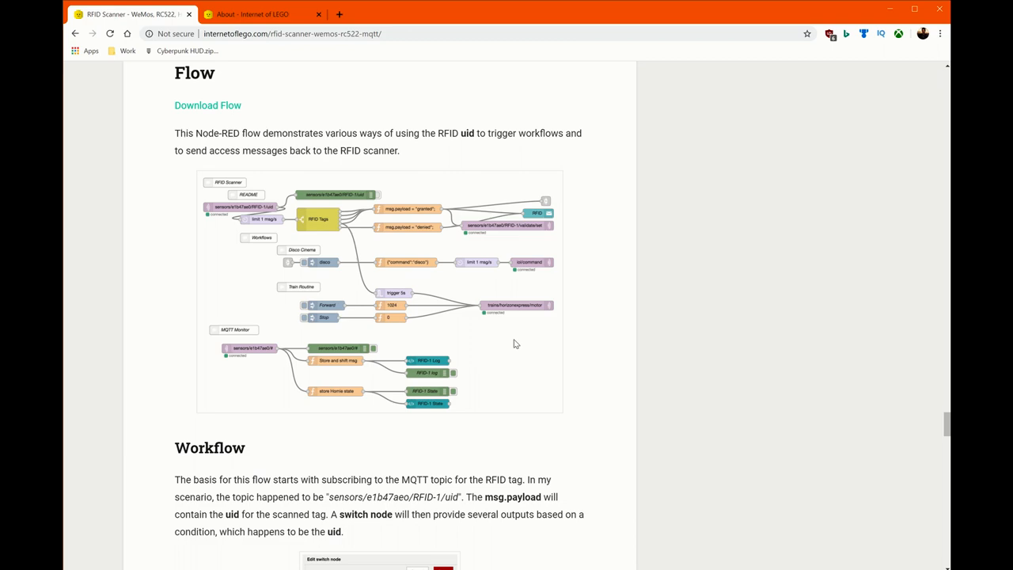
{"action": "scroll", "scroll_direction": "down", "scroll_amount": 3}
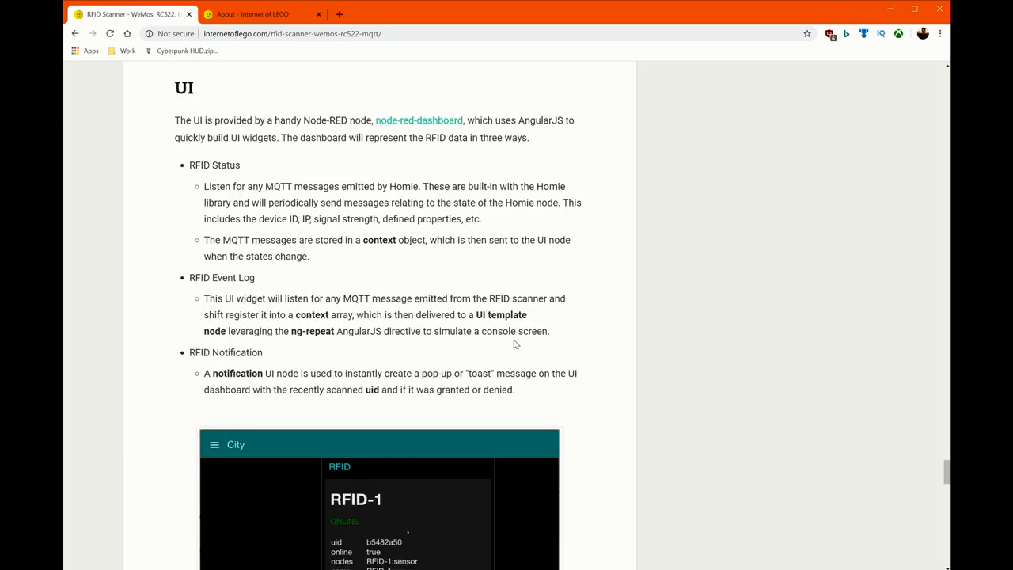
{"action": "scroll", "scroll_direction": "down", "scroll_amount": 3}
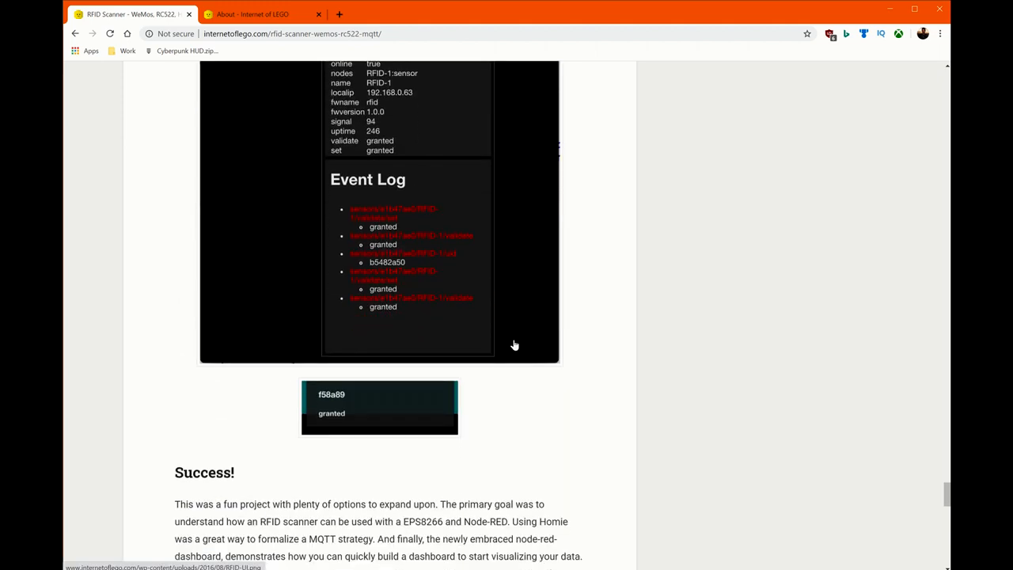
{"action": "scroll", "scroll_direction": "down", "scroll_amount": 3}
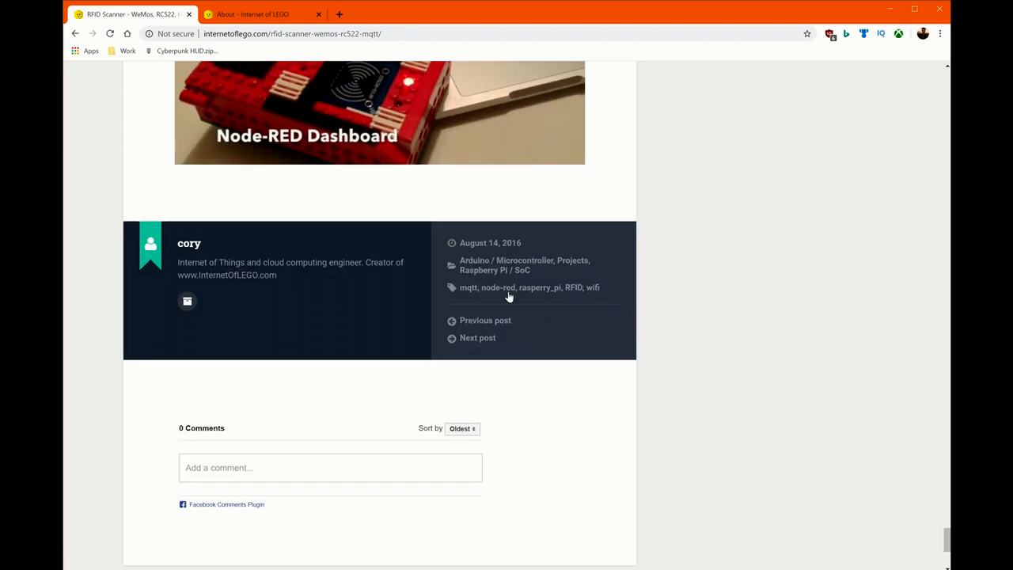
{"action": "scroll", "scroll_direction": "up", "scroll_amount": 3}
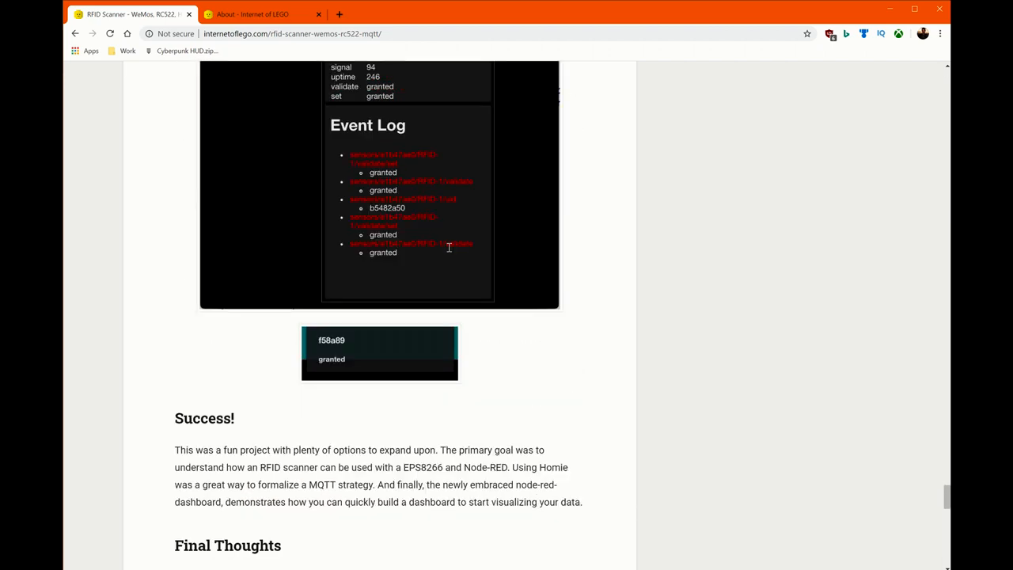
{"action": "mouse_move", "coordinate": [450, 252]}
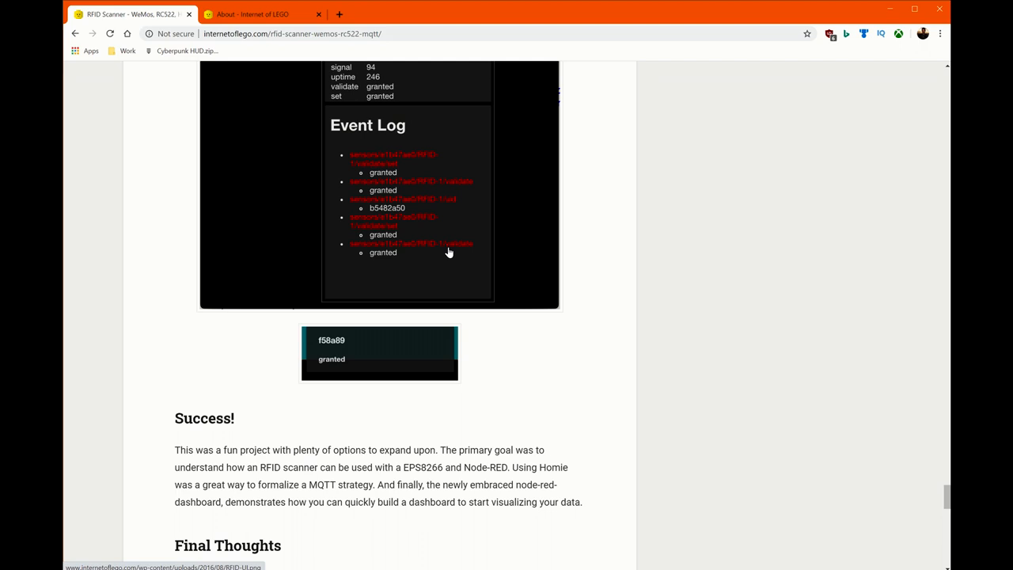
{"action": "mouse_move", "coordinate": [616, 247]}
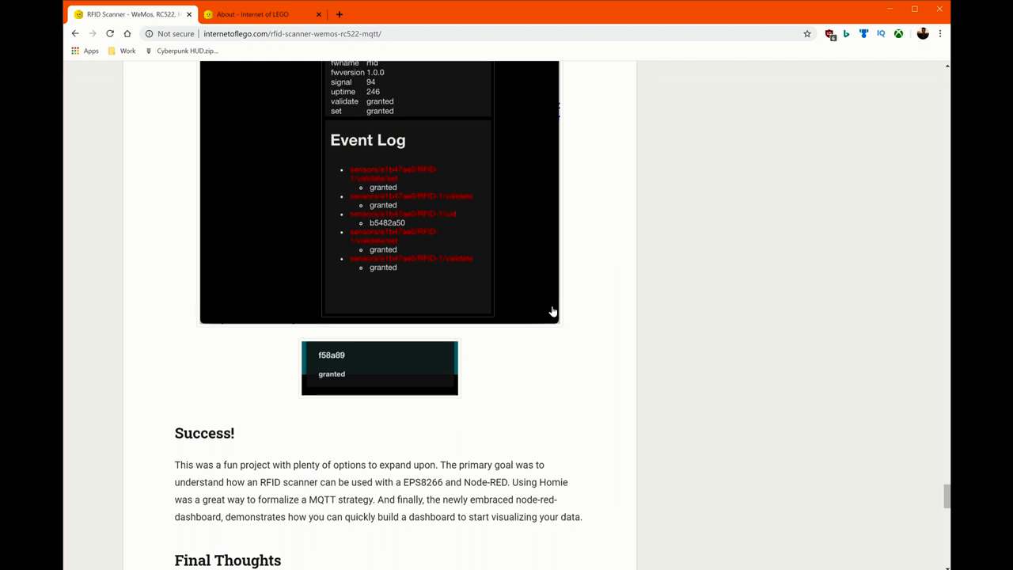
Step: Scroll back to the article's opening photo of the red LEGO RFID scanner box
{"action": "scroll", "scroll_direction": "up", "scroll_amount": 3}
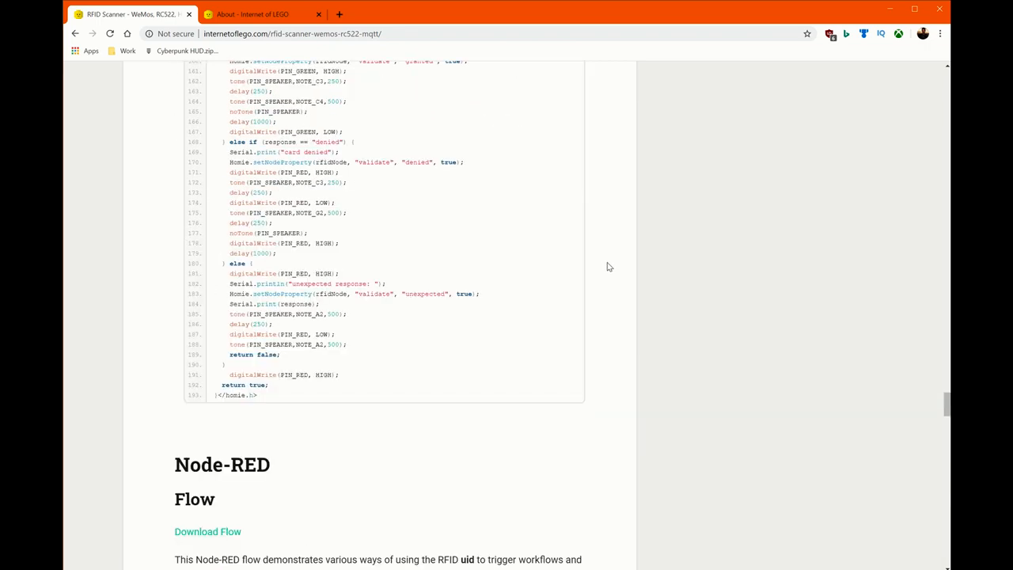
{"action": "scroll", "scroll_direction": "up", "scroll_amount": 3}
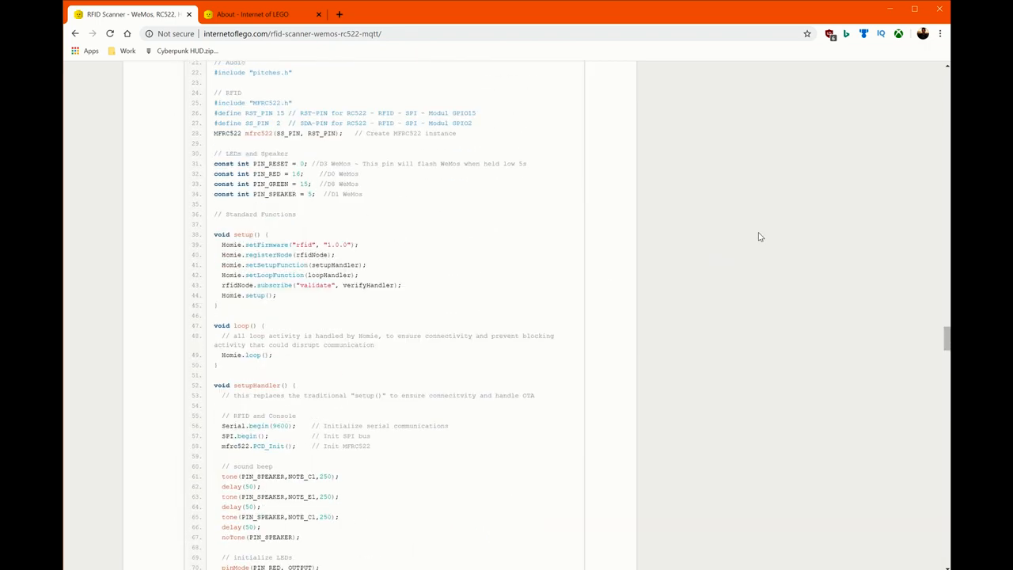
{"action": "scroll", "scroll_direction": "up", "scroll_amount": 3}
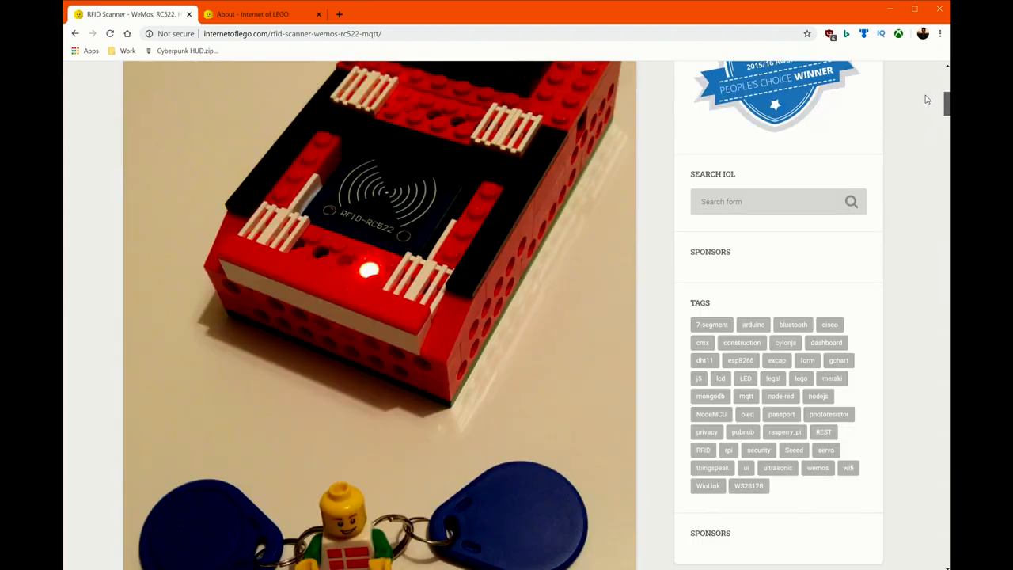
{"action": "scroll", "scroll_direction": "up", "scroll_amount": 3}
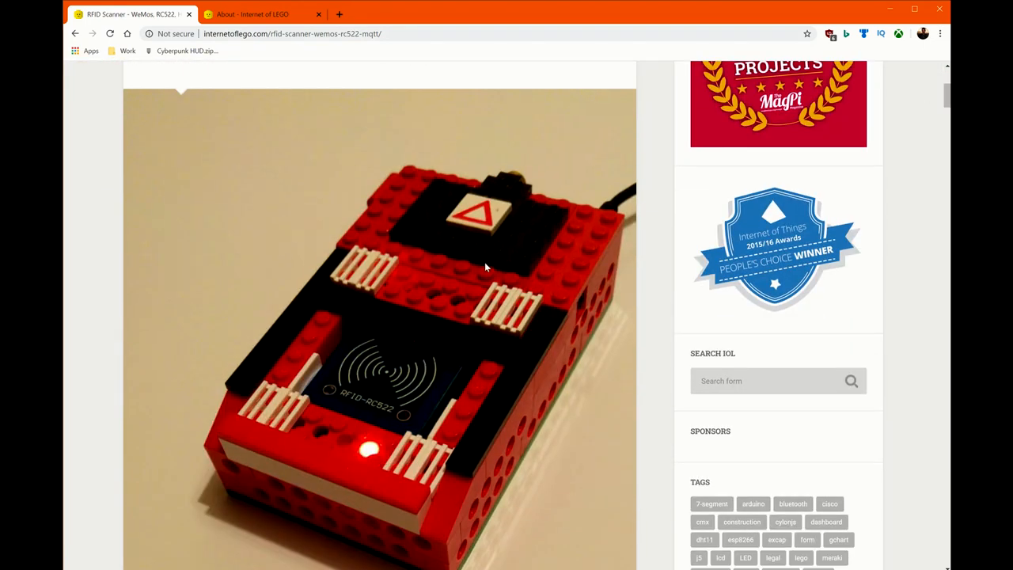
{"action": "mouse_move", "coordinate": [376, 167]}
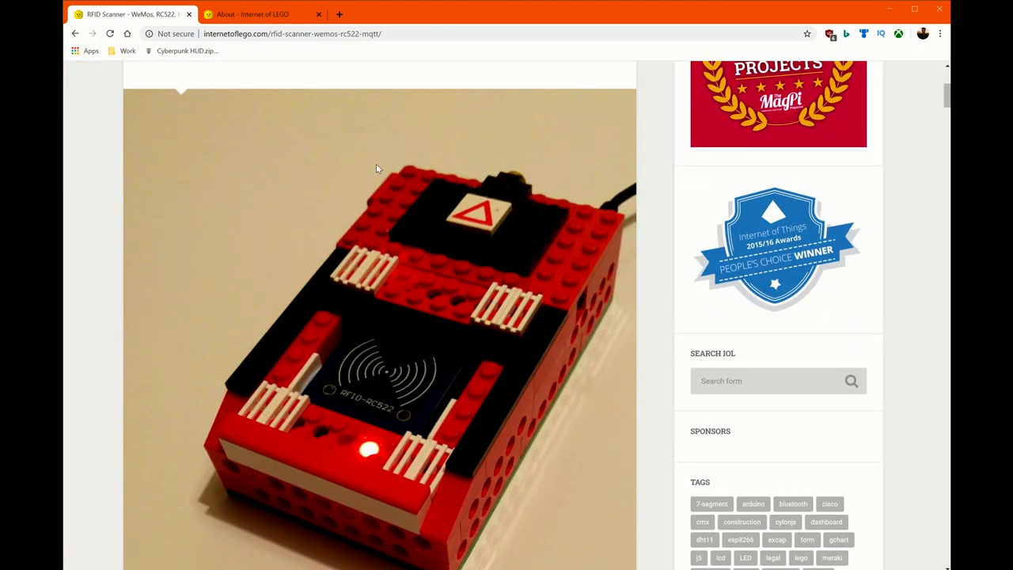